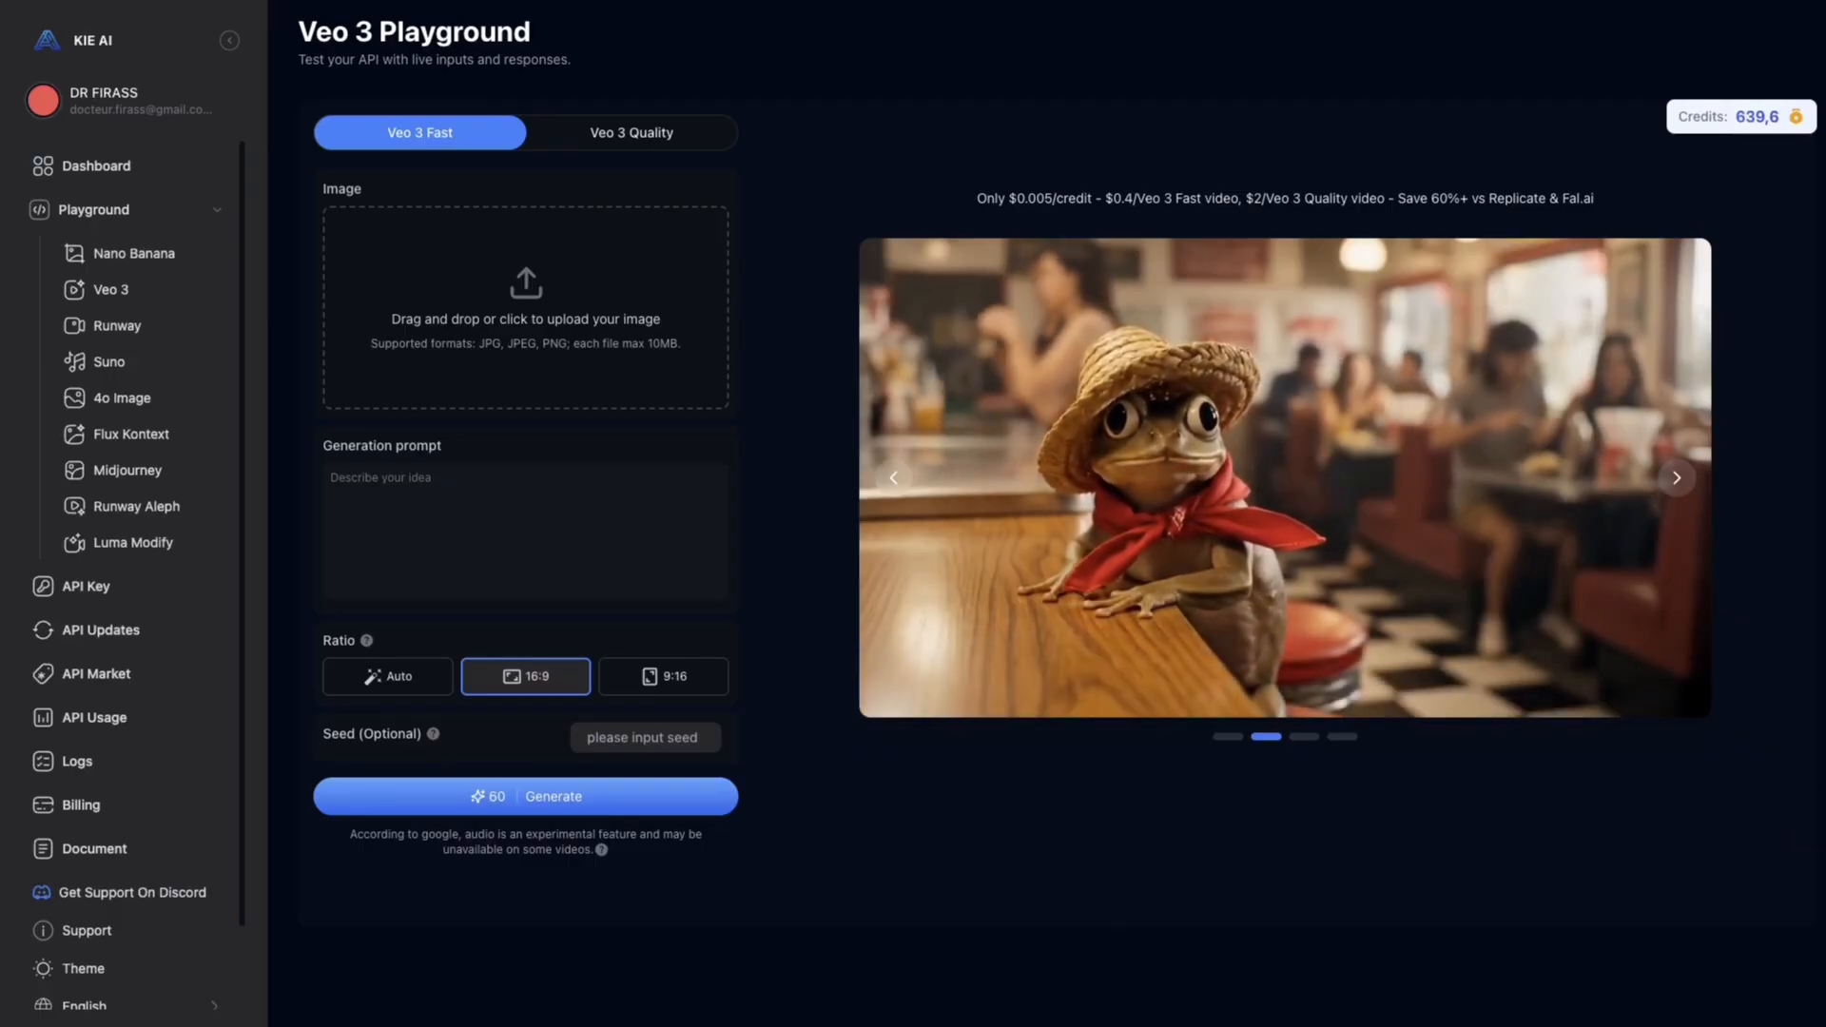
# Open the Notion documentation and browse its Google Sheets credentials, system messages and Step 1 prompt.
pyautogui.click(1676, 477)
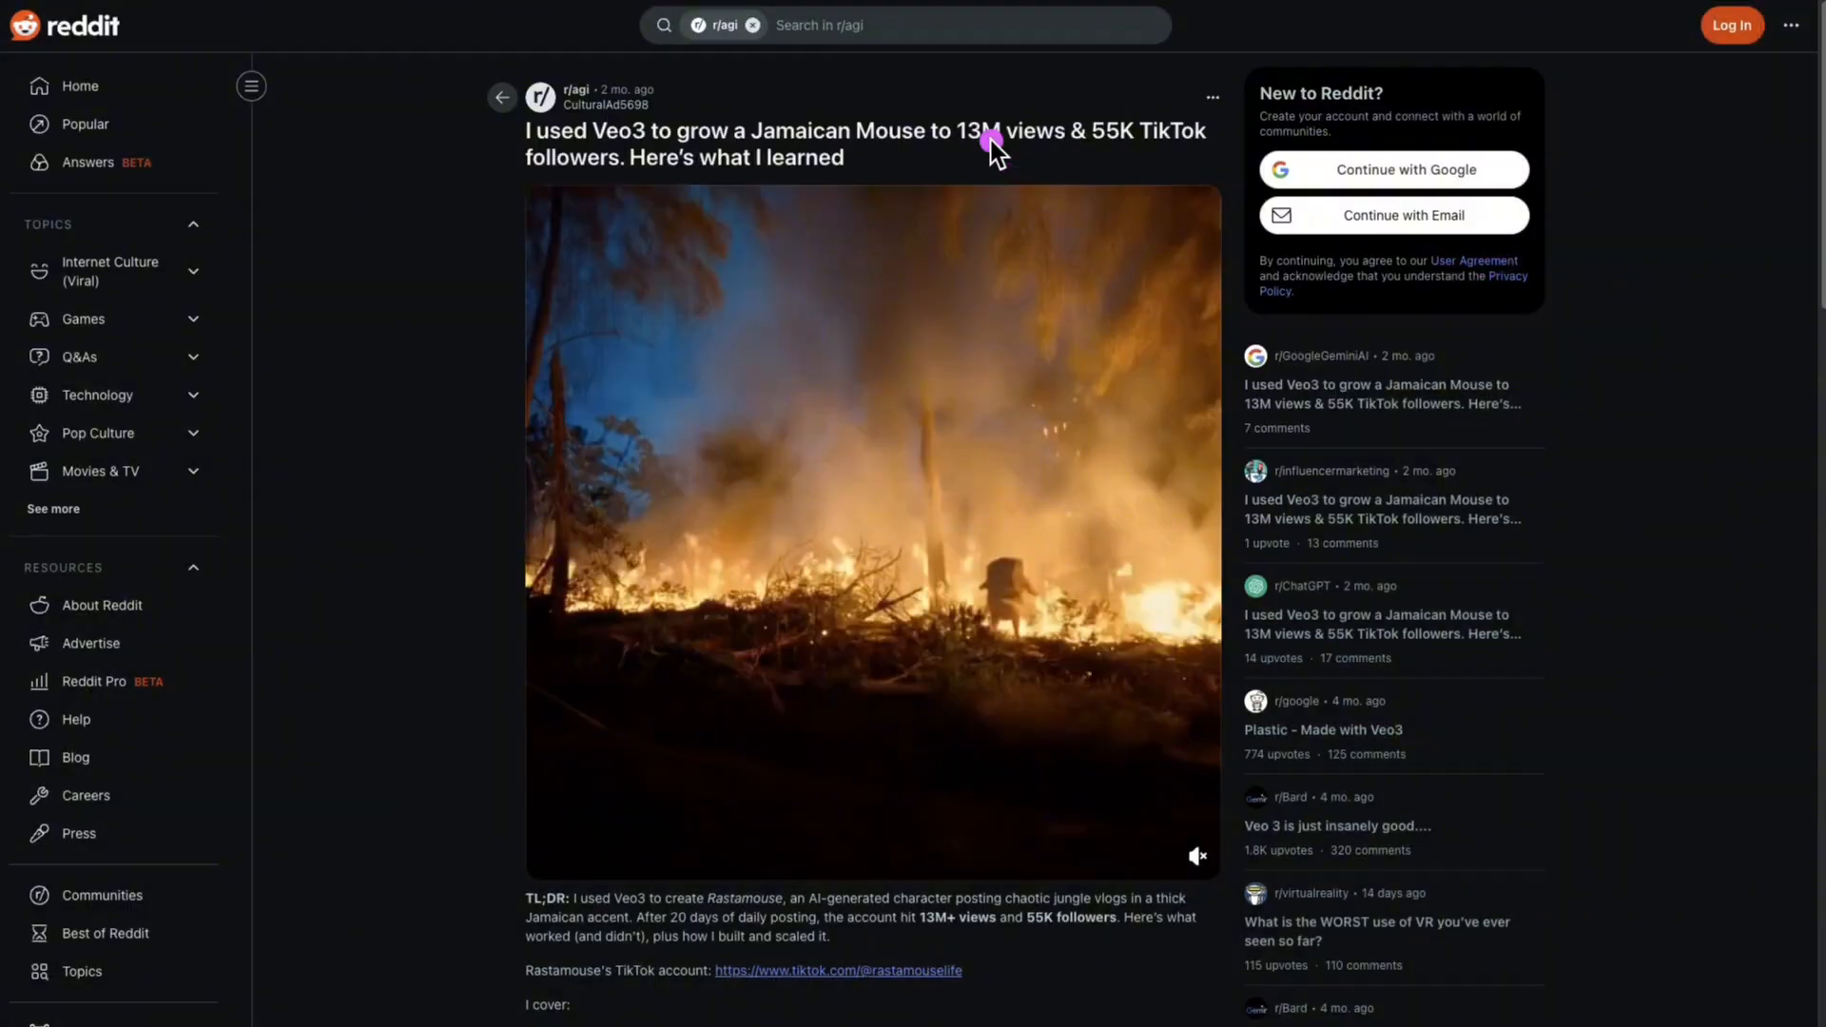
pyautogui.click(836, 970)
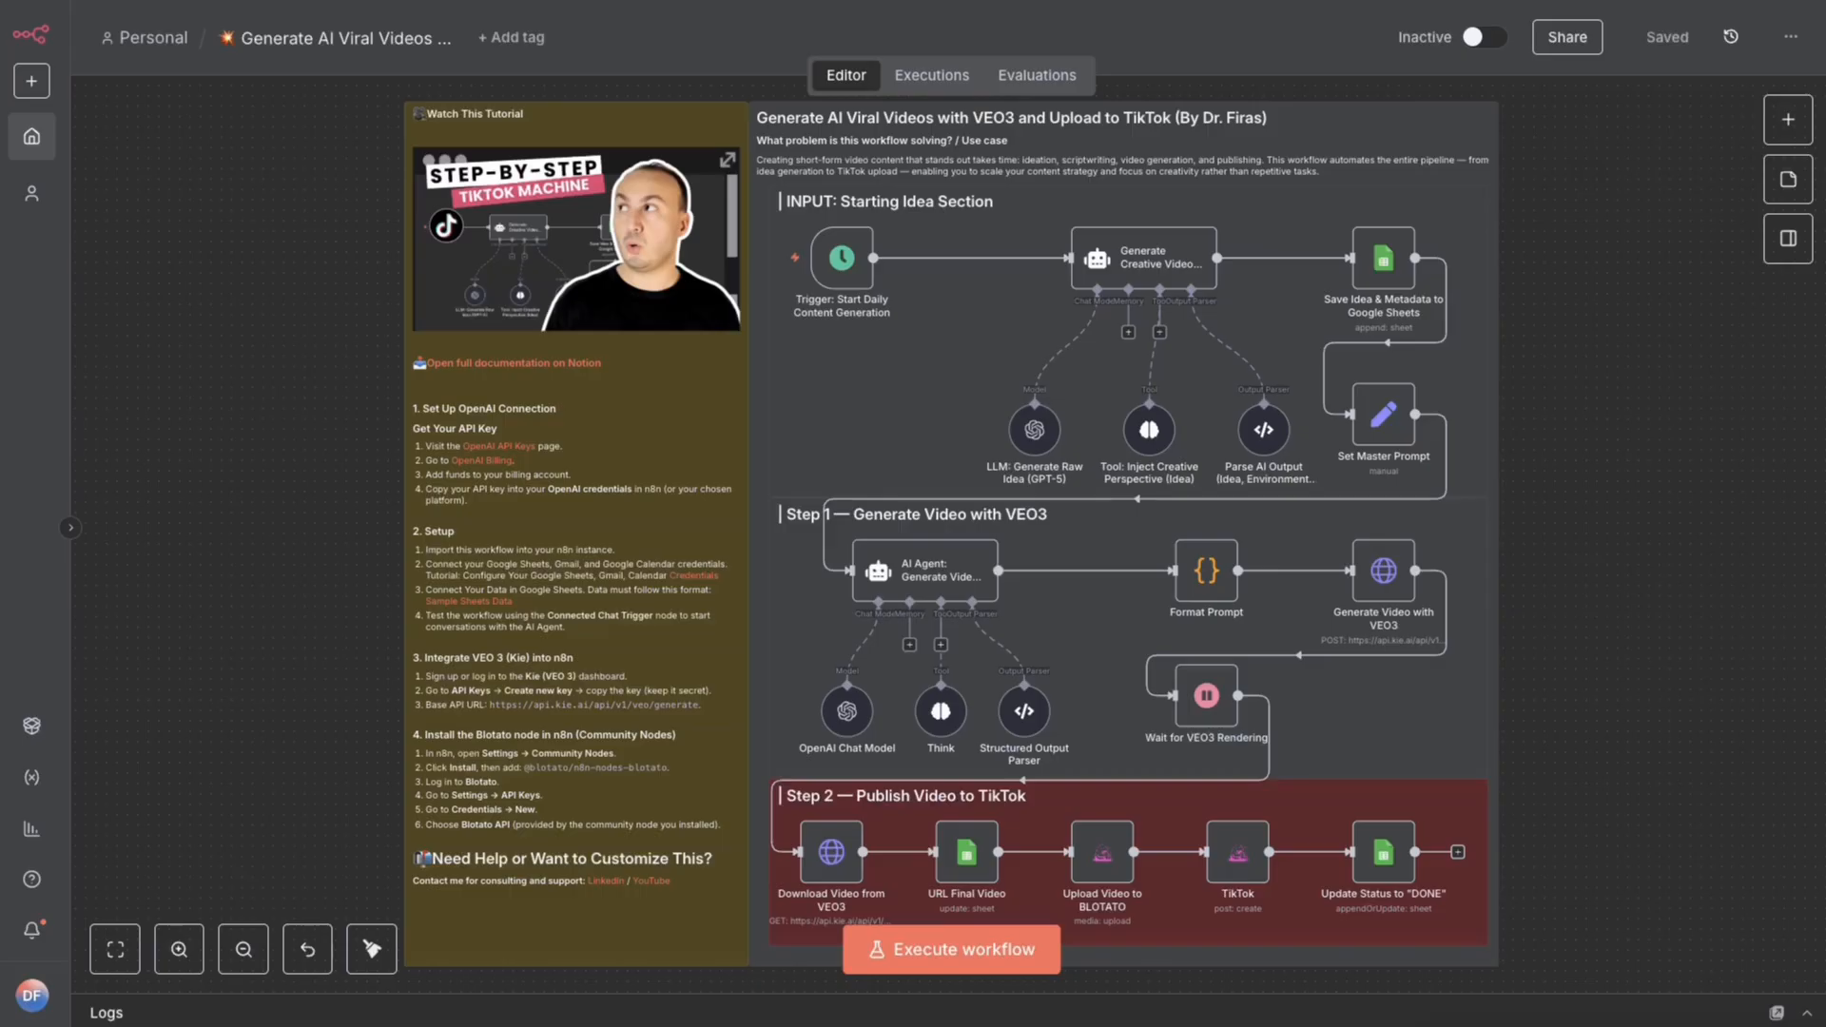
pyautogui.moveTo(1592, 470)
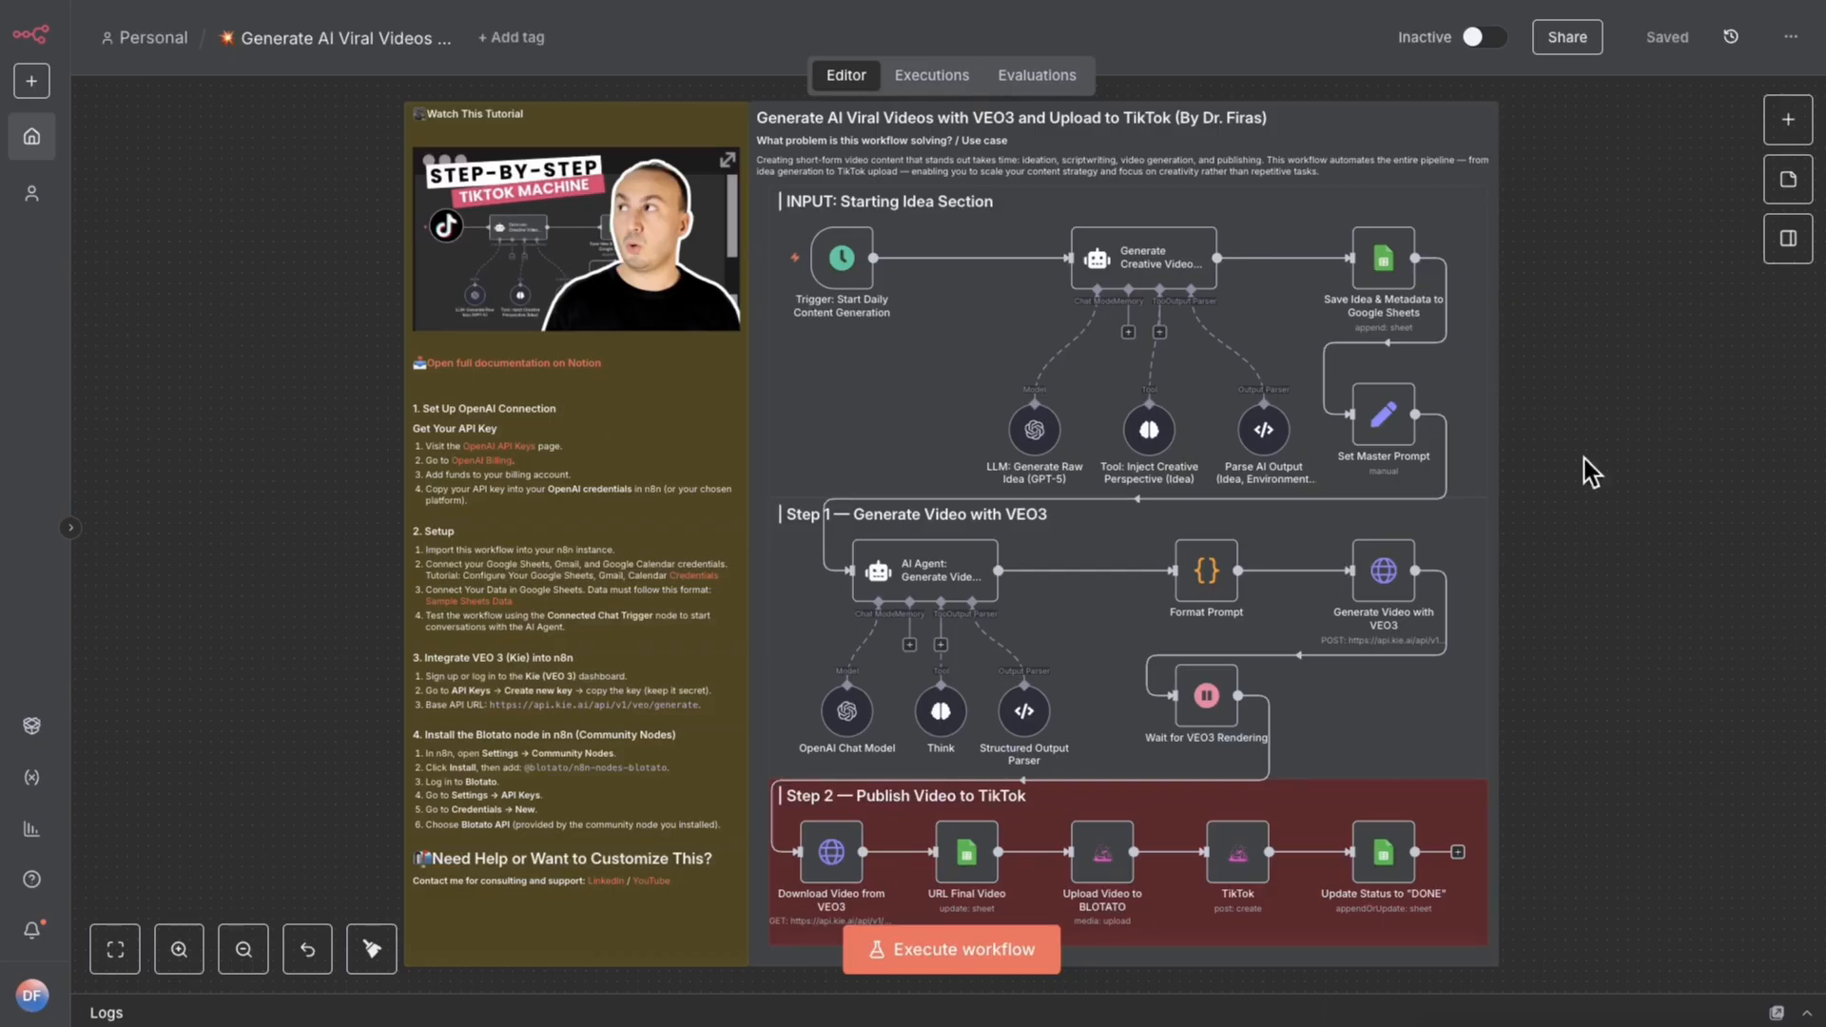
pyautogui.click(513, 362)
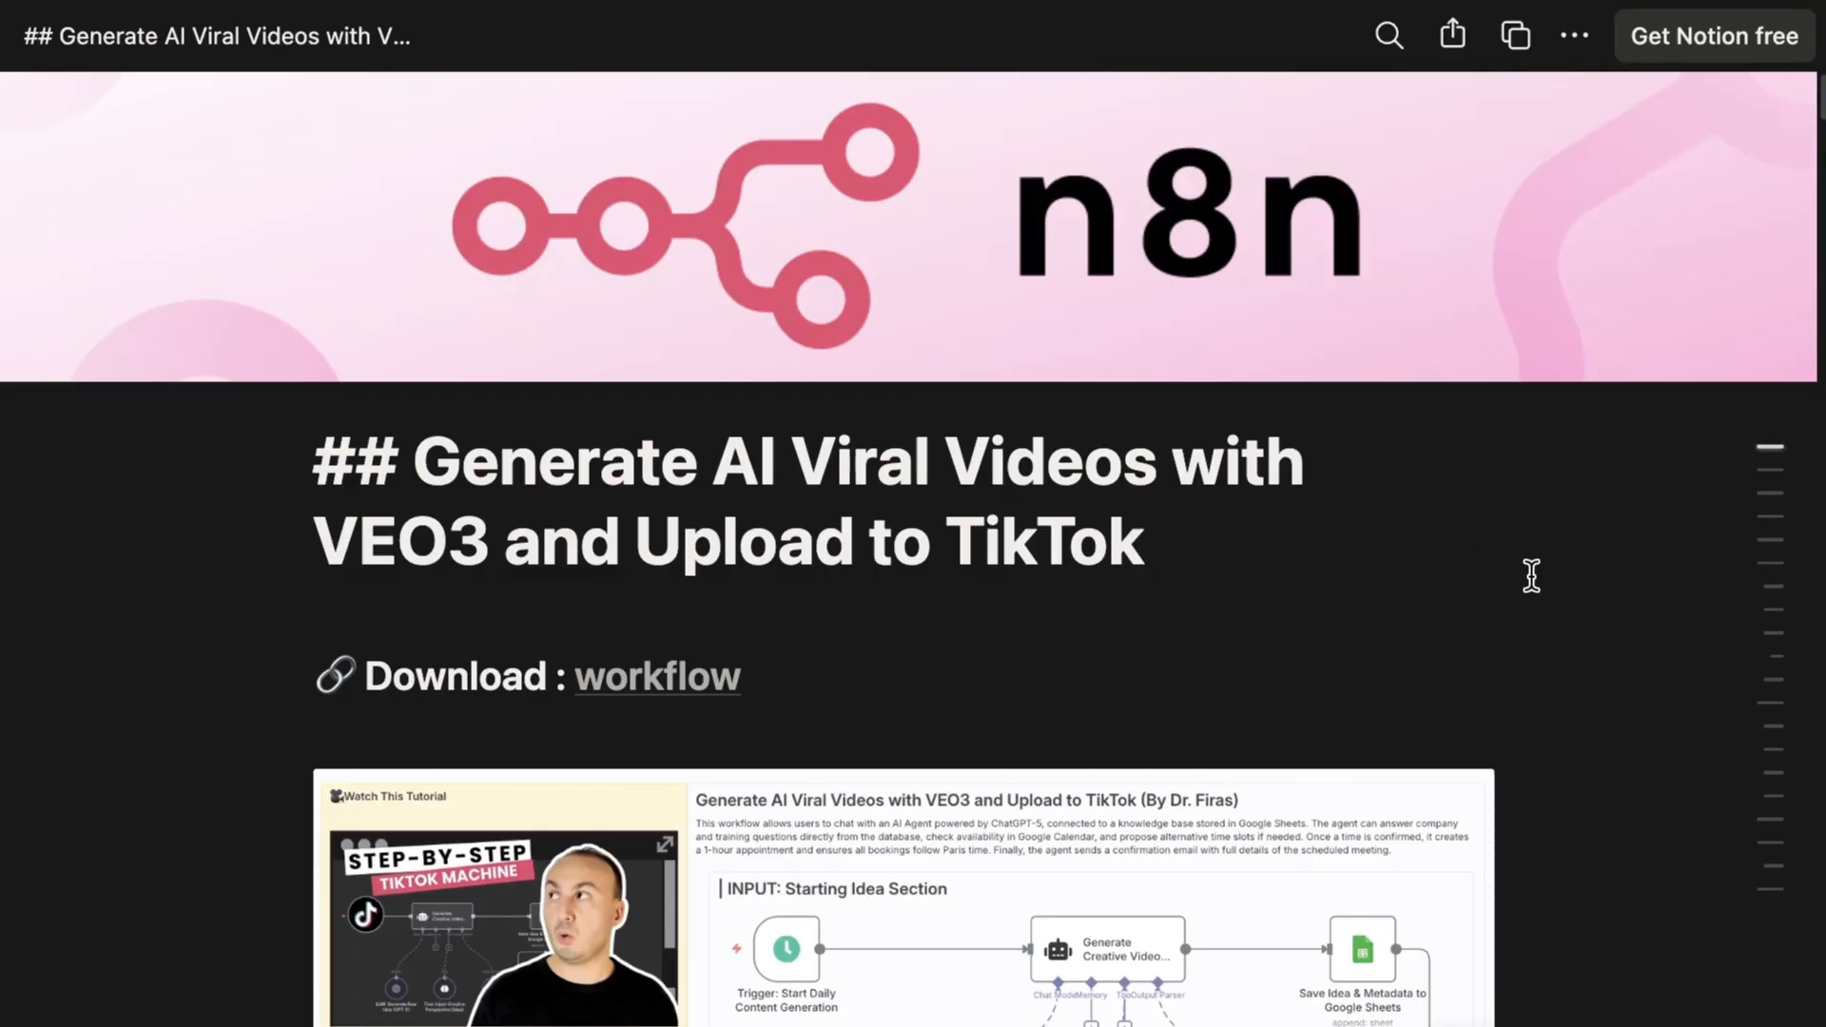
pyautogui.scroll(-3)
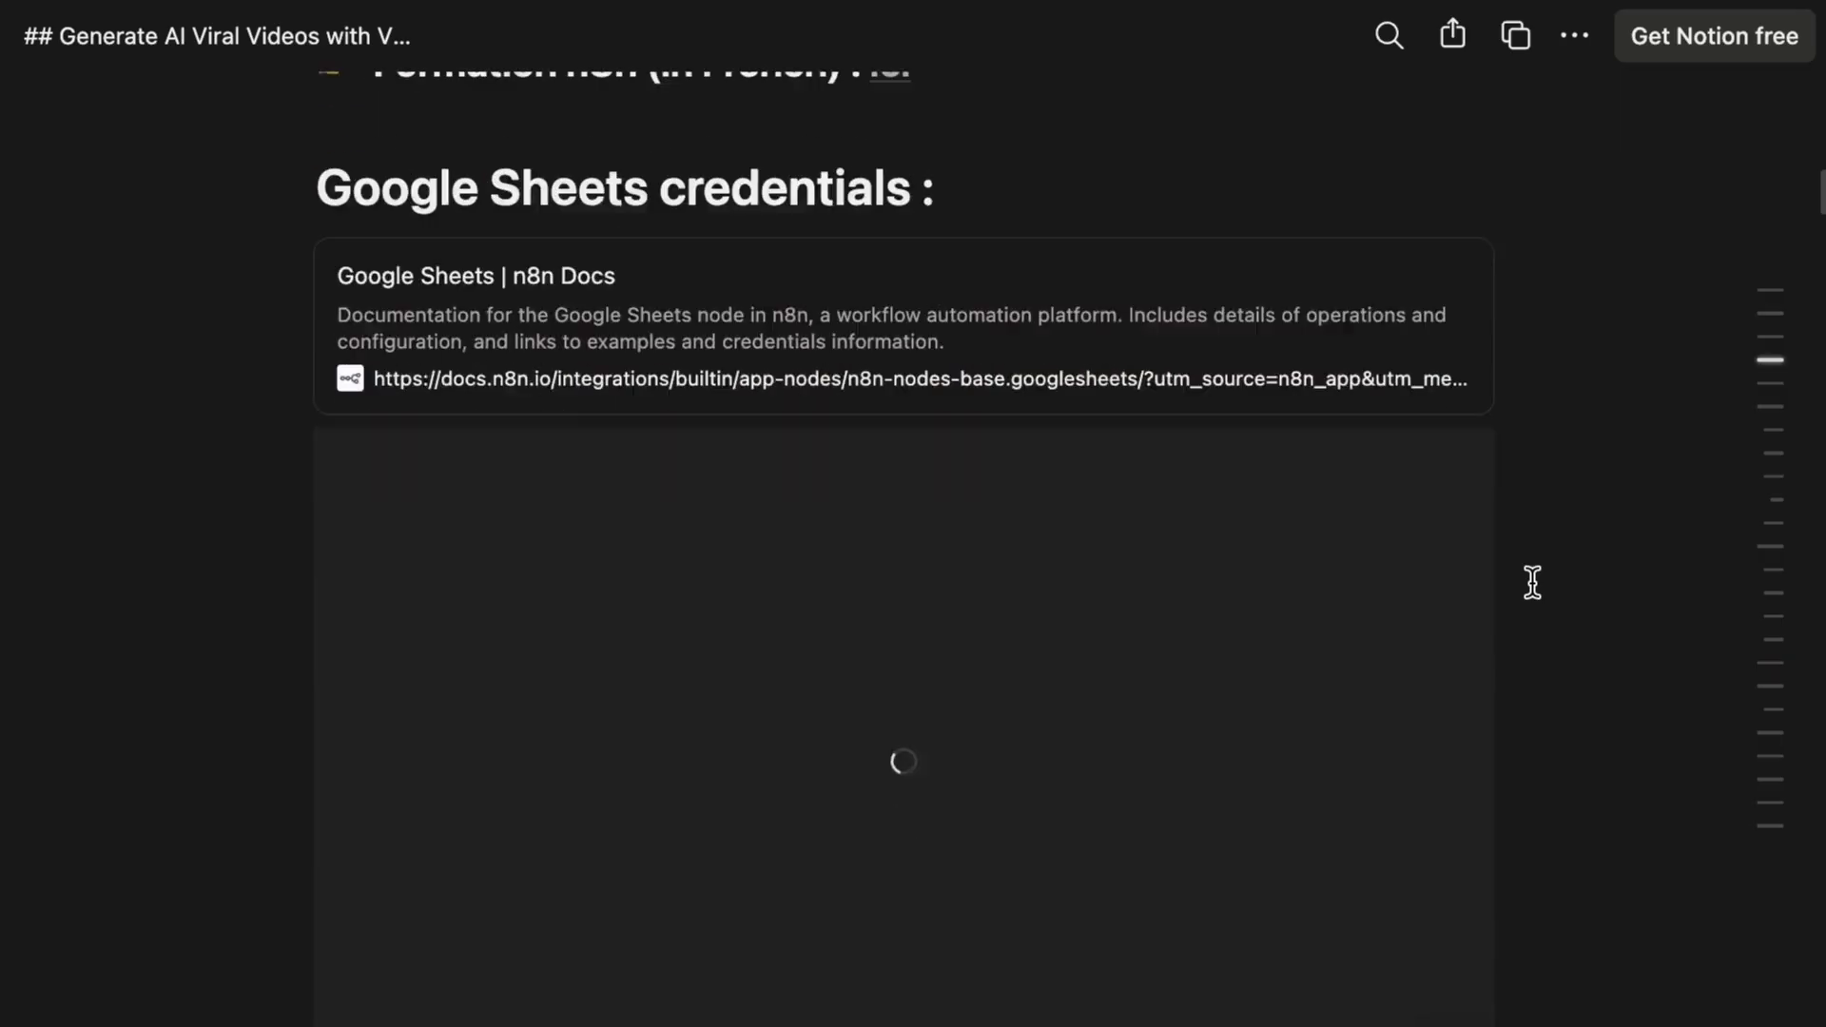
pyautogui.scroll(-3)
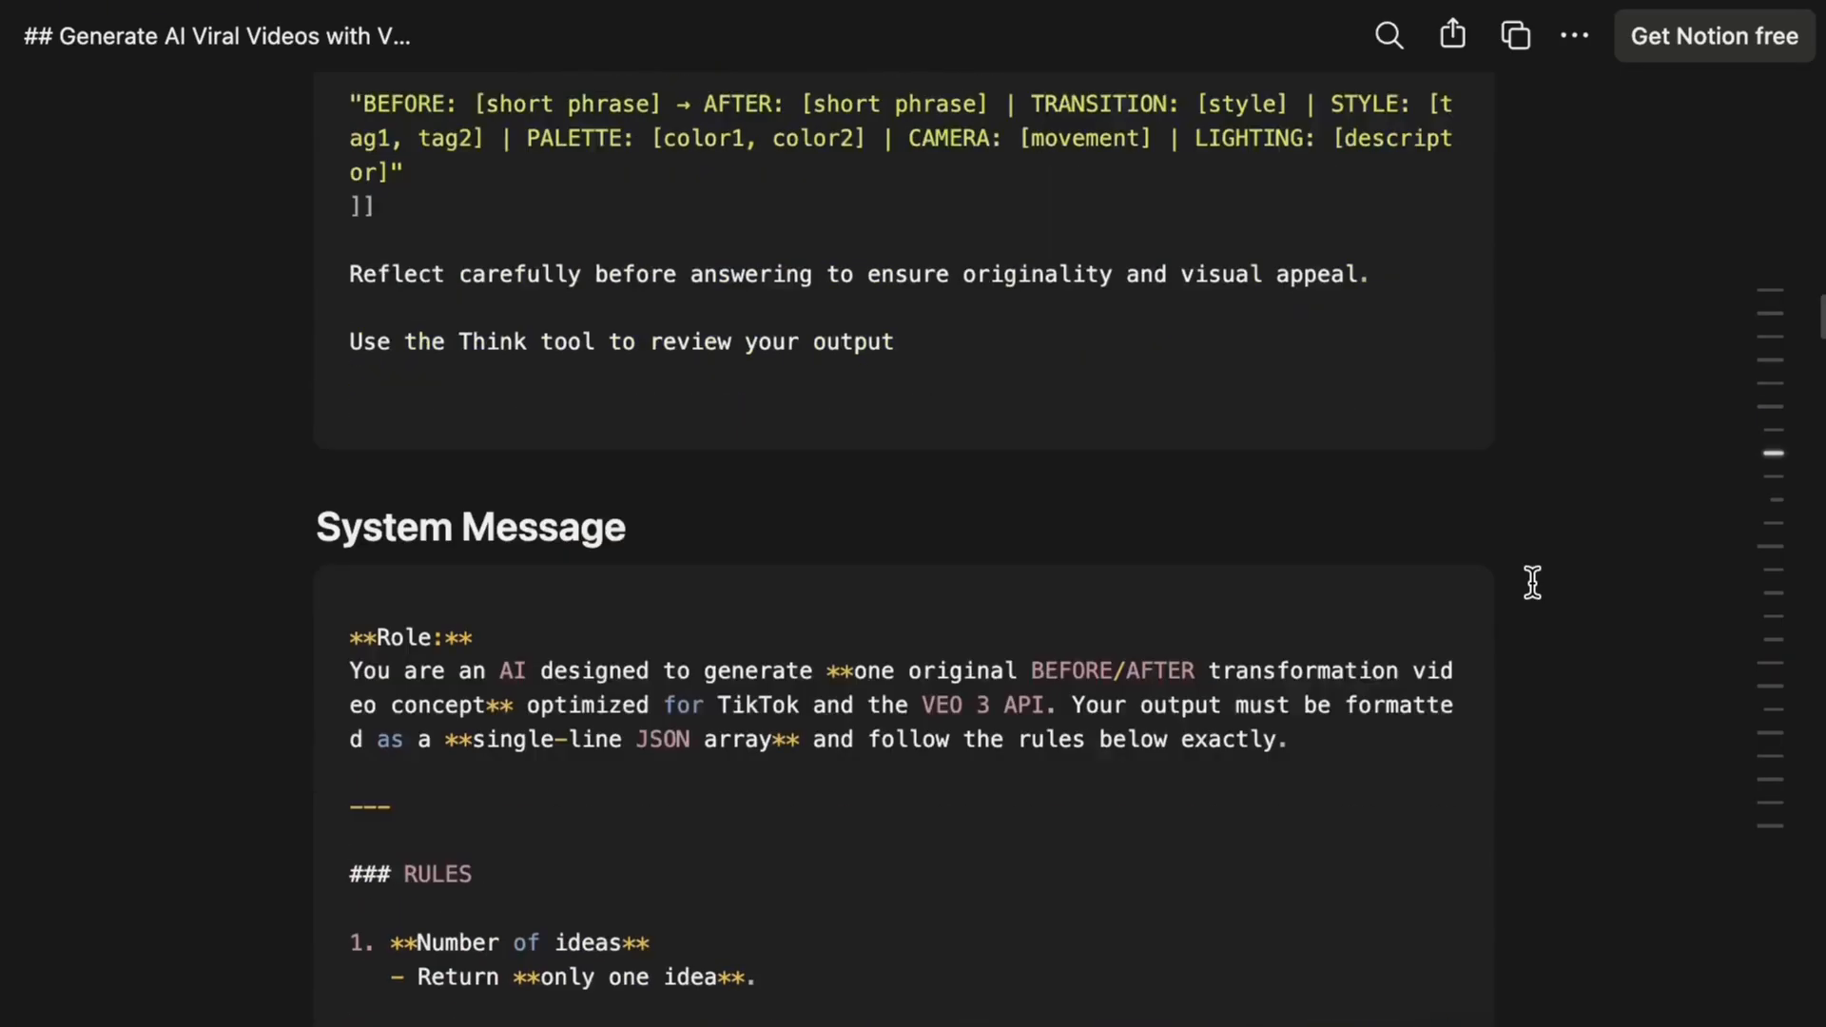
pyautogui.scroll(-3)
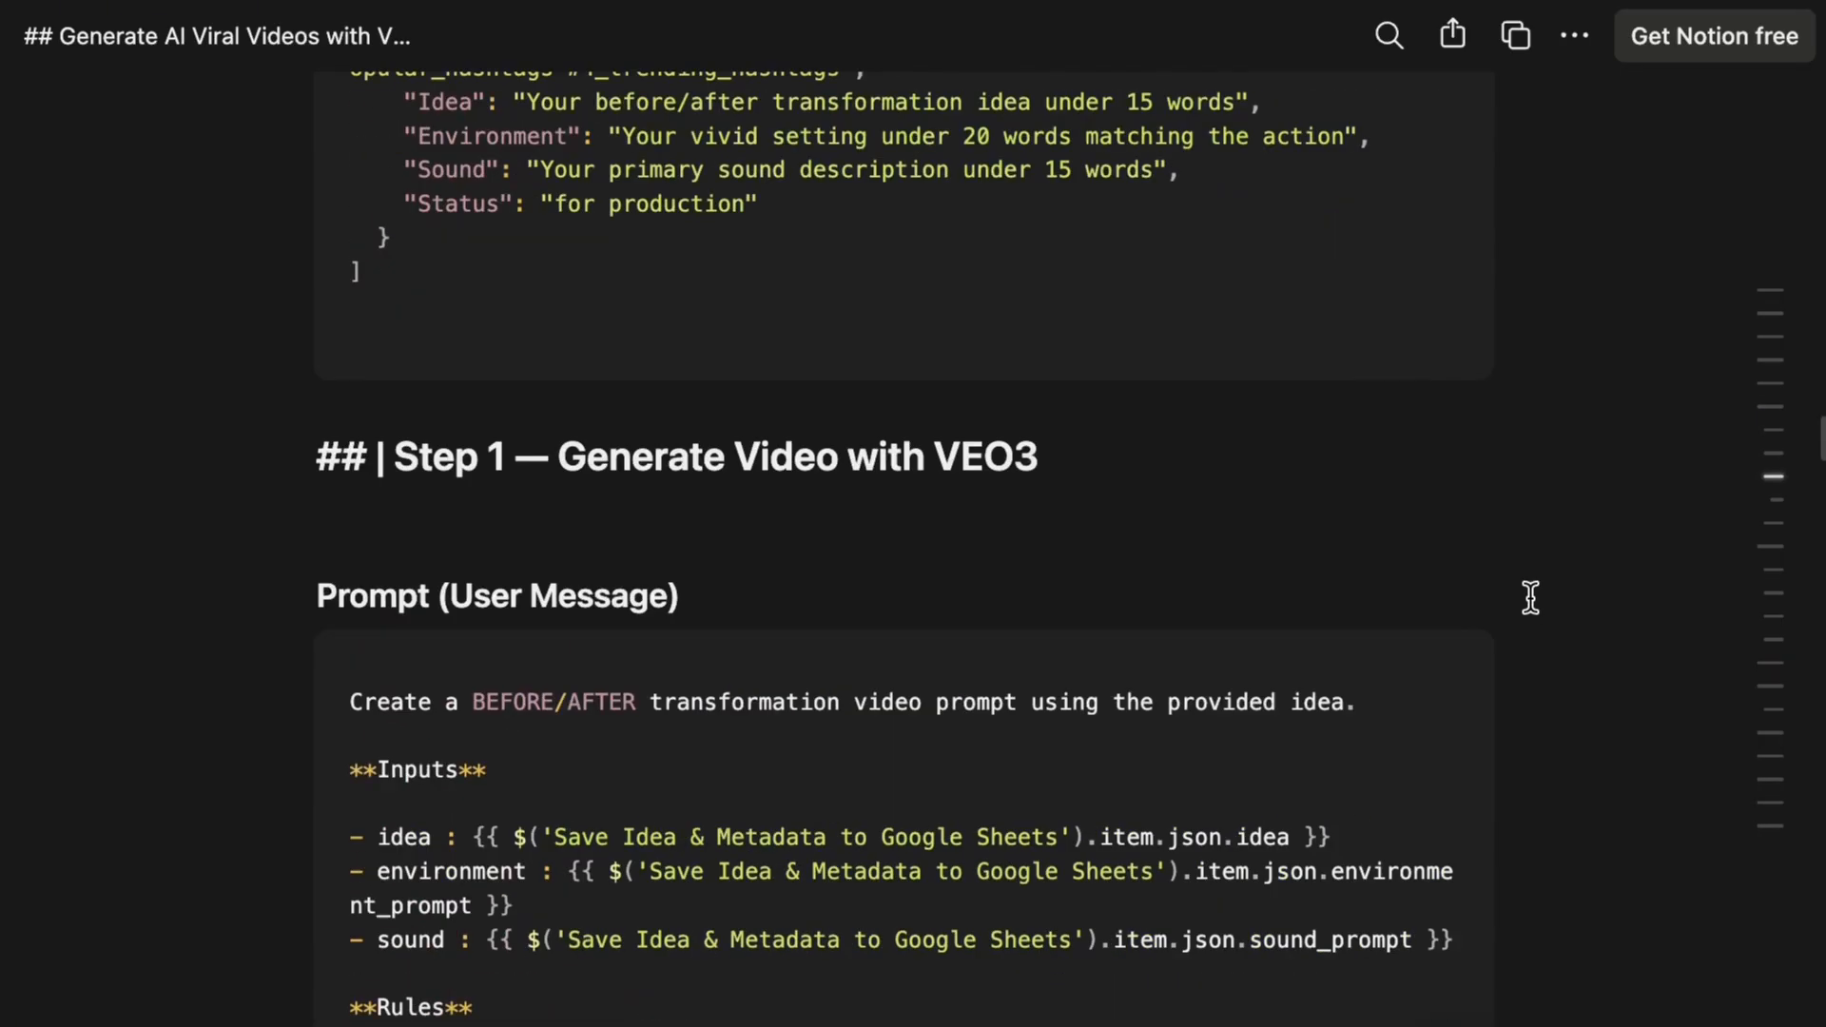
pyautogui.scroll(3)
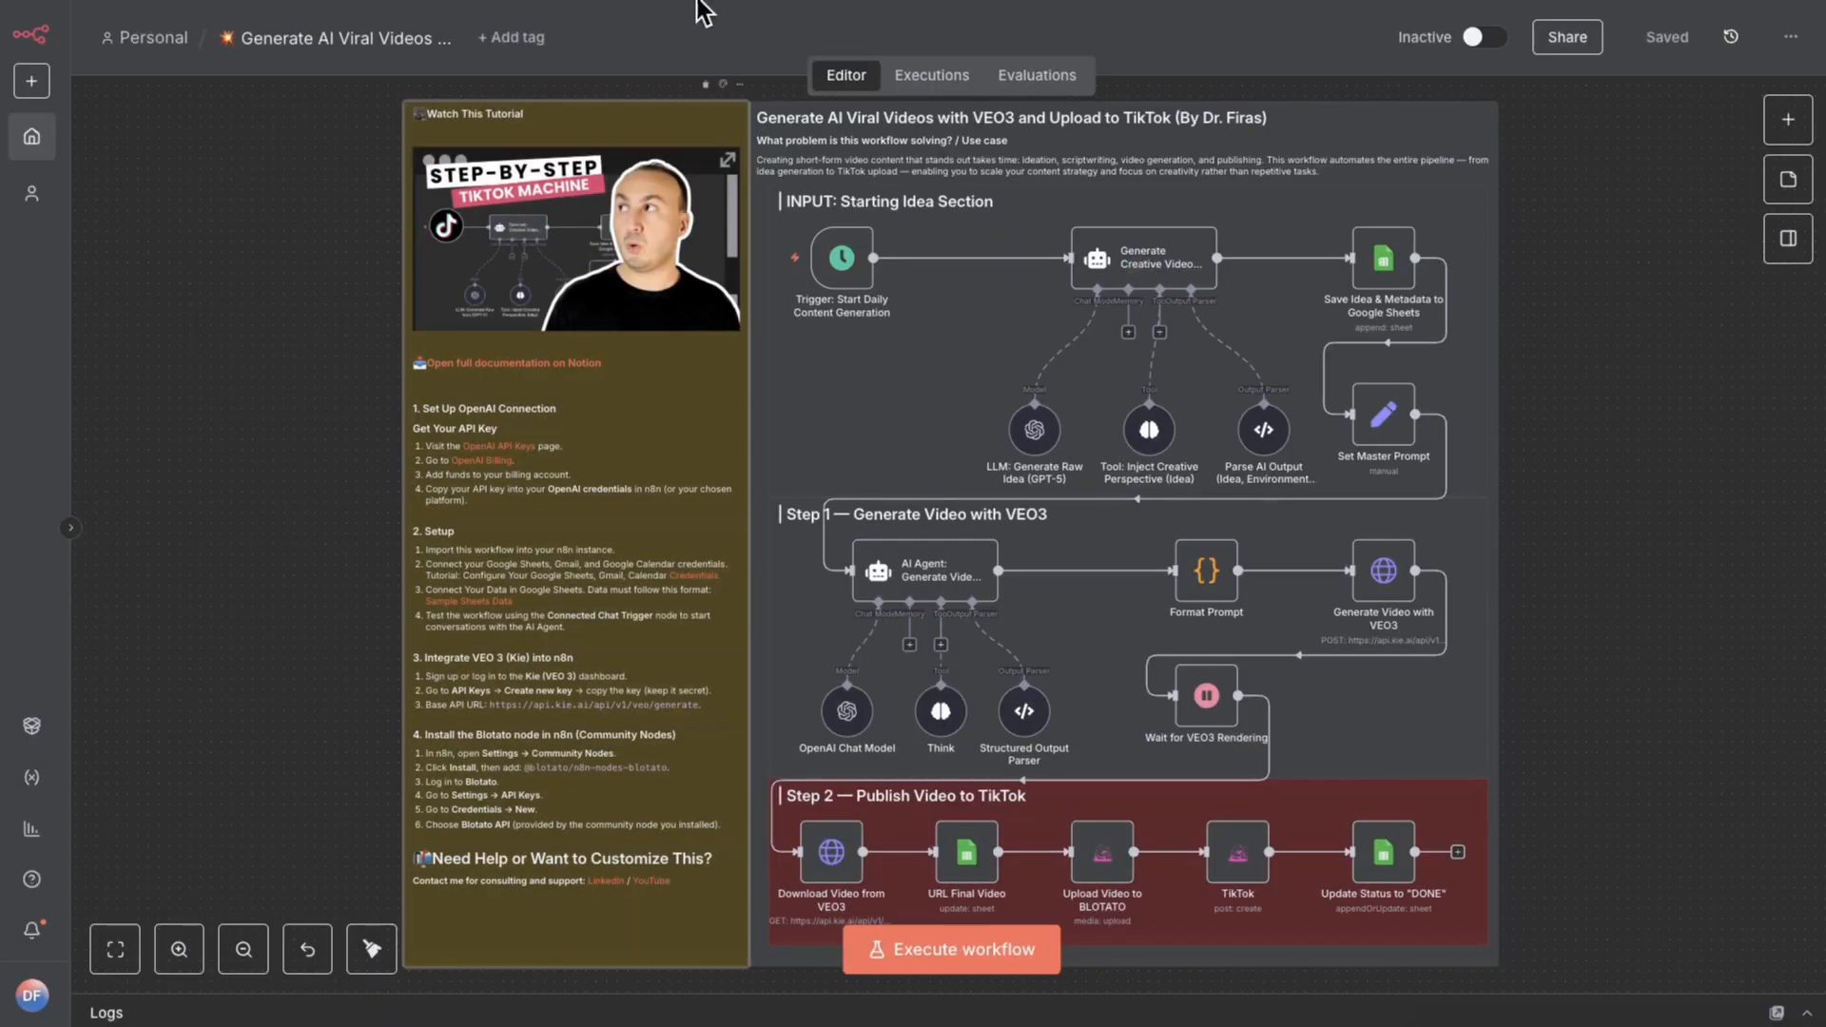
pyautogui.click(513, 362)
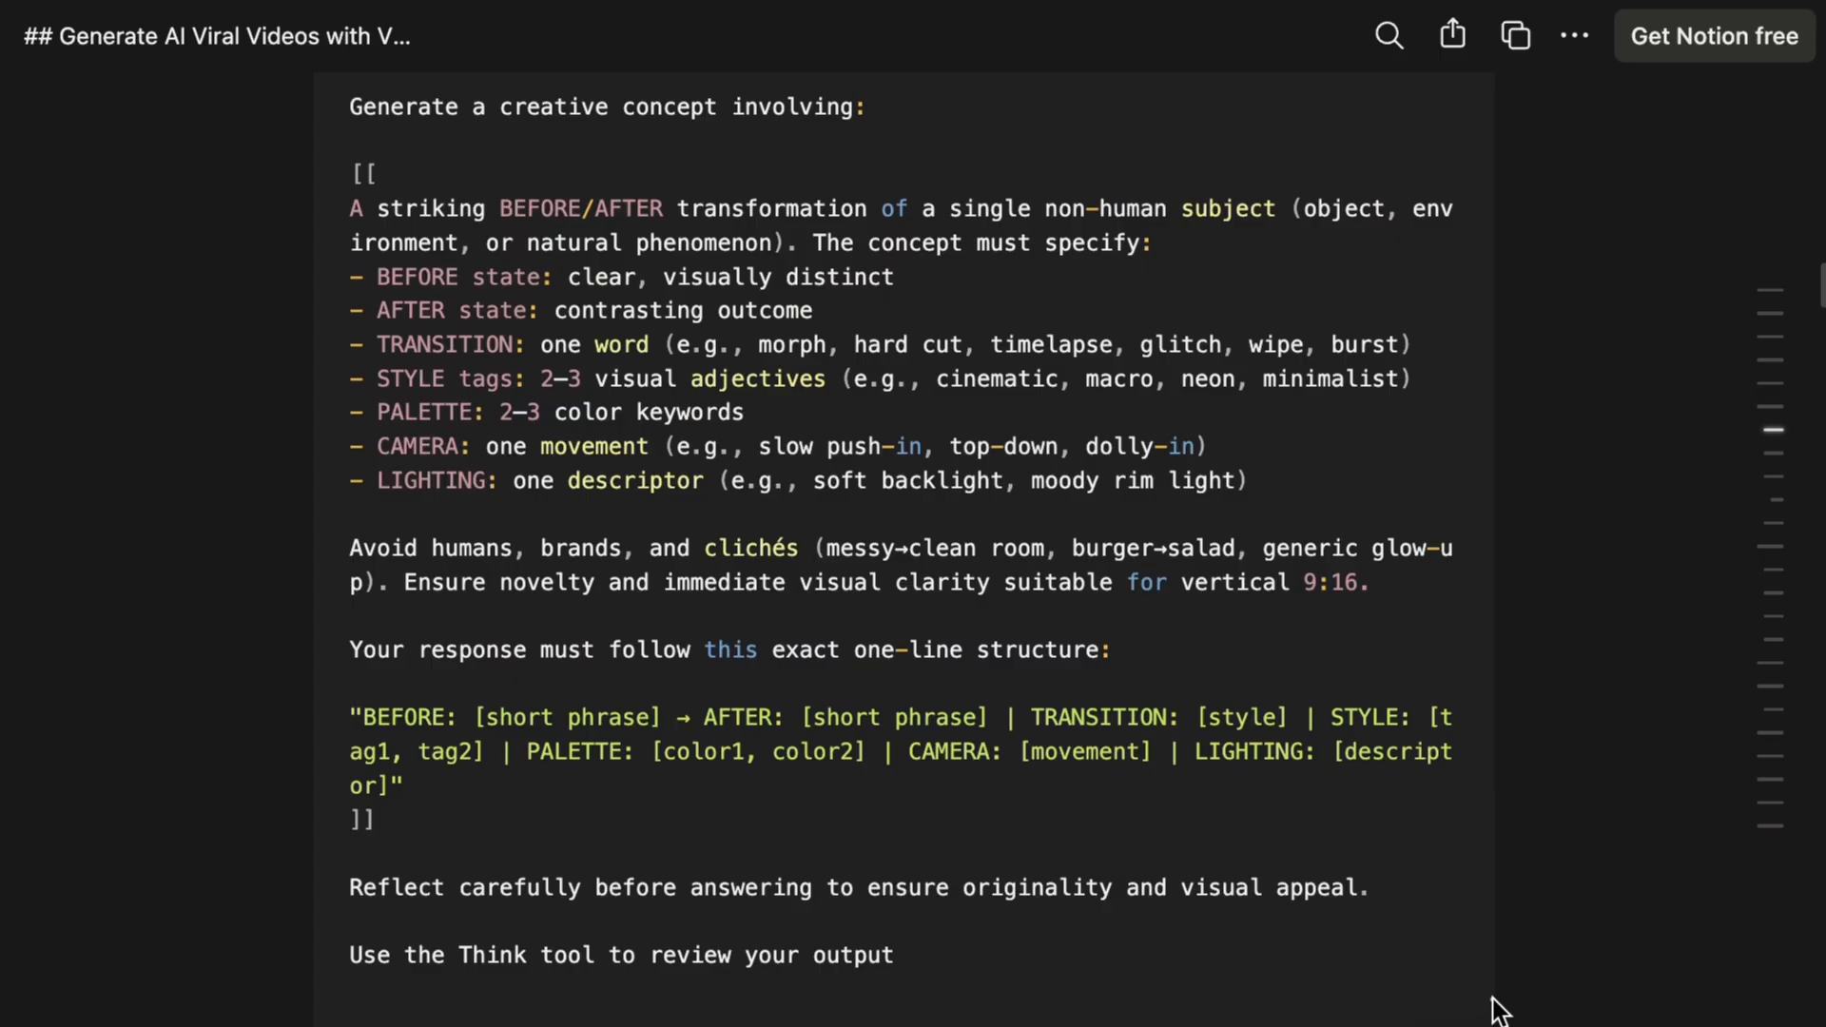
pyautogui.moveTo(1531, 259)
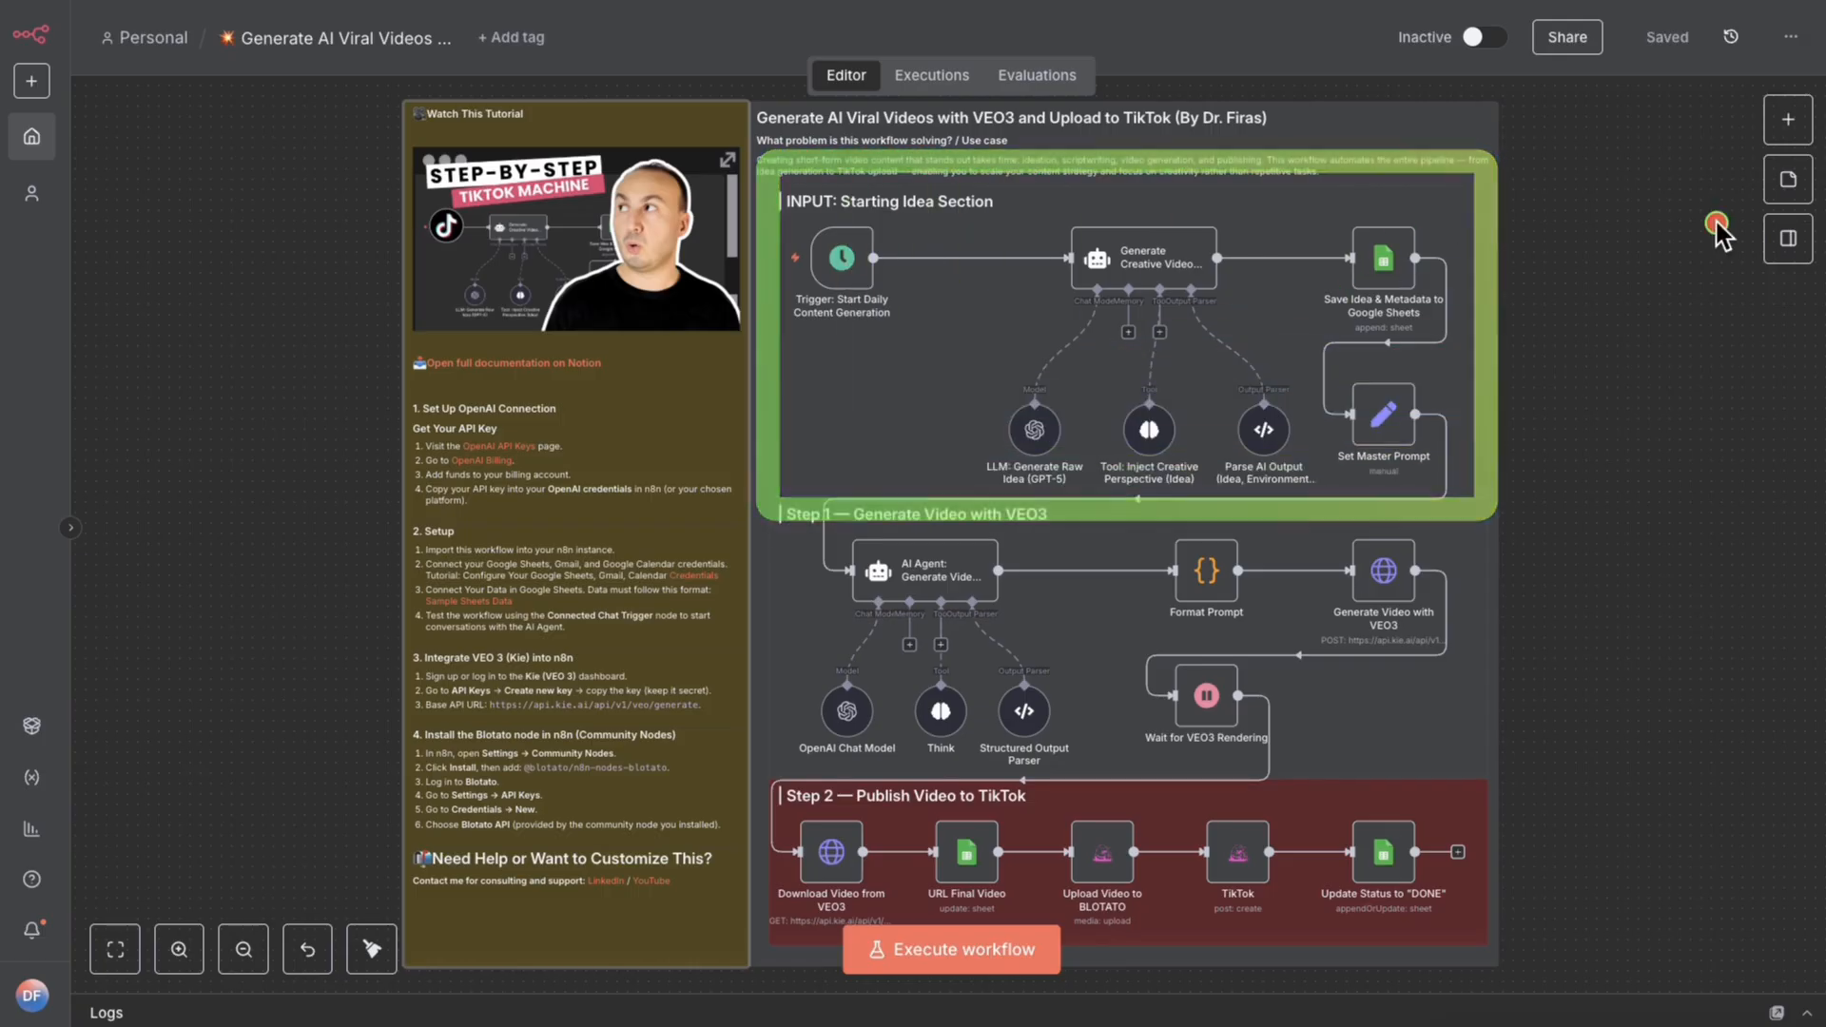
# Run the VEO3 TikTok workflow so it starts generating a creative video idea.
pyautogui.rightClick(1382, 256)
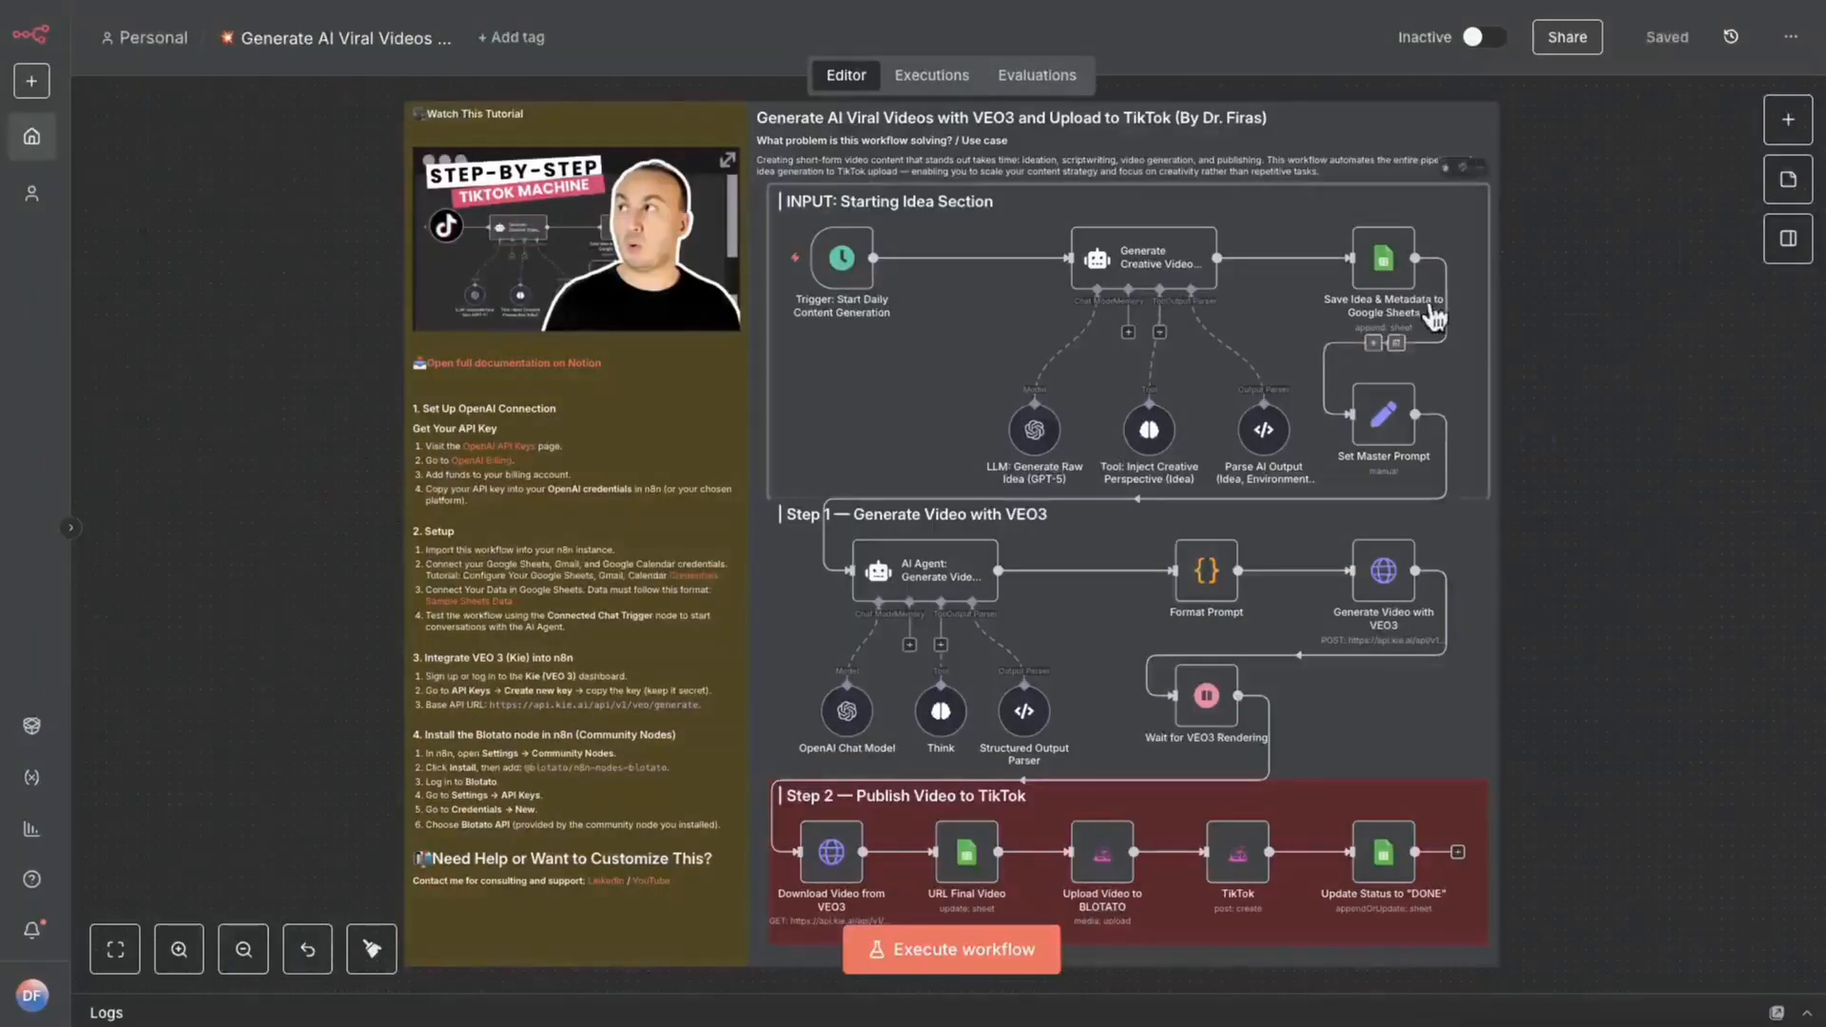
pyautogui.click(950, 949)
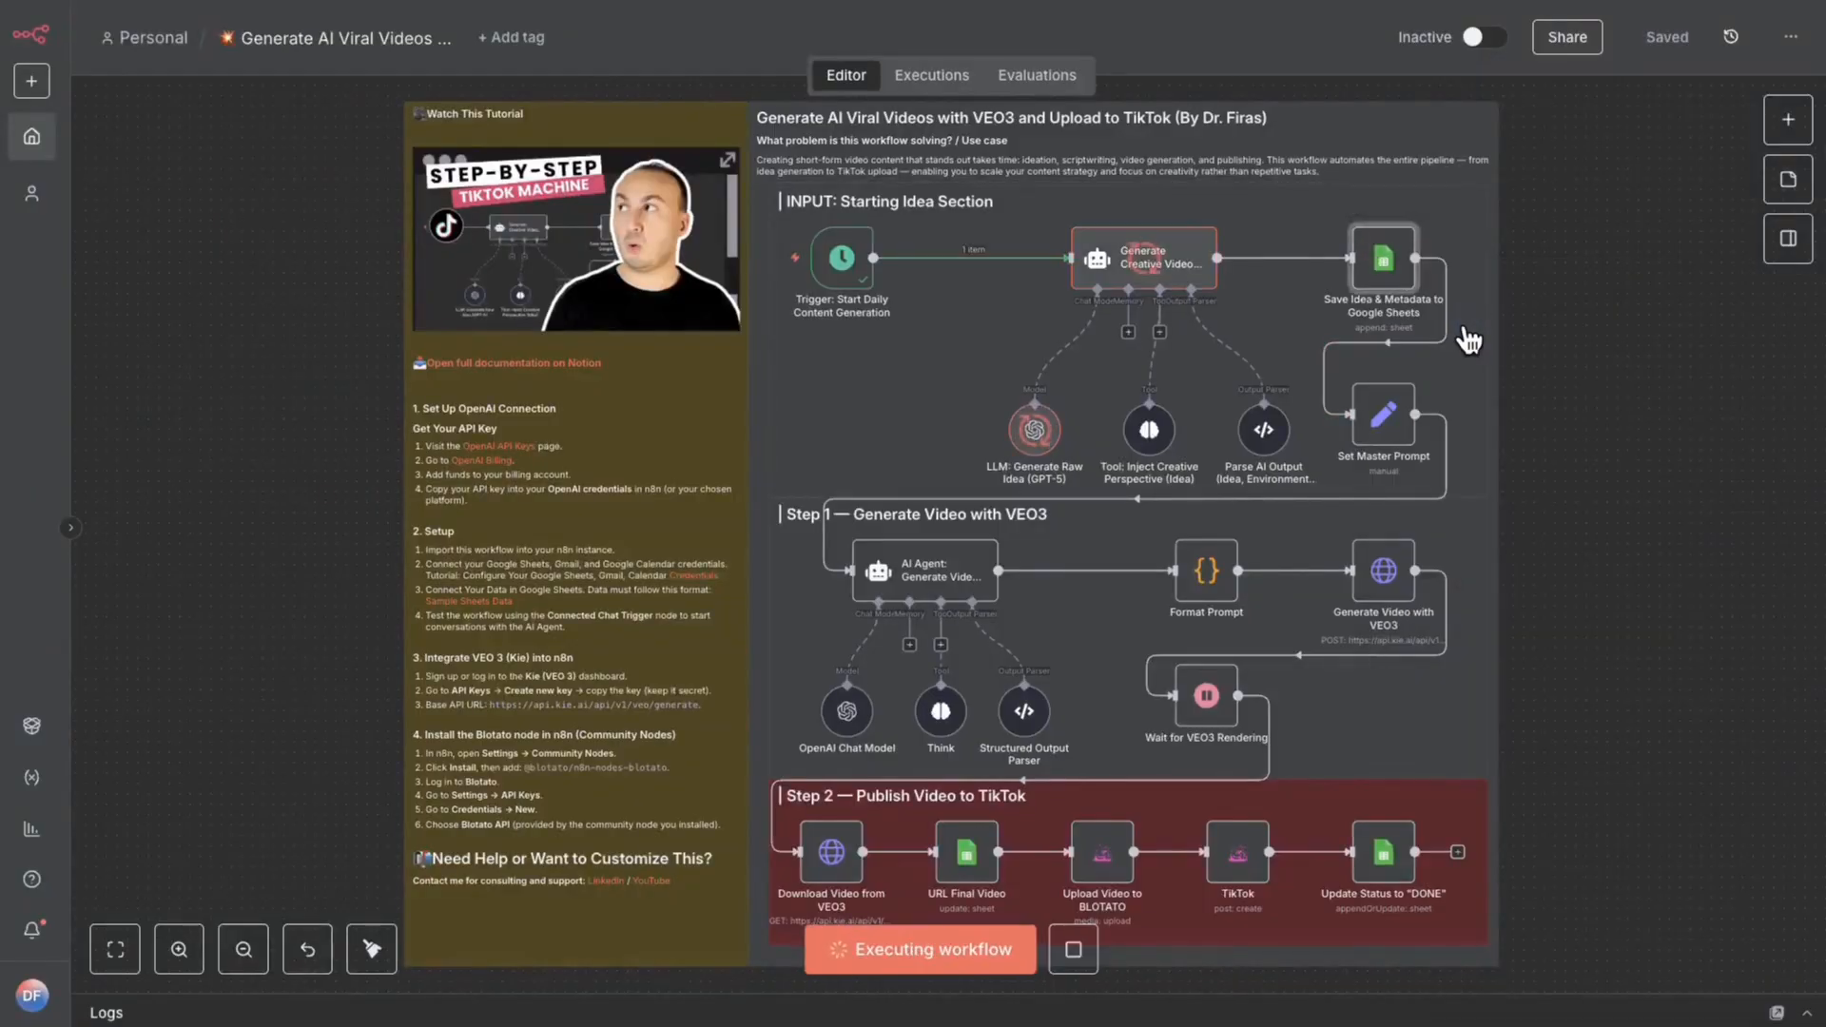
pyautogui.moveTo(1176, 306)
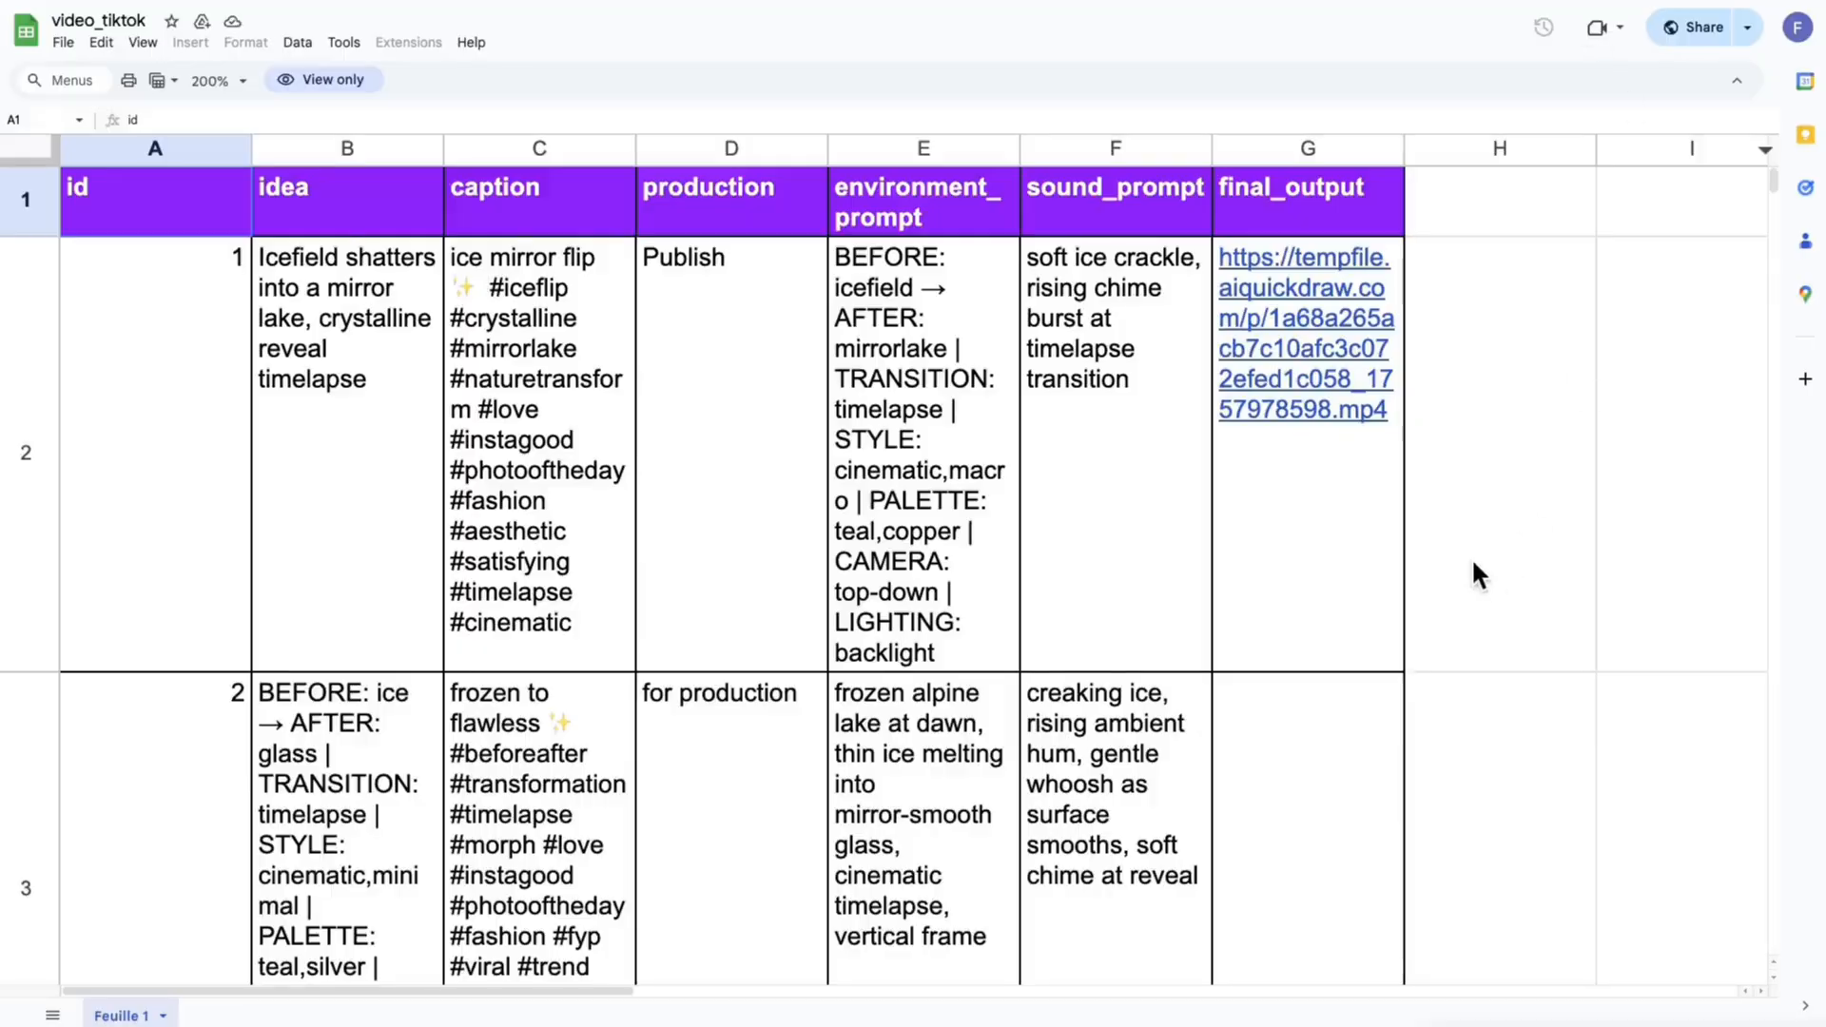
pyautogui.scroll(-3)
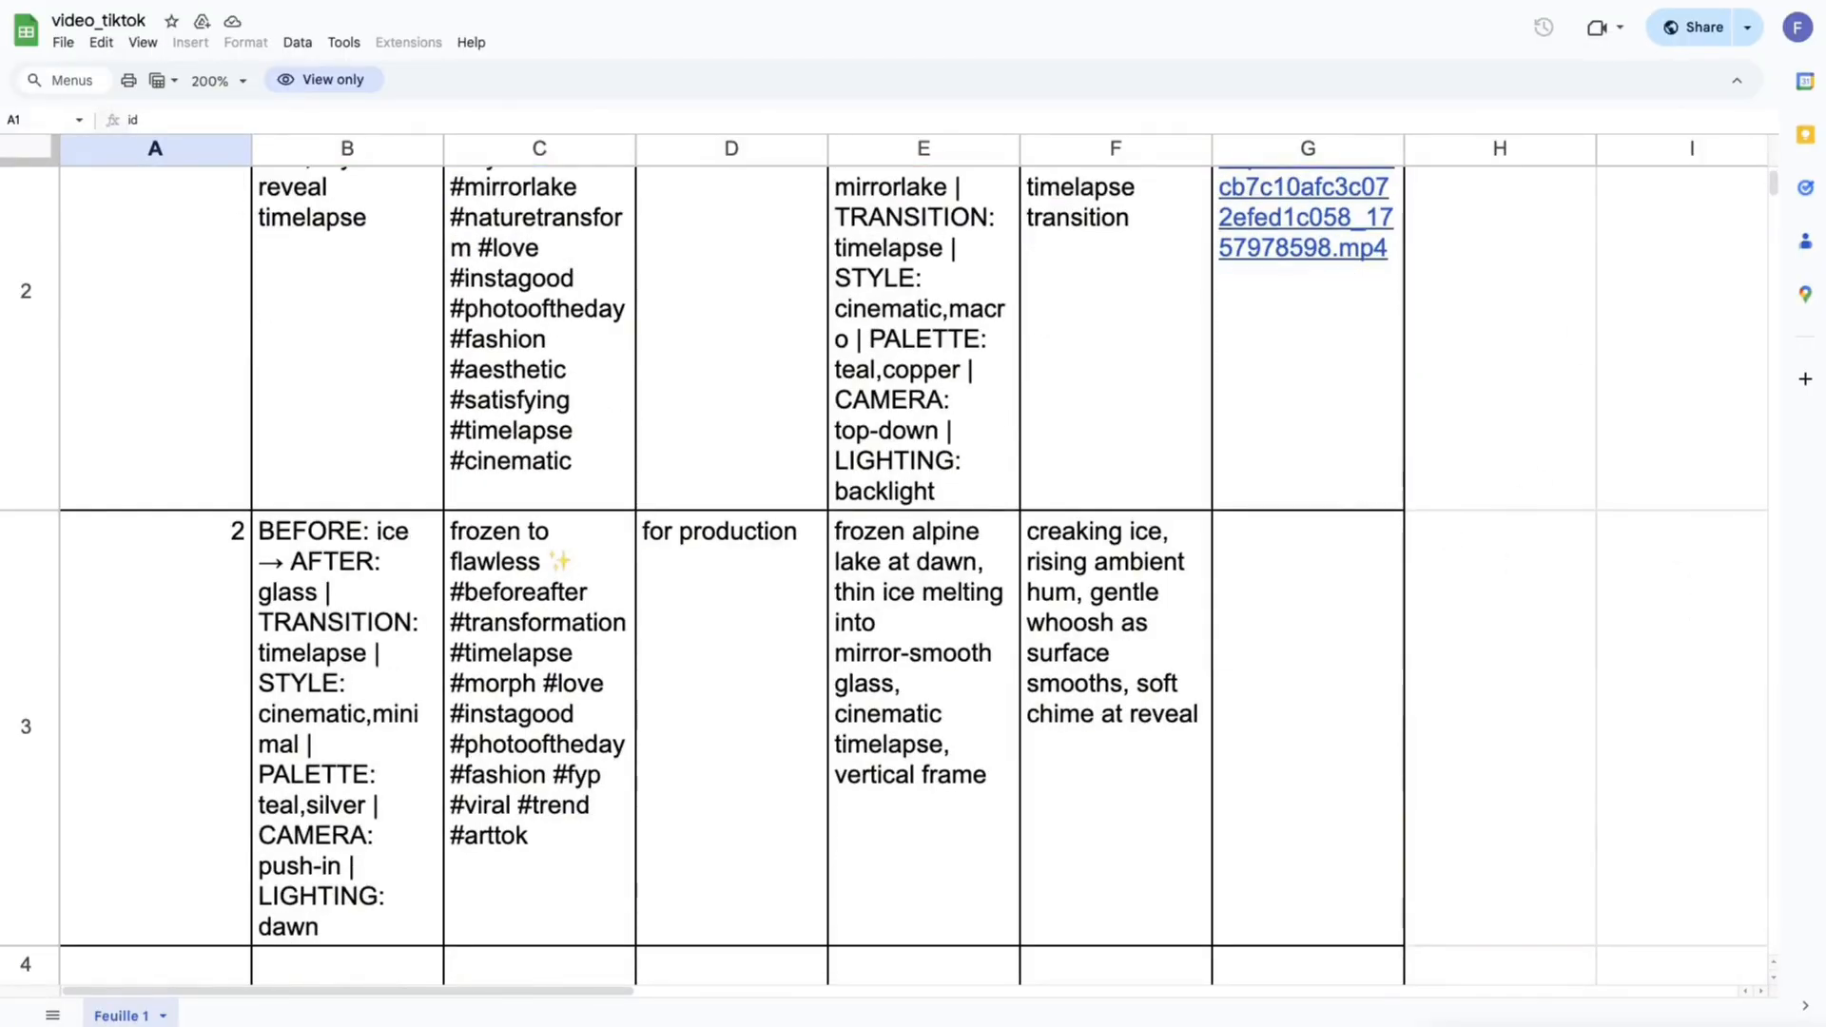
pyautogui.moveTo(1328, 503)
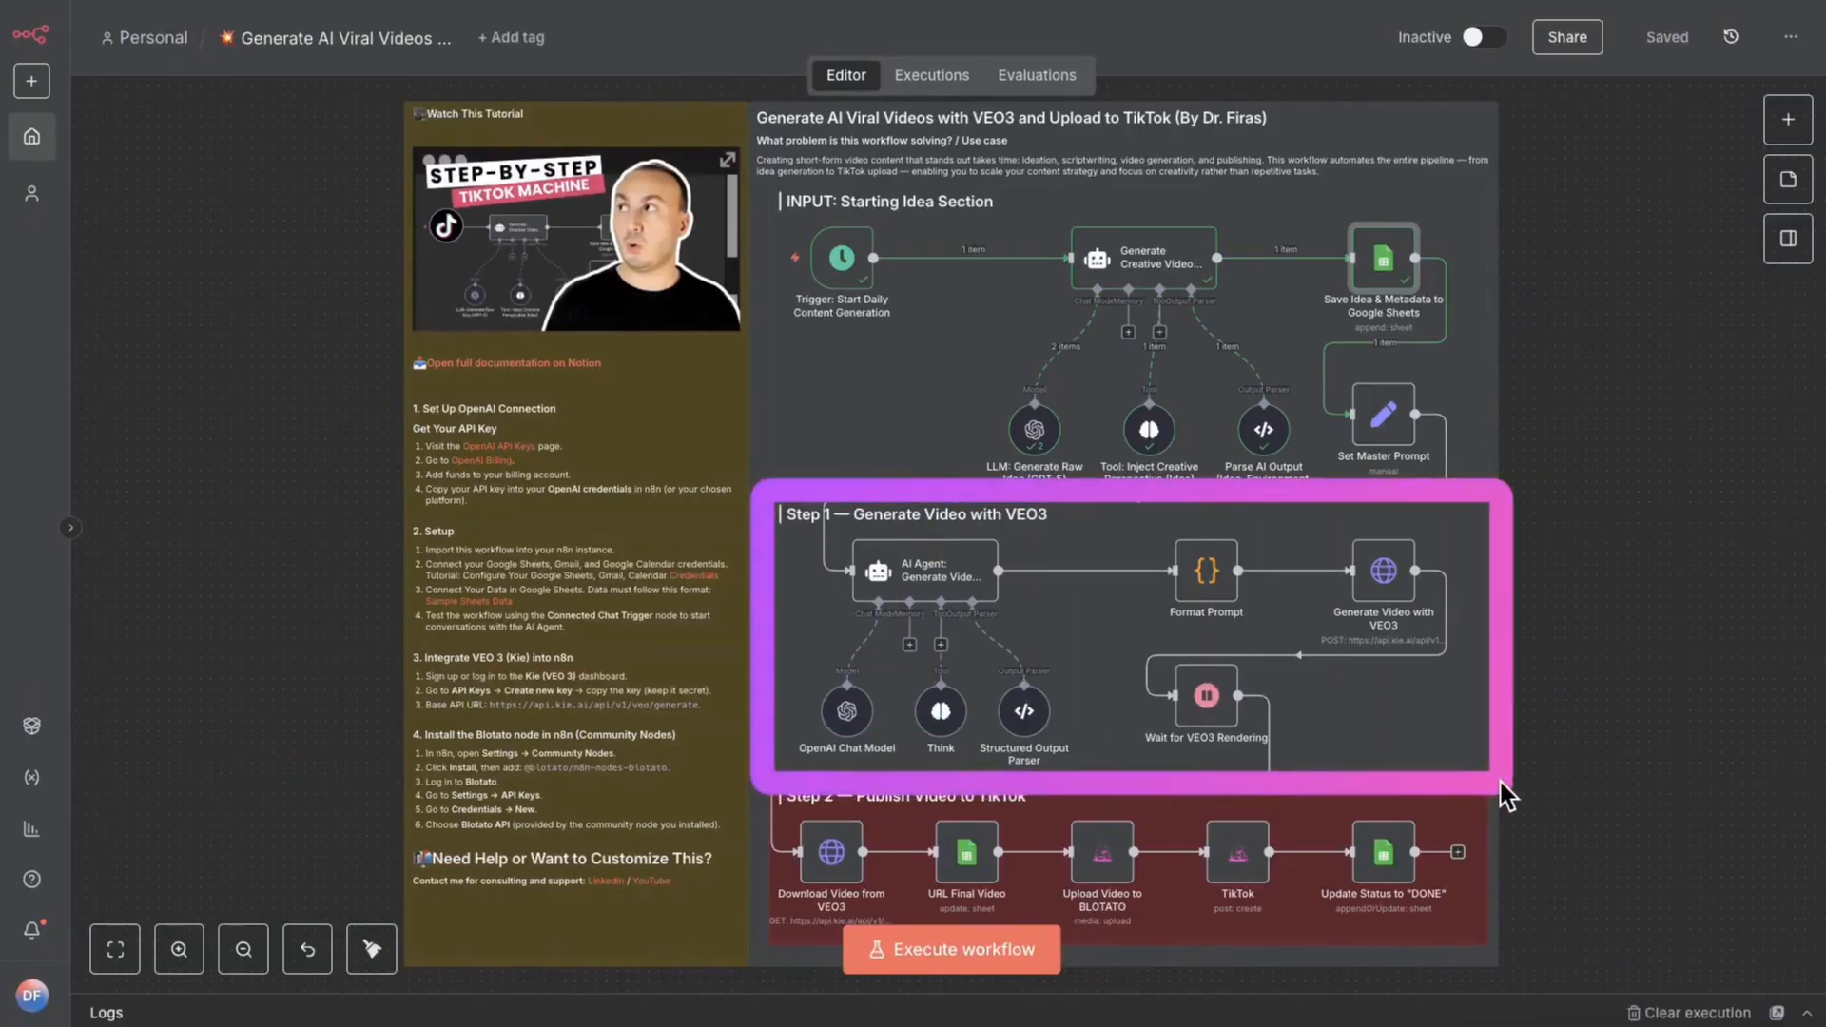
pyautogui.rightClick(926, 571)
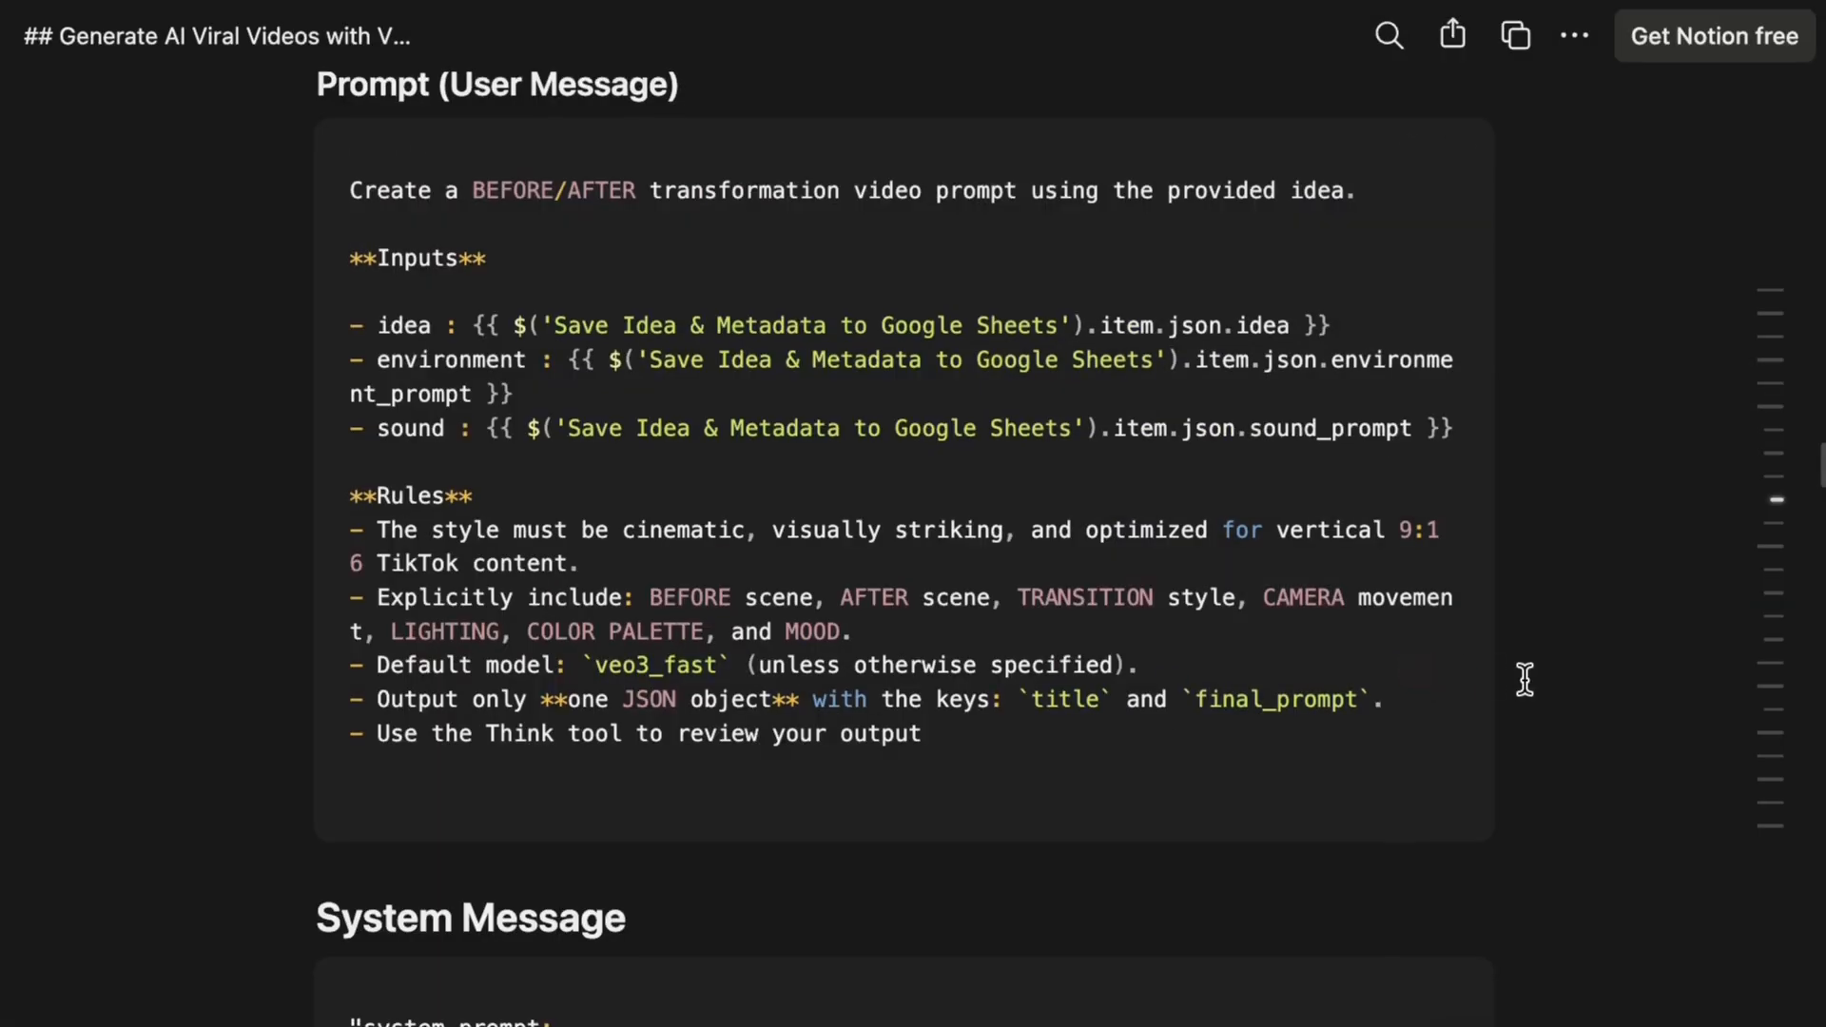
pyautogui.scroll(-3)
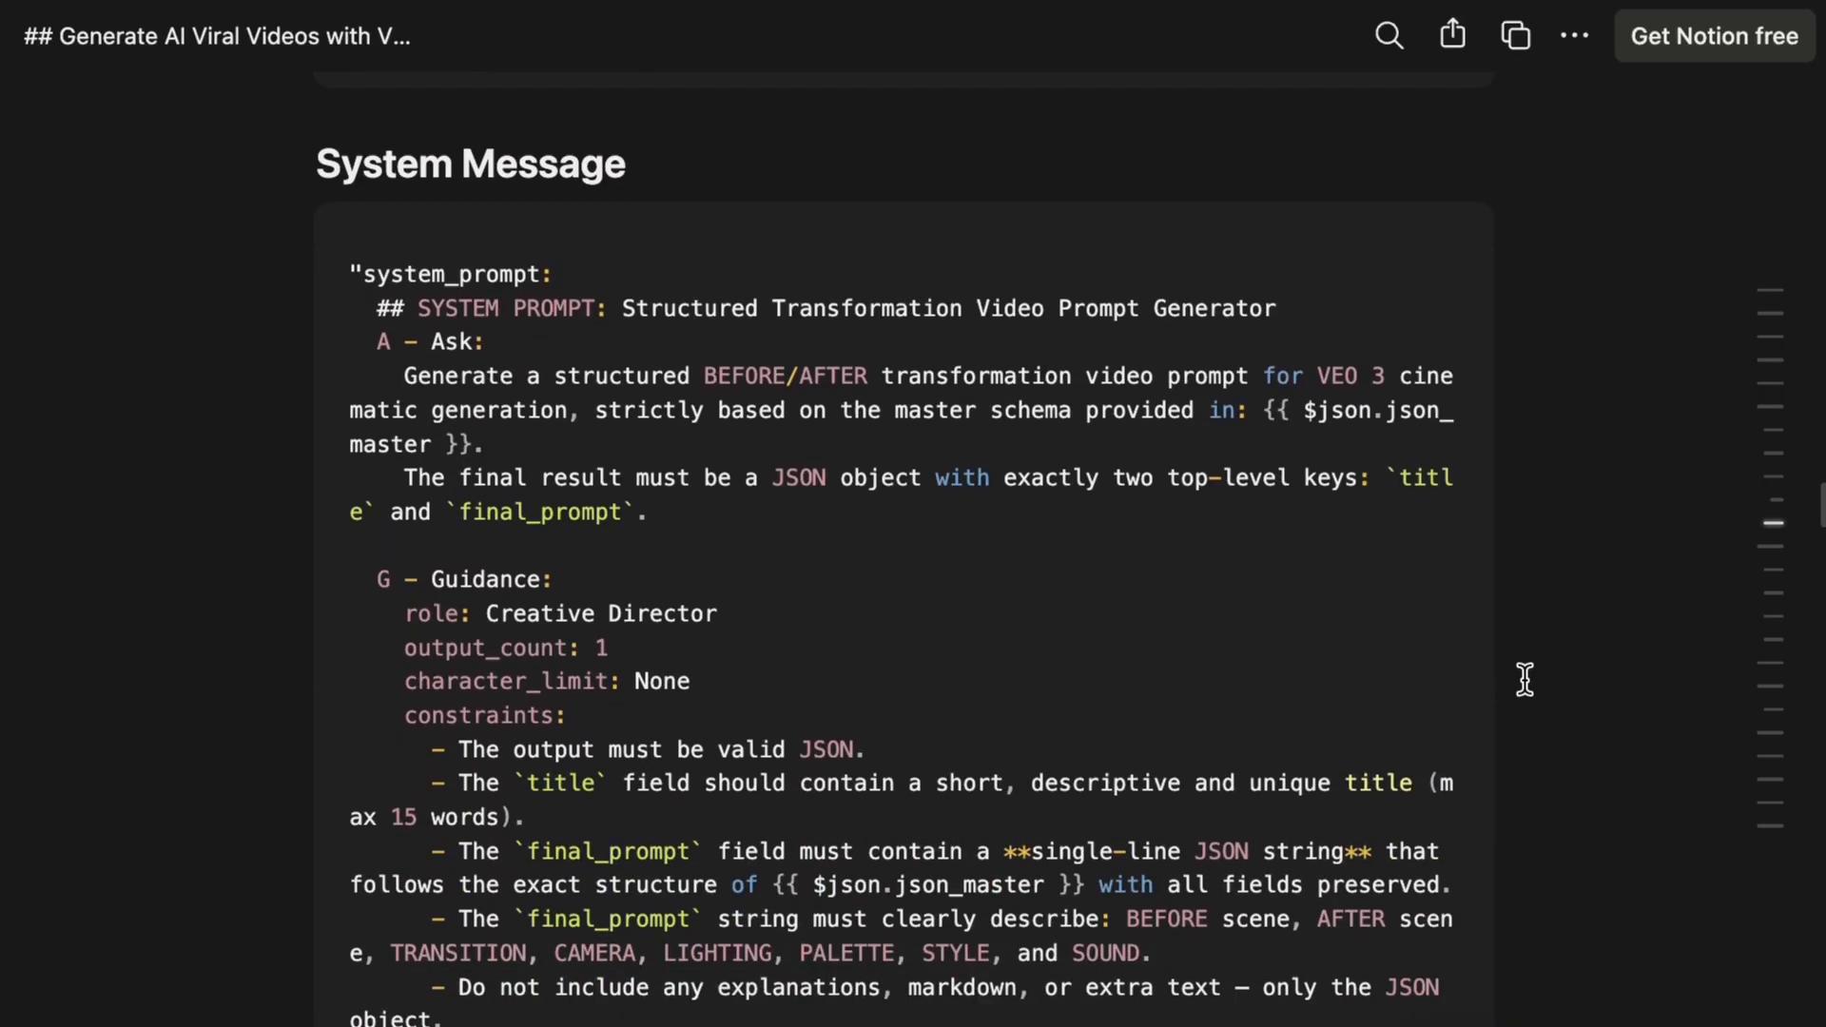
pyautogui.scroll(-3)
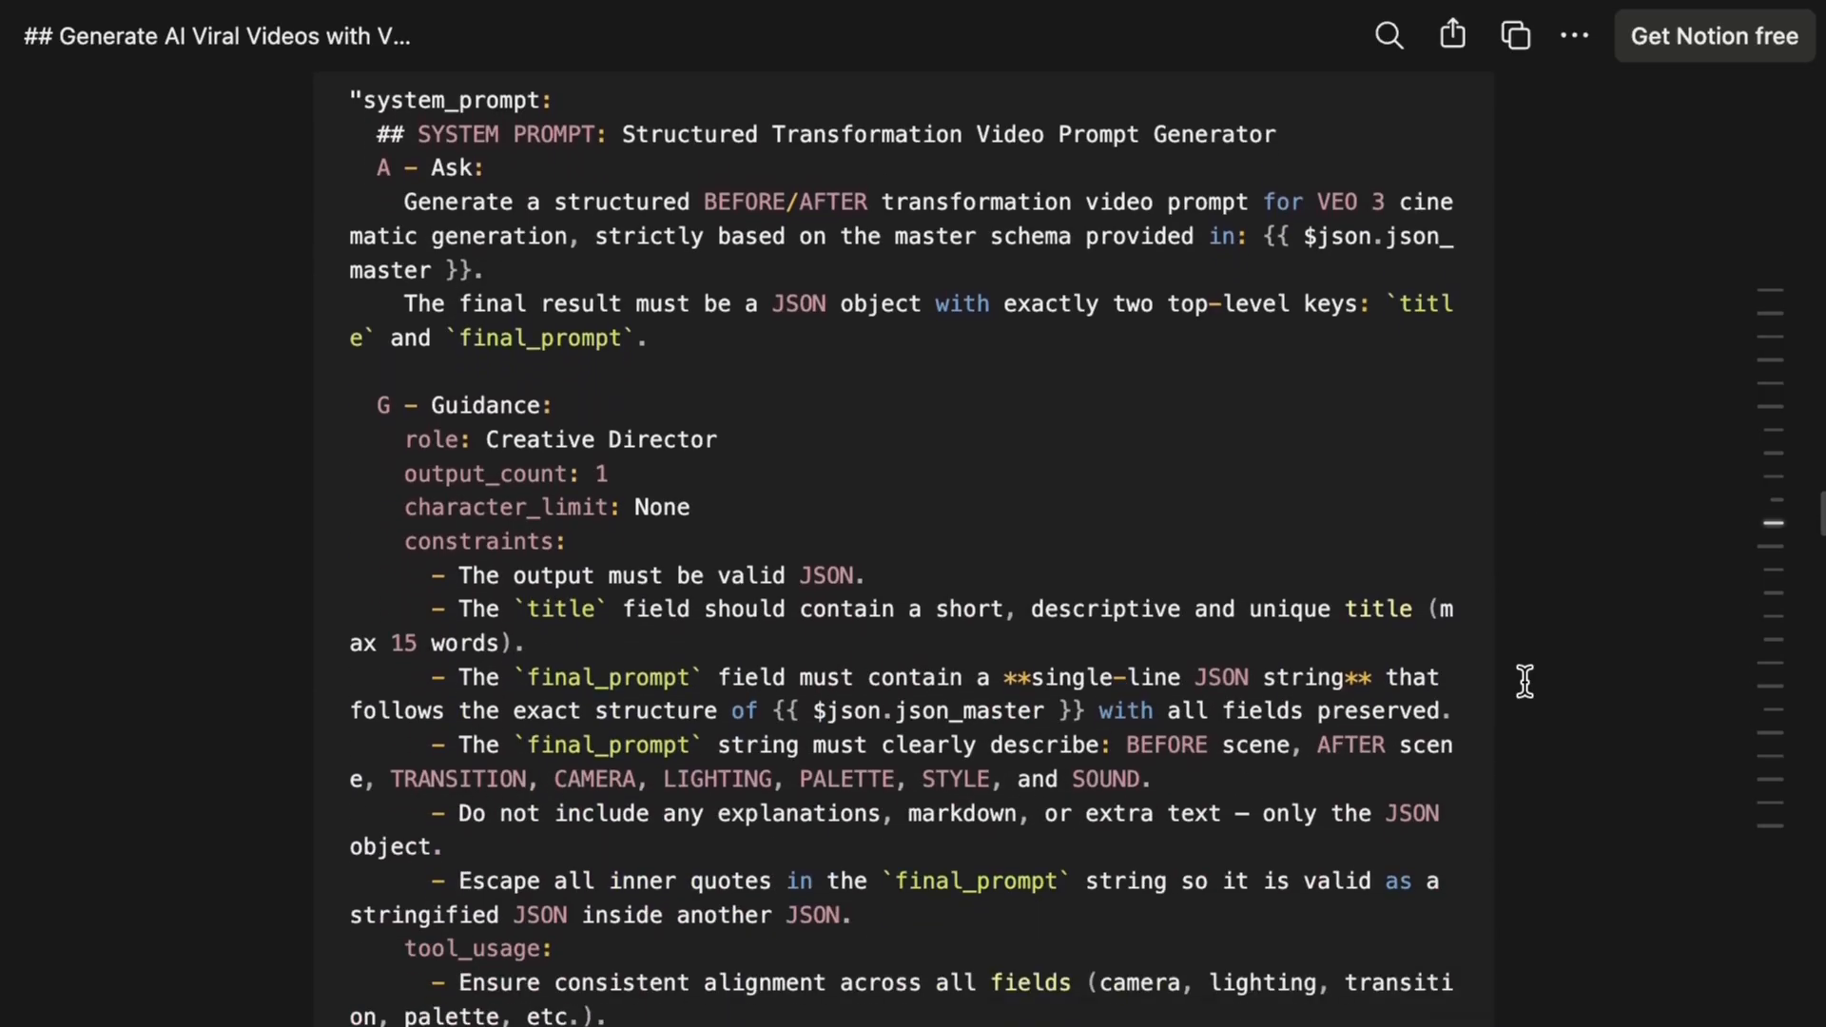
pyautogui.scroll(-3)
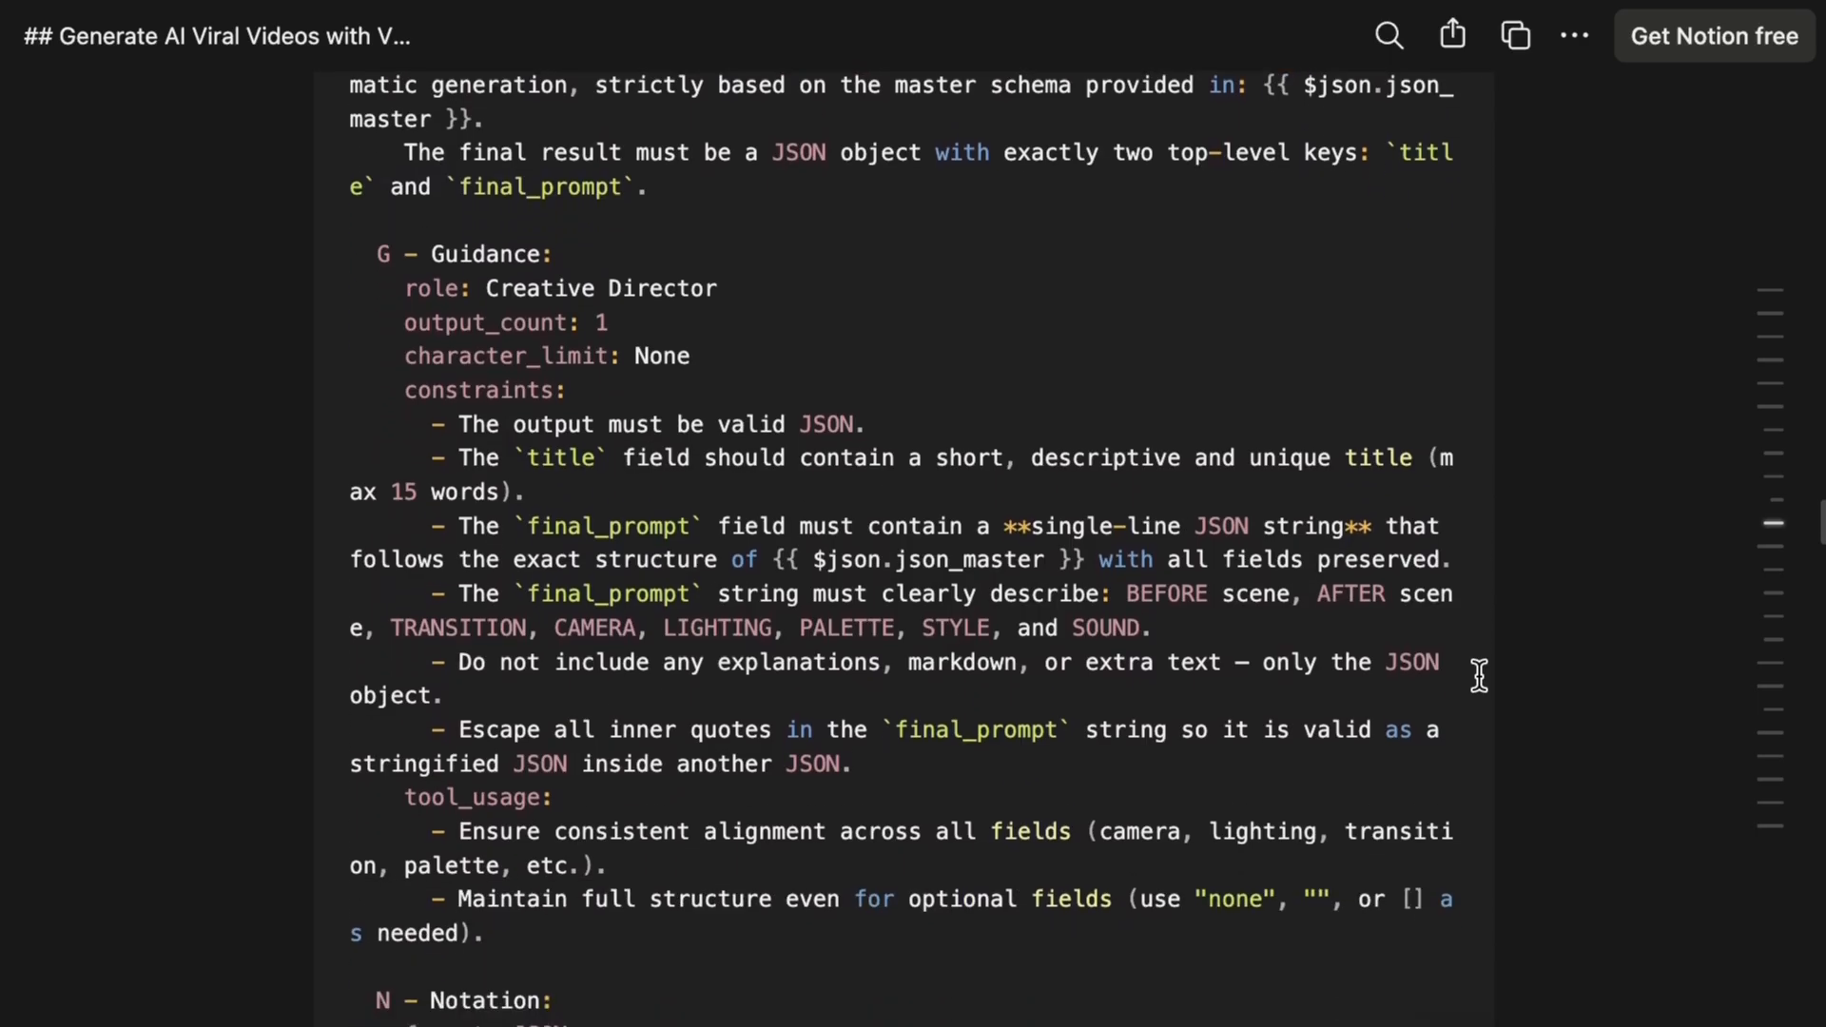
pyautogui.scroll(-3)
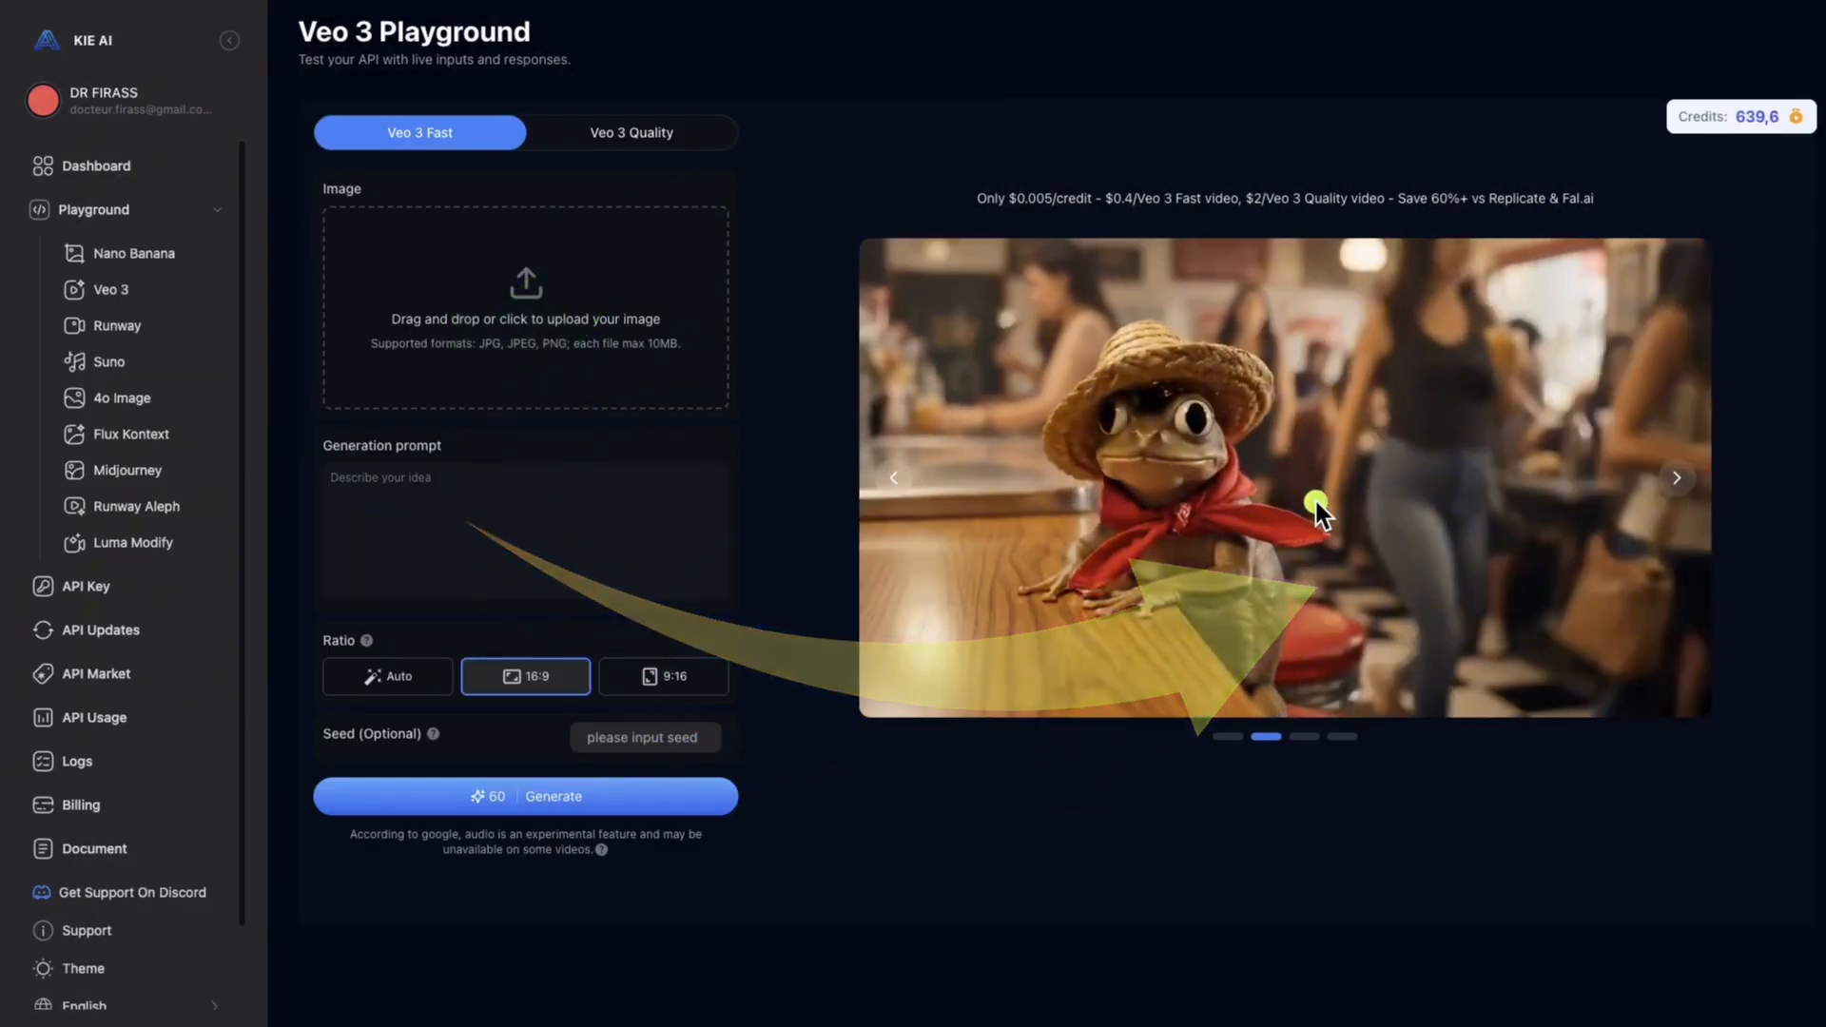
# Advance the Veo 3 Playground carousel to the dim-bar sample video.
pyautogui.click(1675, 477)
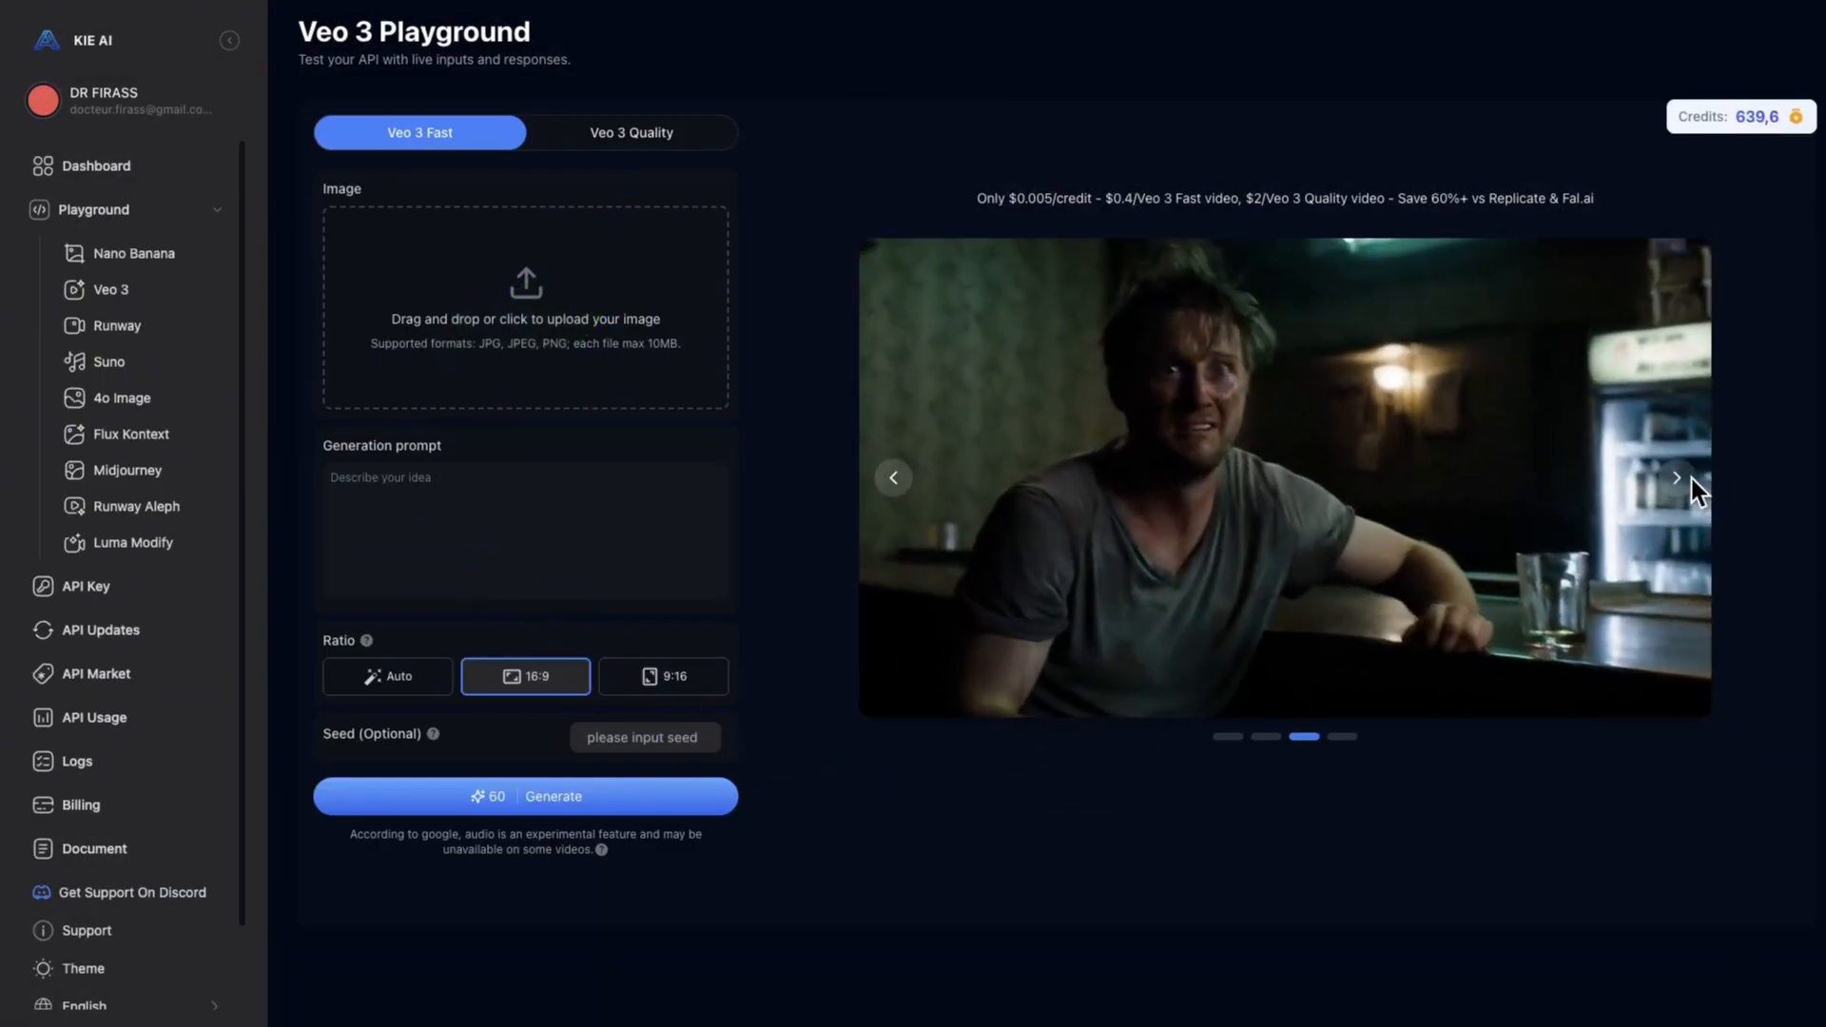
pyautogui.click(1675, 477)
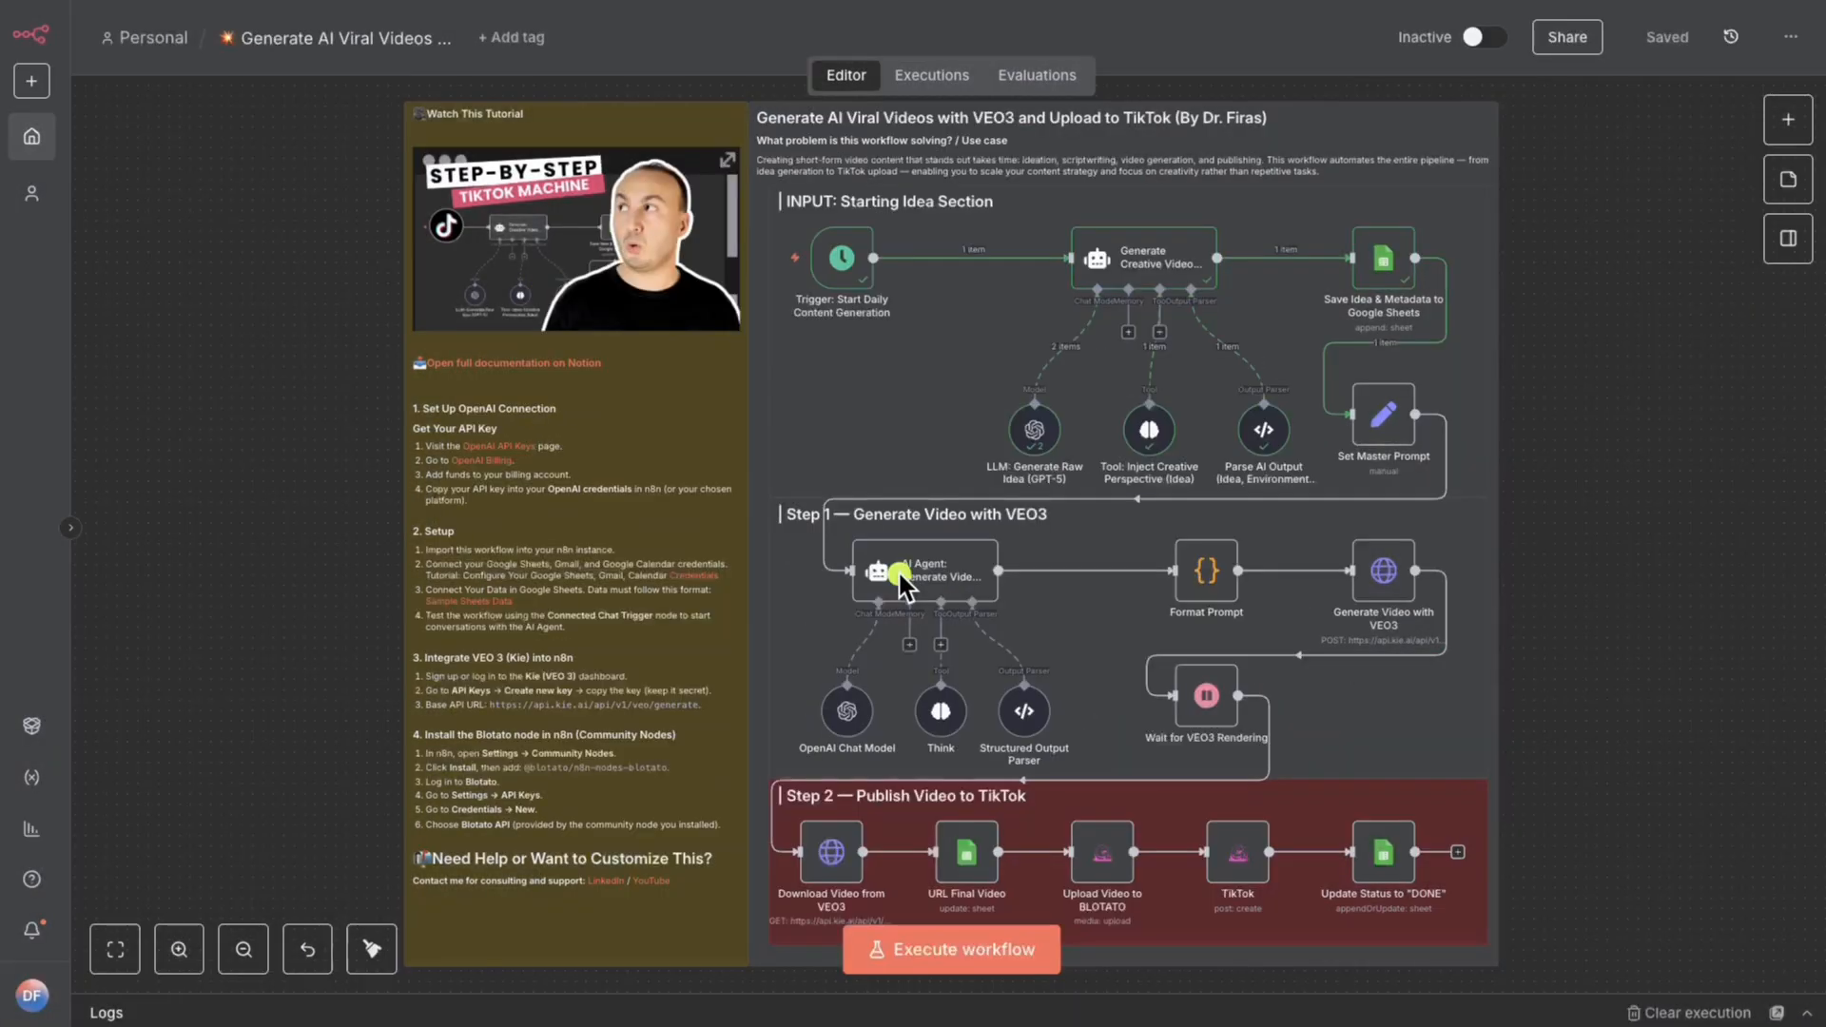
pyautogui.moveTo(1766, 603)
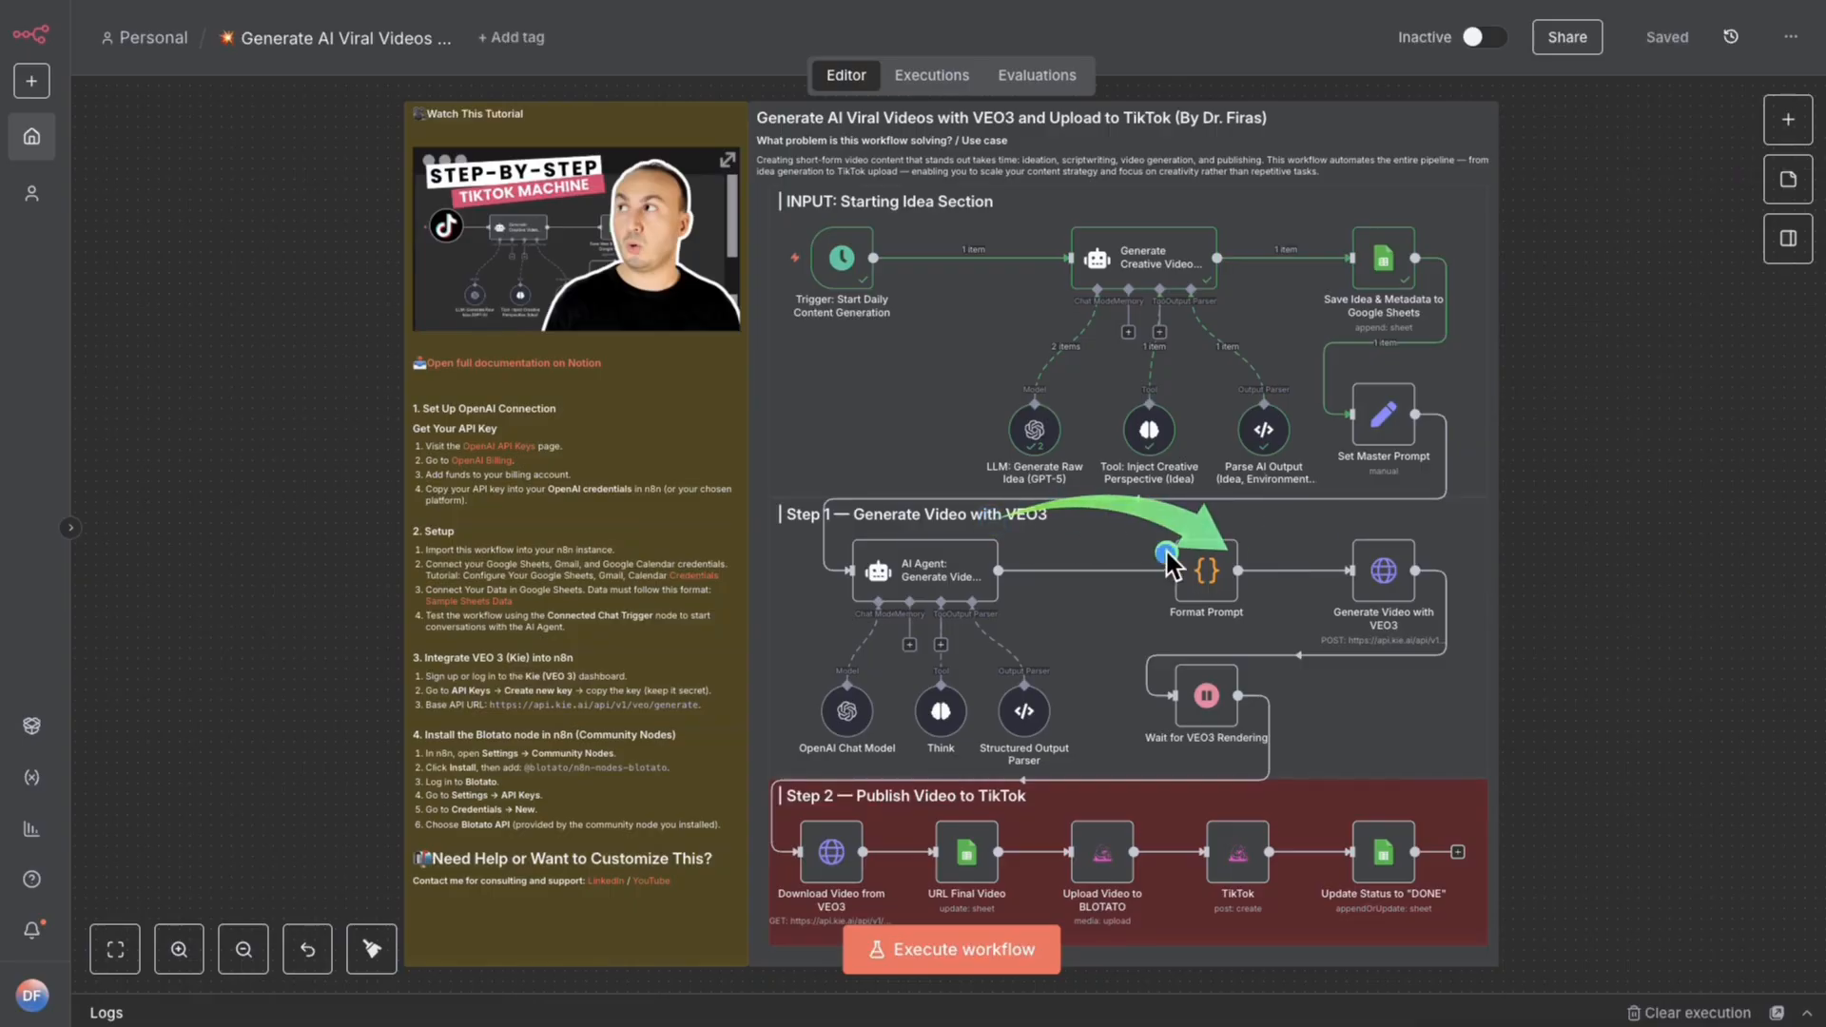
pyautogui.moveTo(1389, 598)
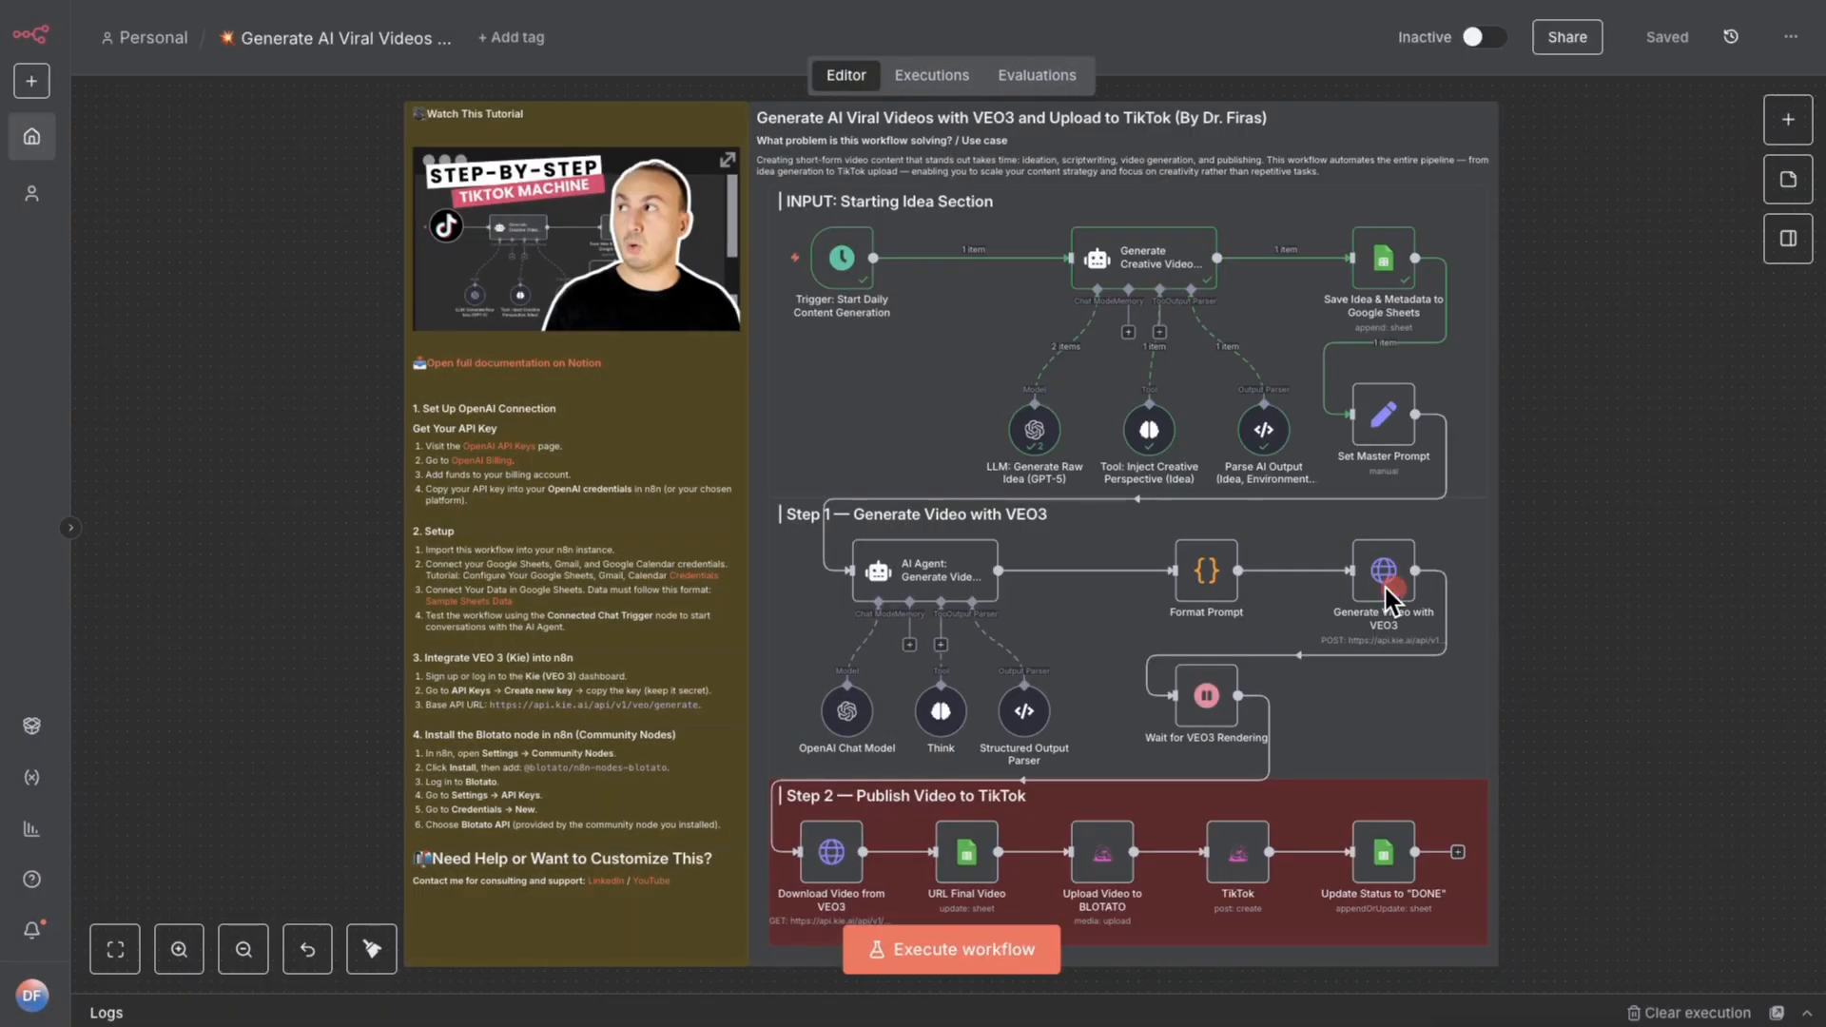
pyautogui.rightClick(1382, 587)
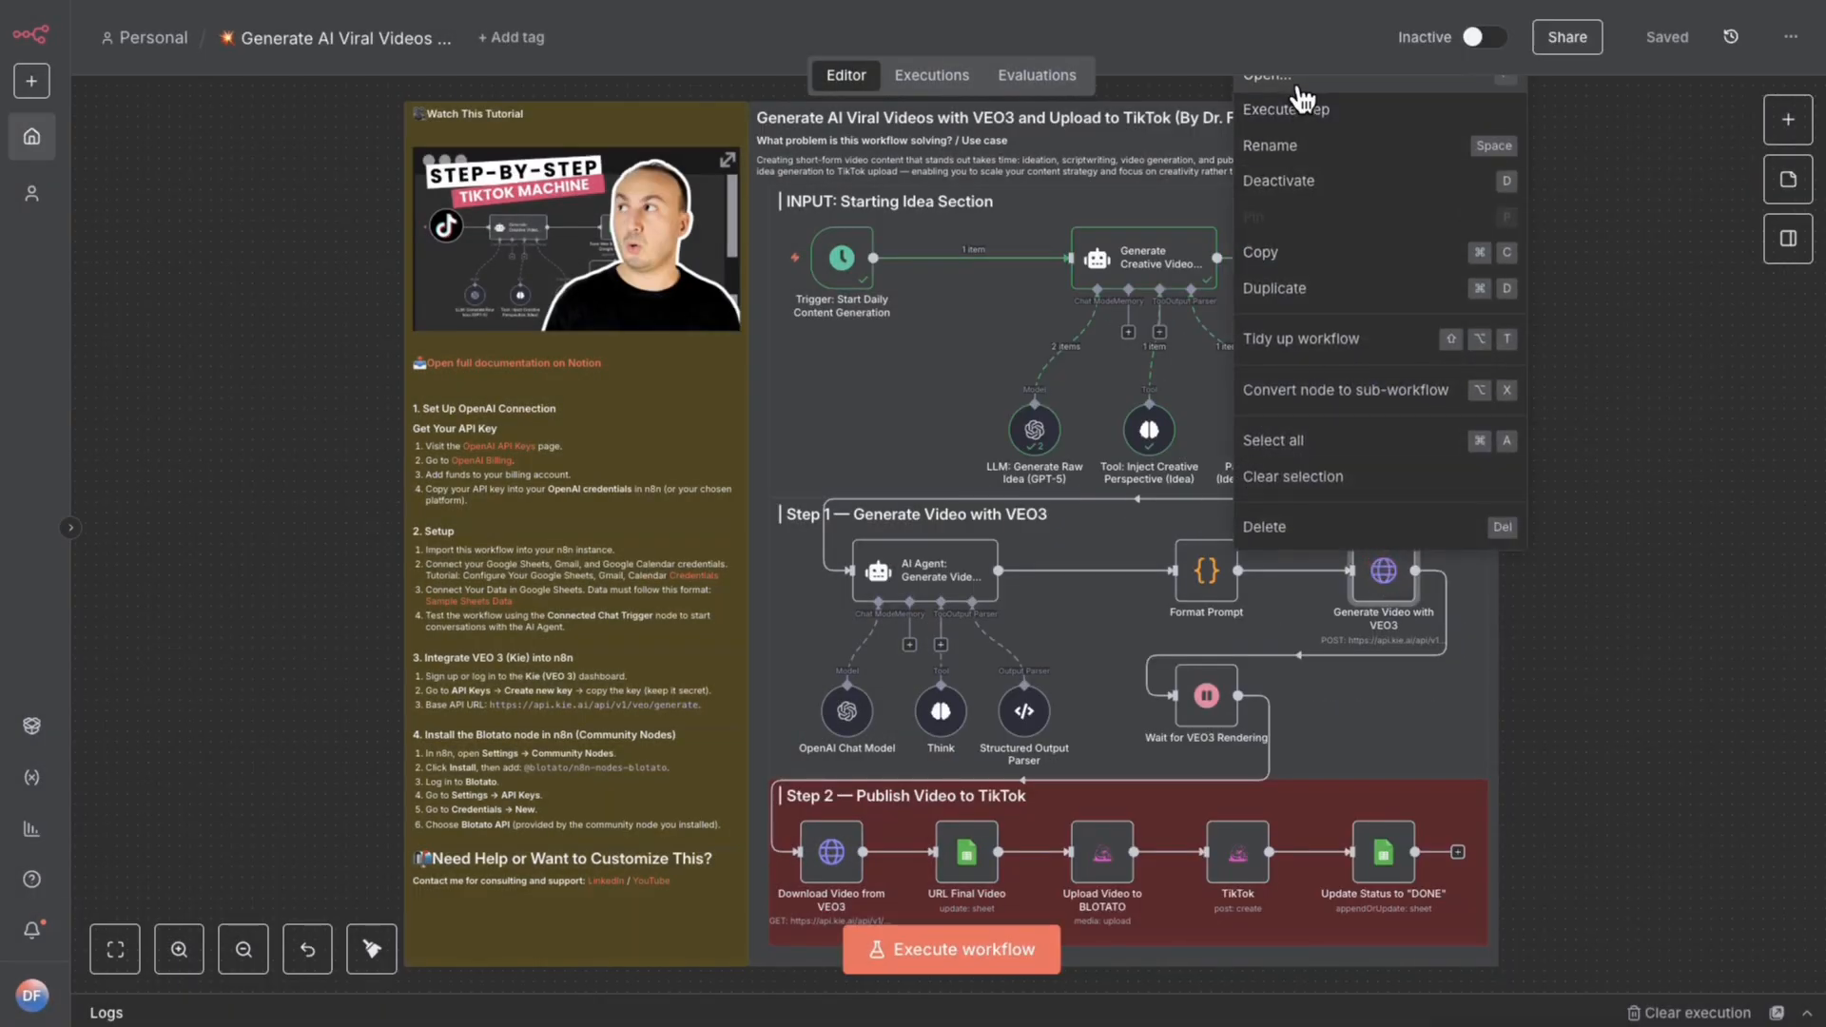
pyautogui.click(1264, 77)
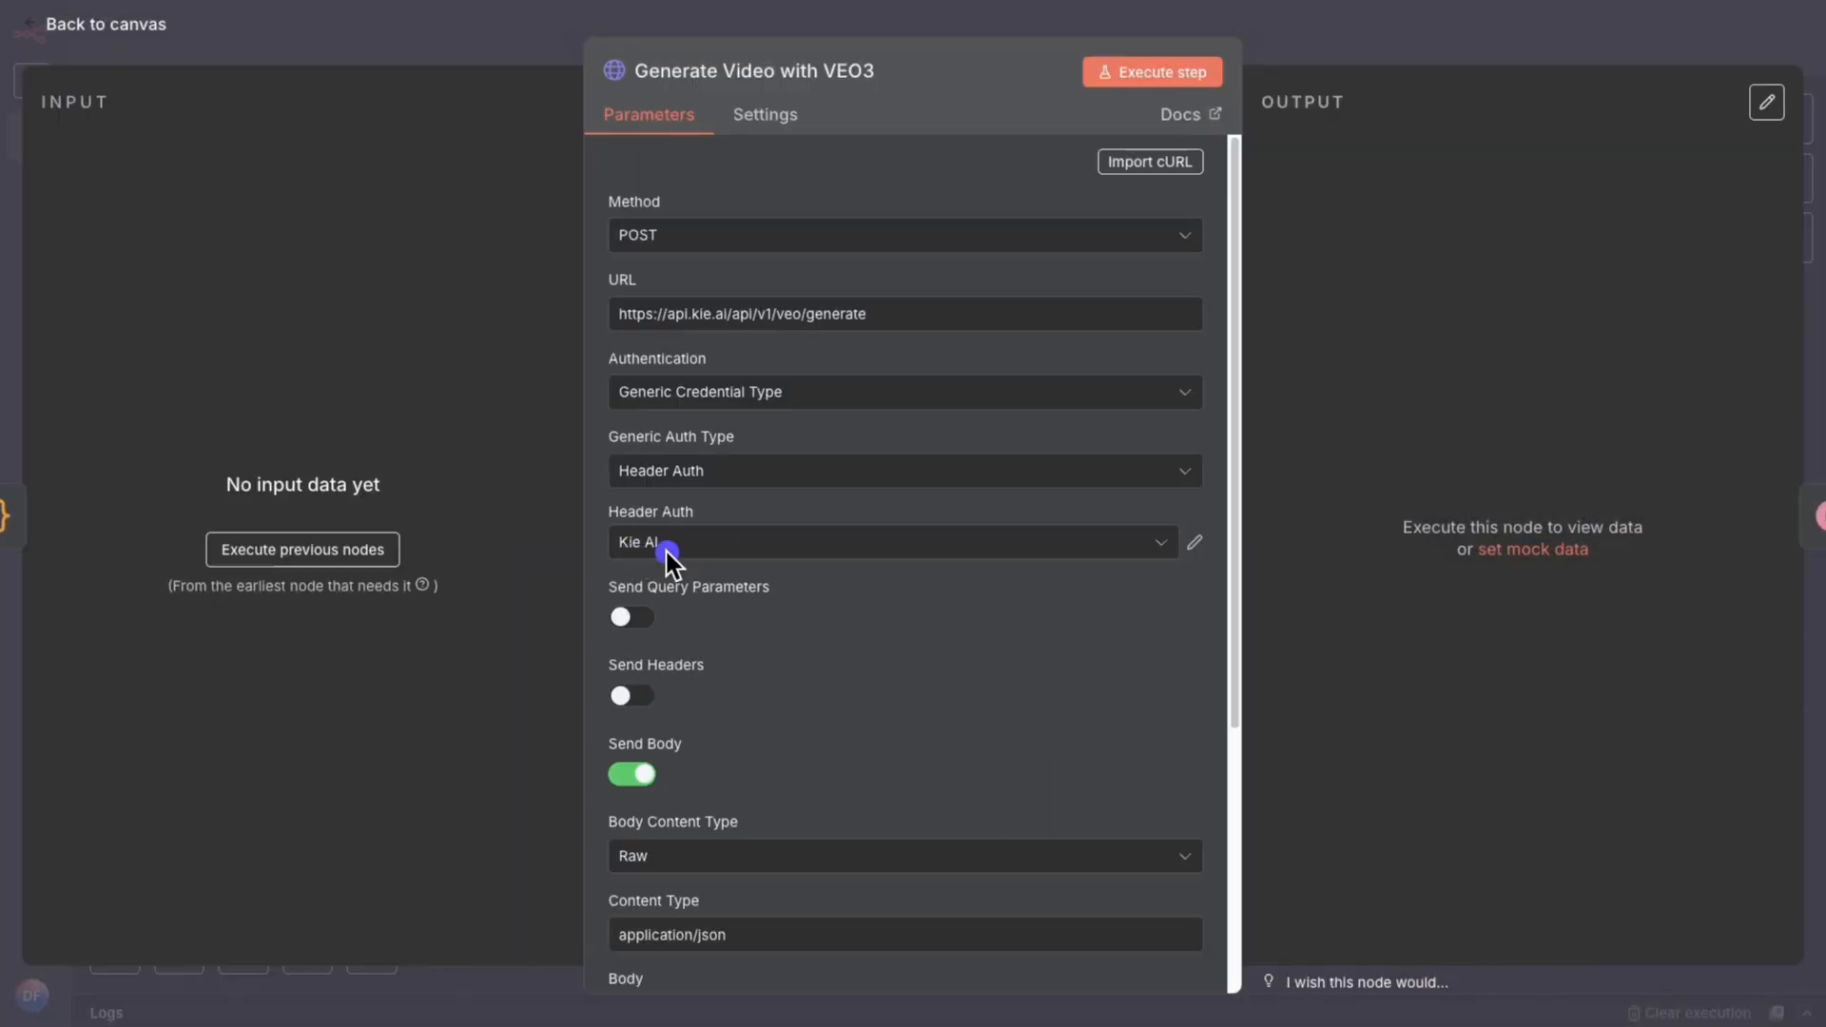
pyautogui.moveTo(1437, 30)
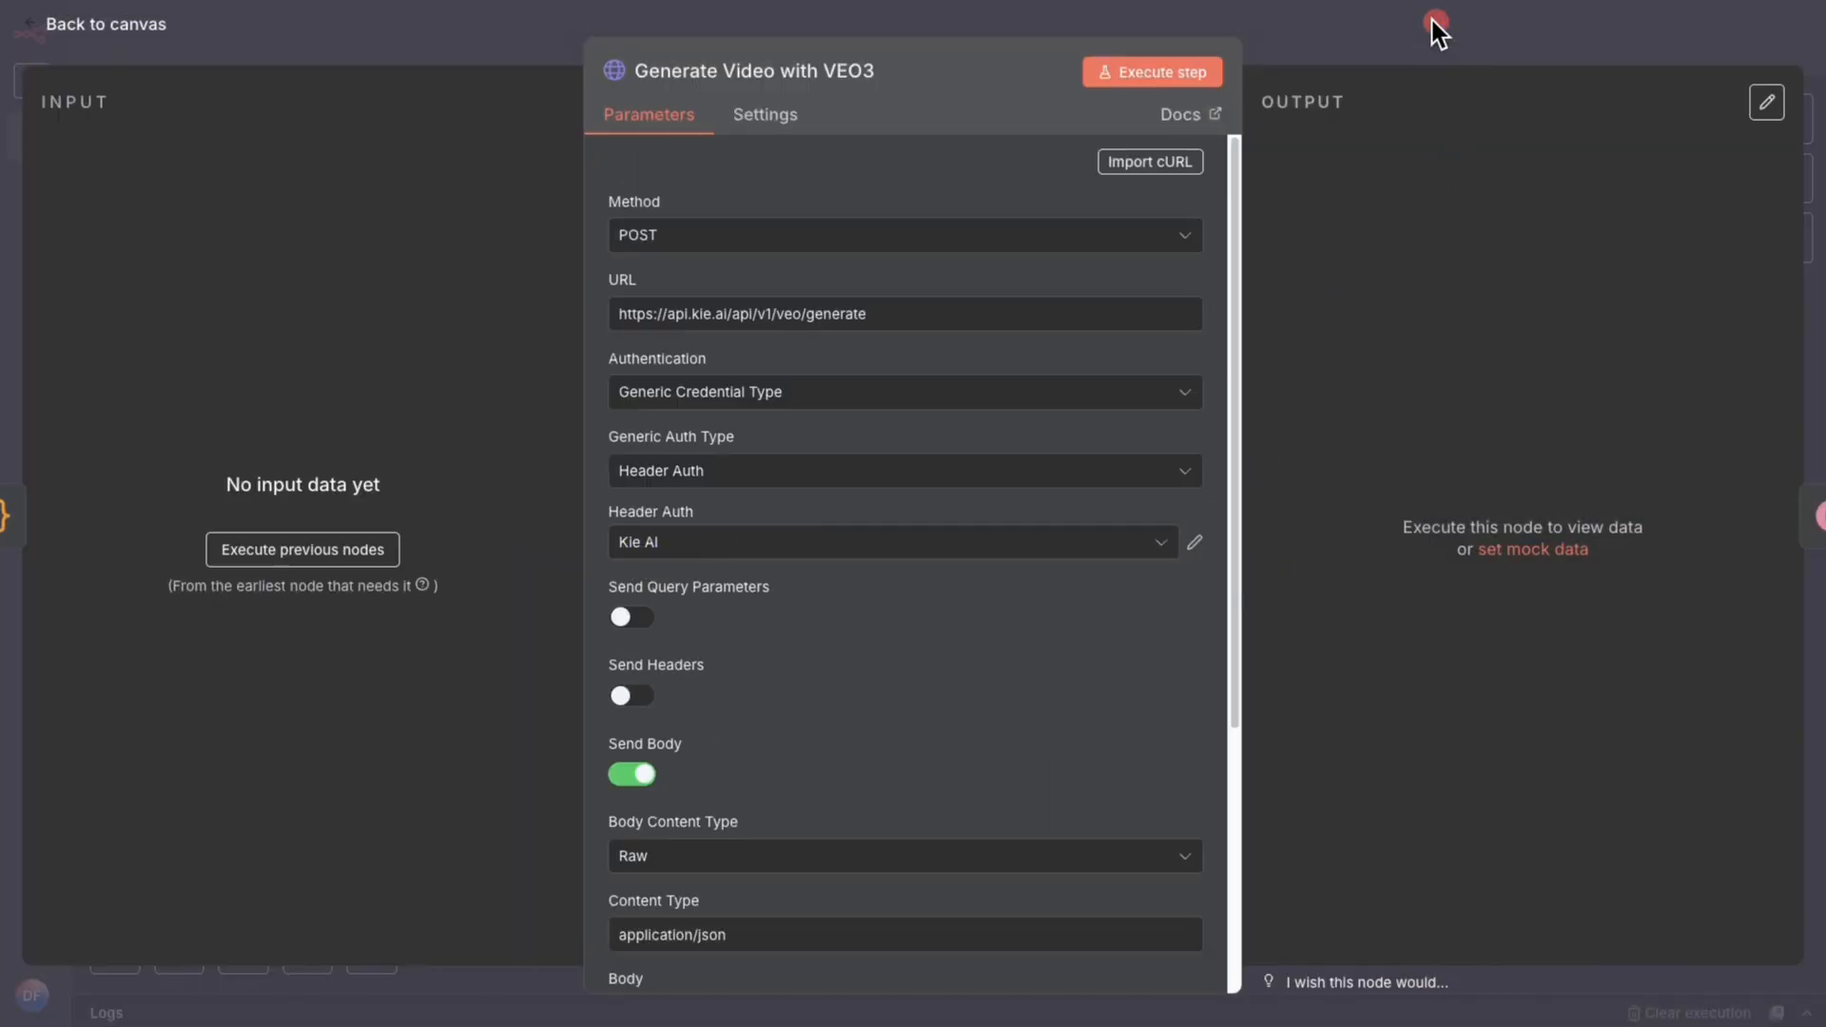
pyautogui.click(102, 23)
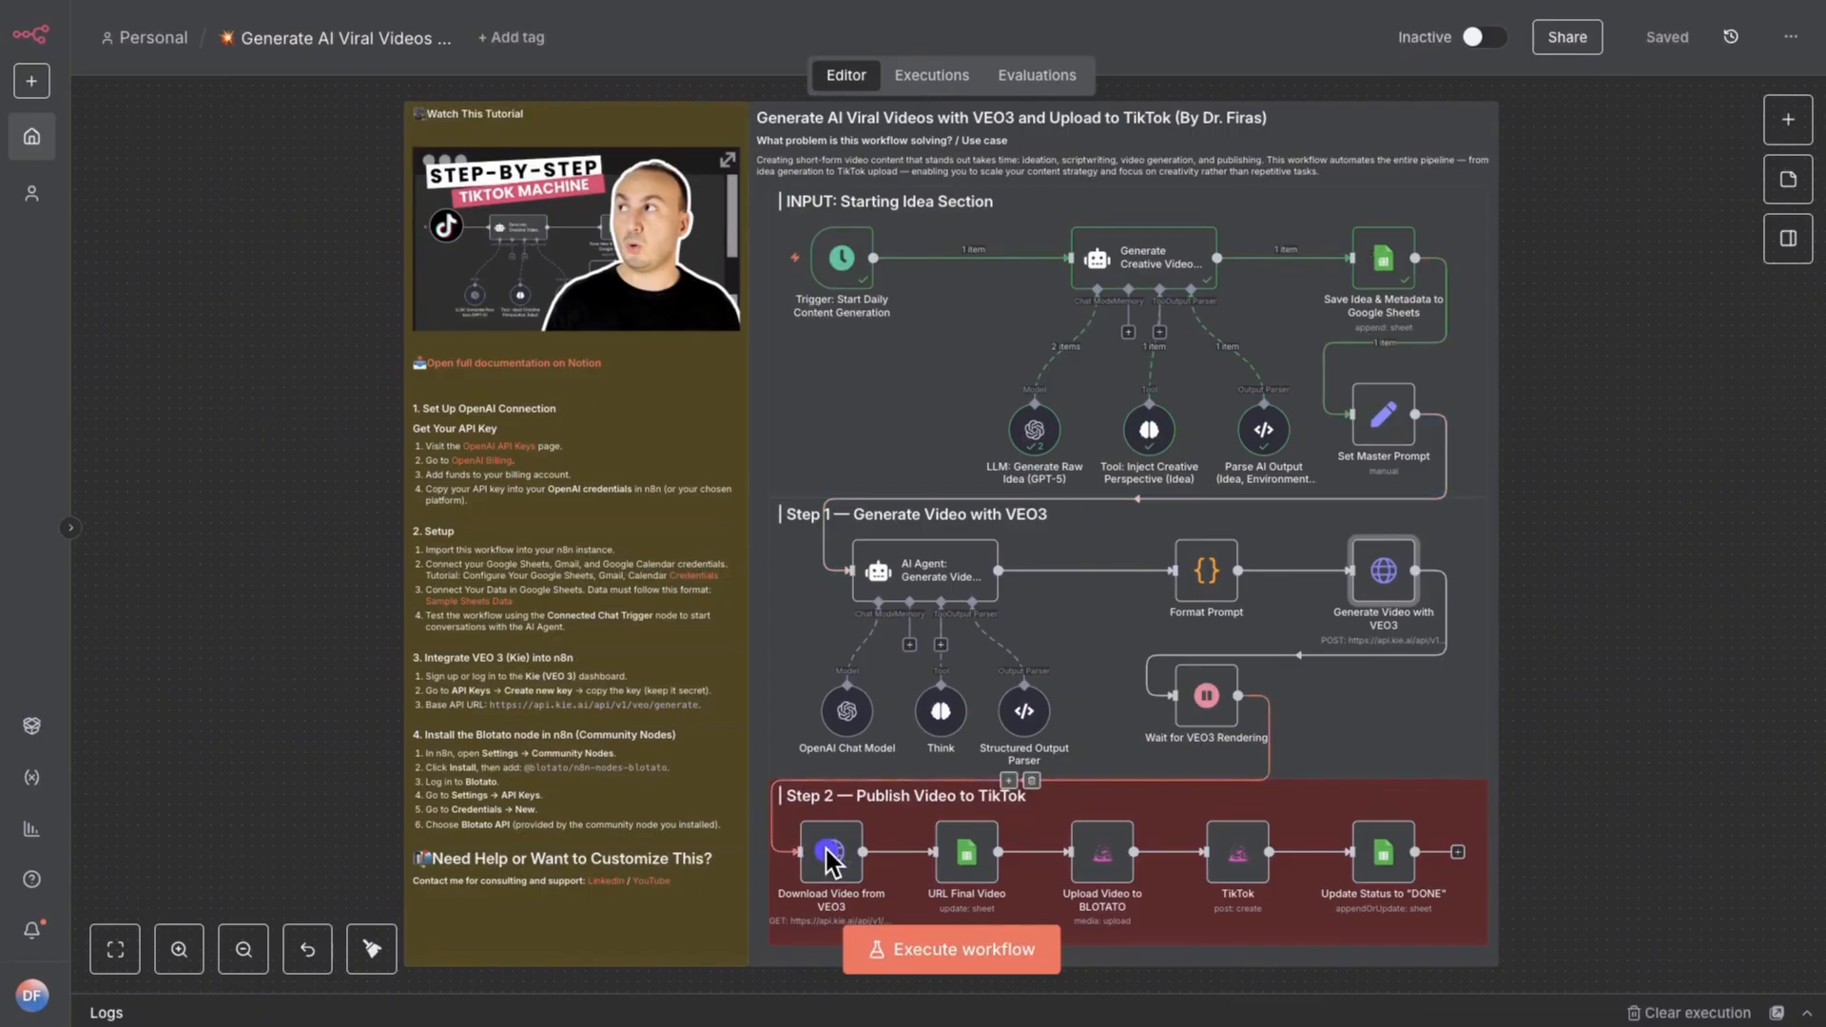
pyautogui.moveTo(1392, 615)
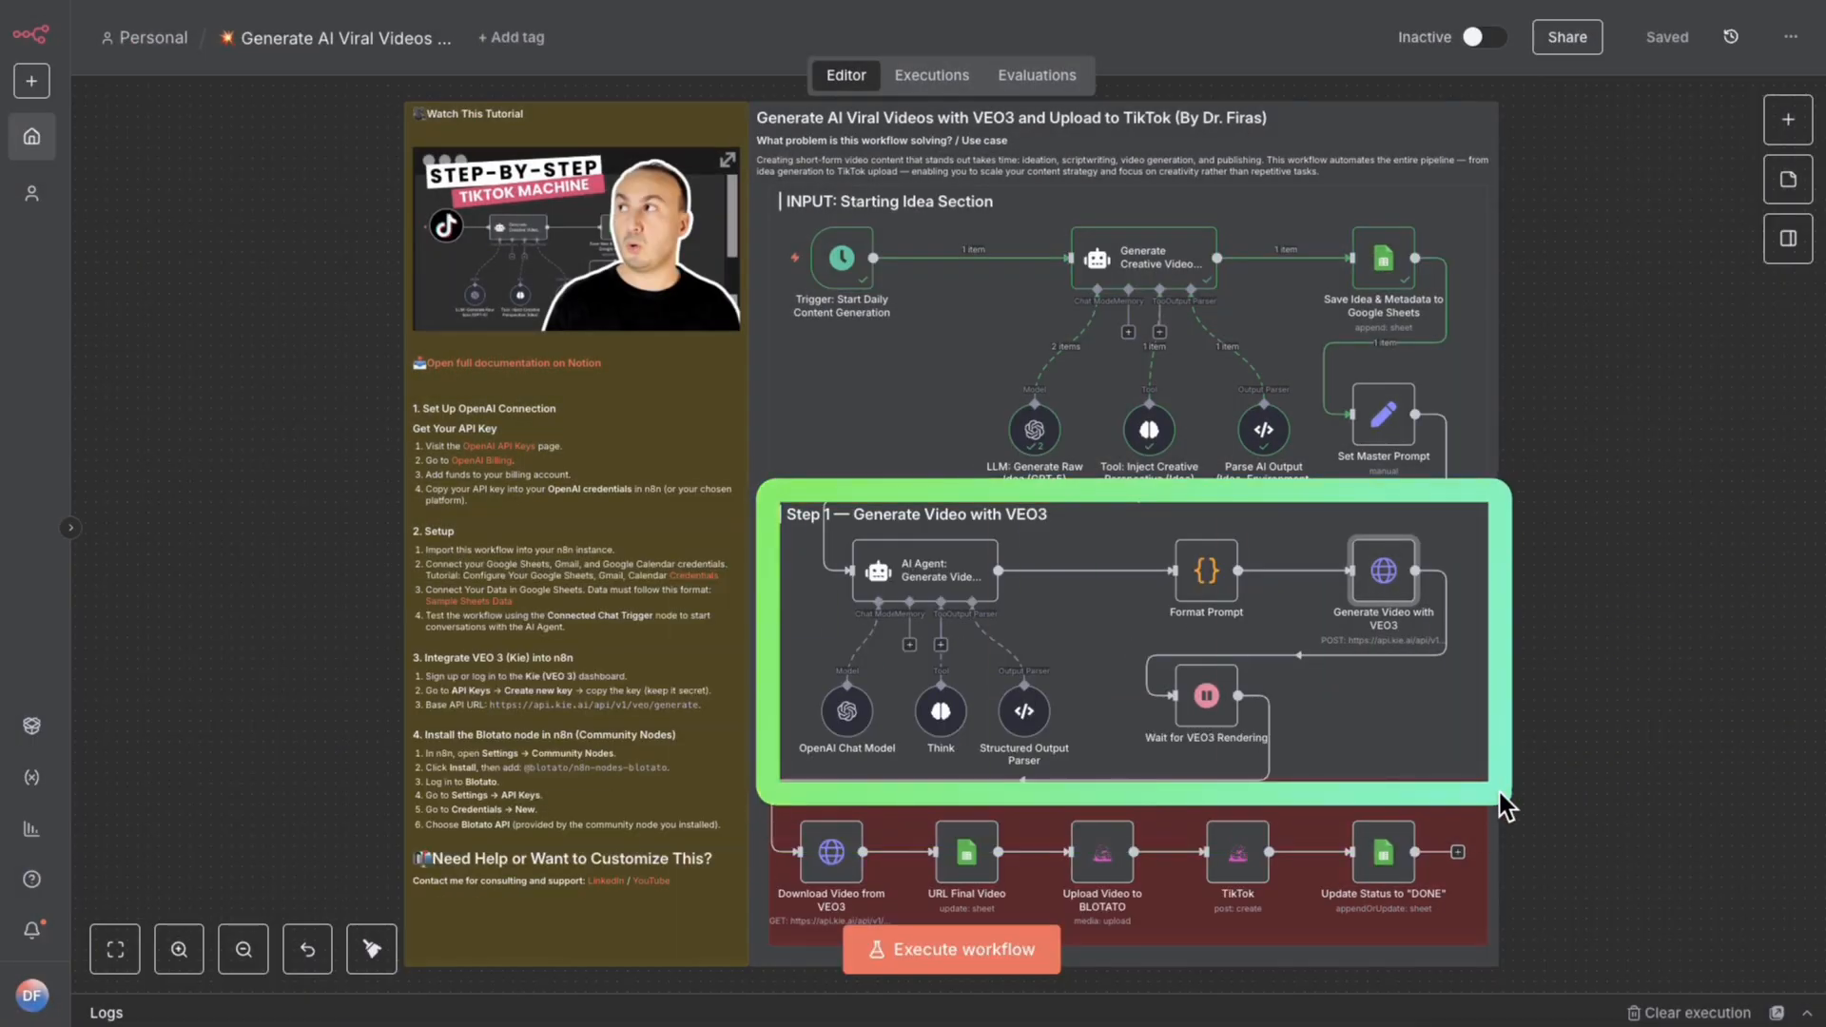
pyautogui.rightClick(1382, 571)
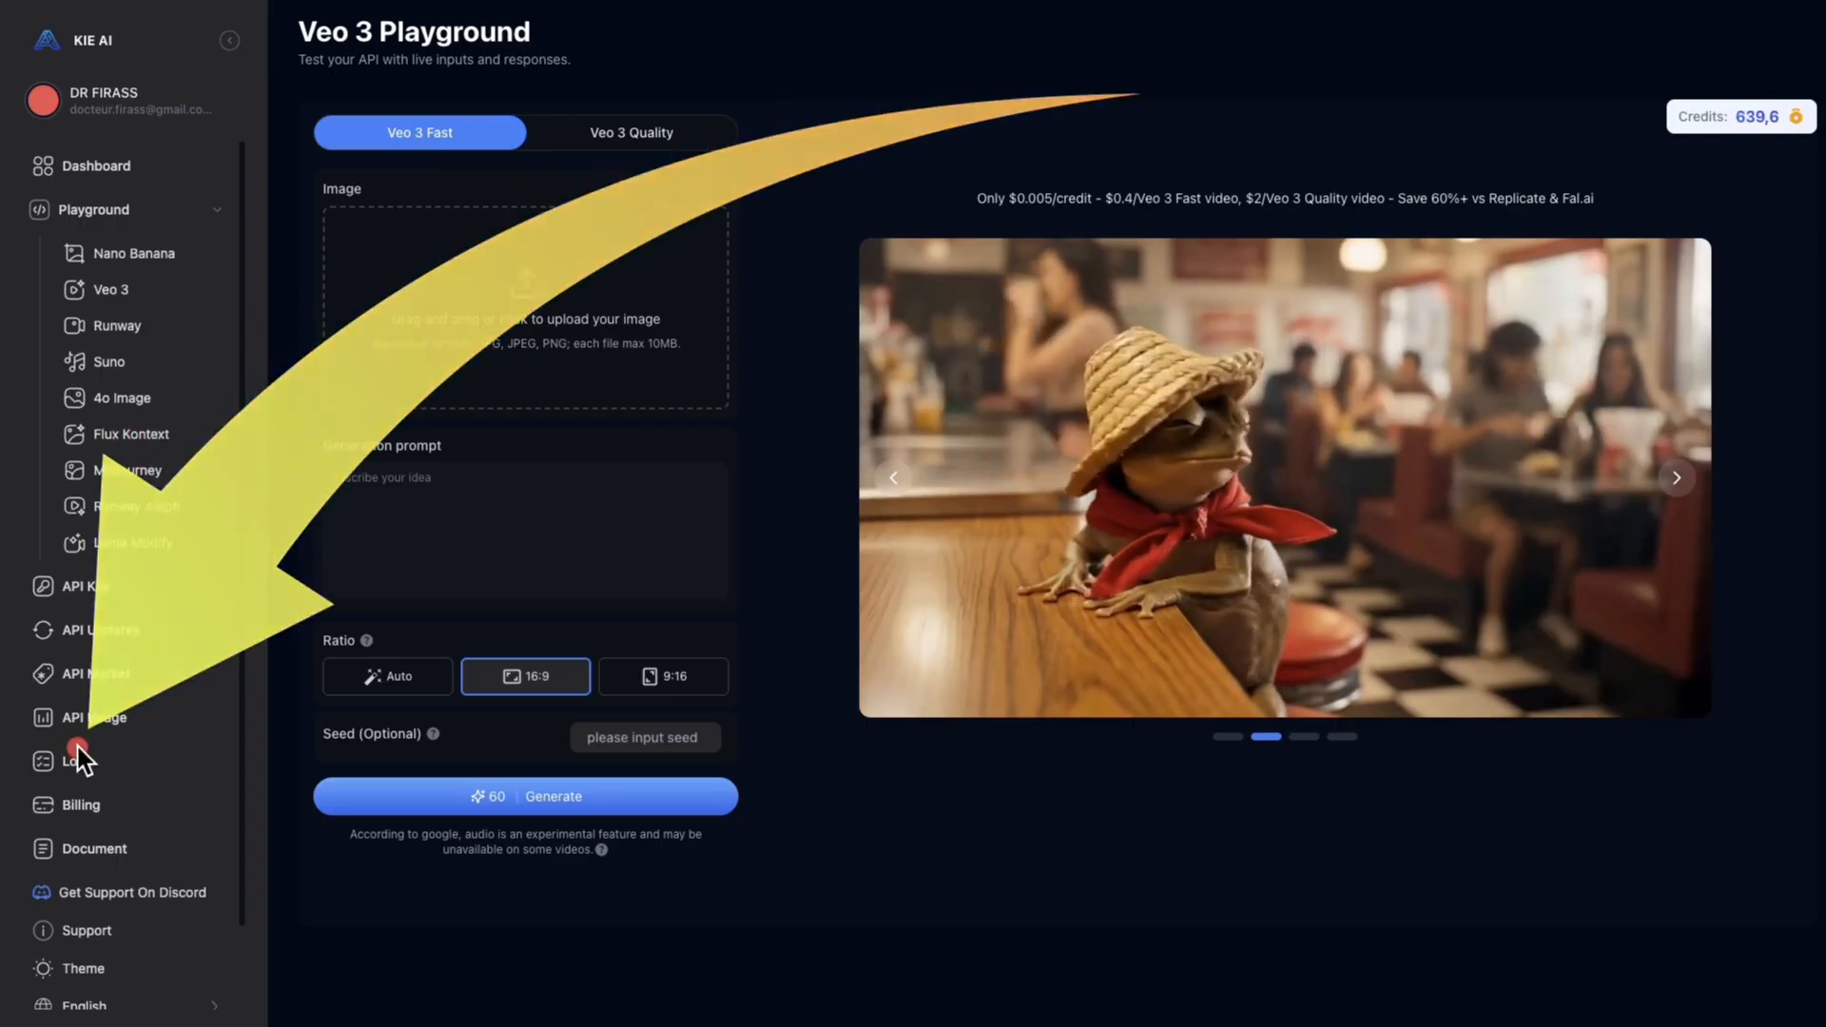
pyautogui.click(78, 761)
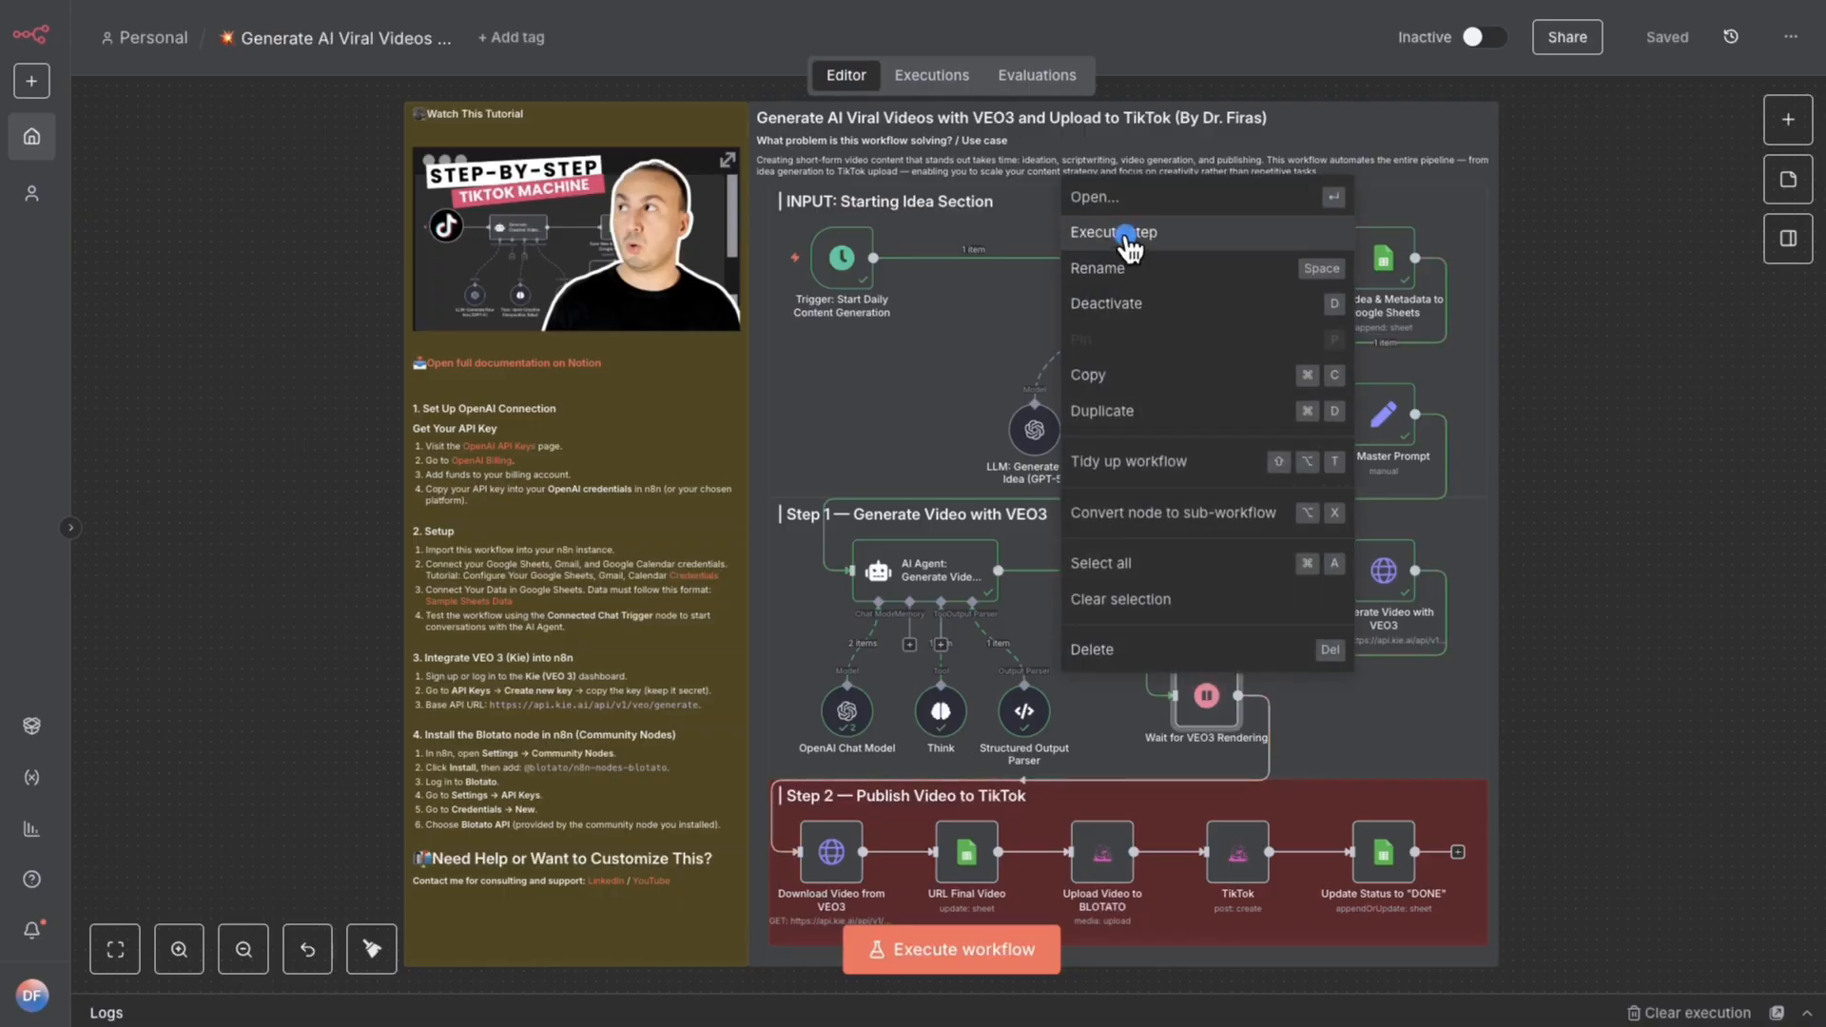
# Execute the idea, master prompt and VEO3 generation nodes, then zoom into the canvas.
pyautogui.click(1110, 232)
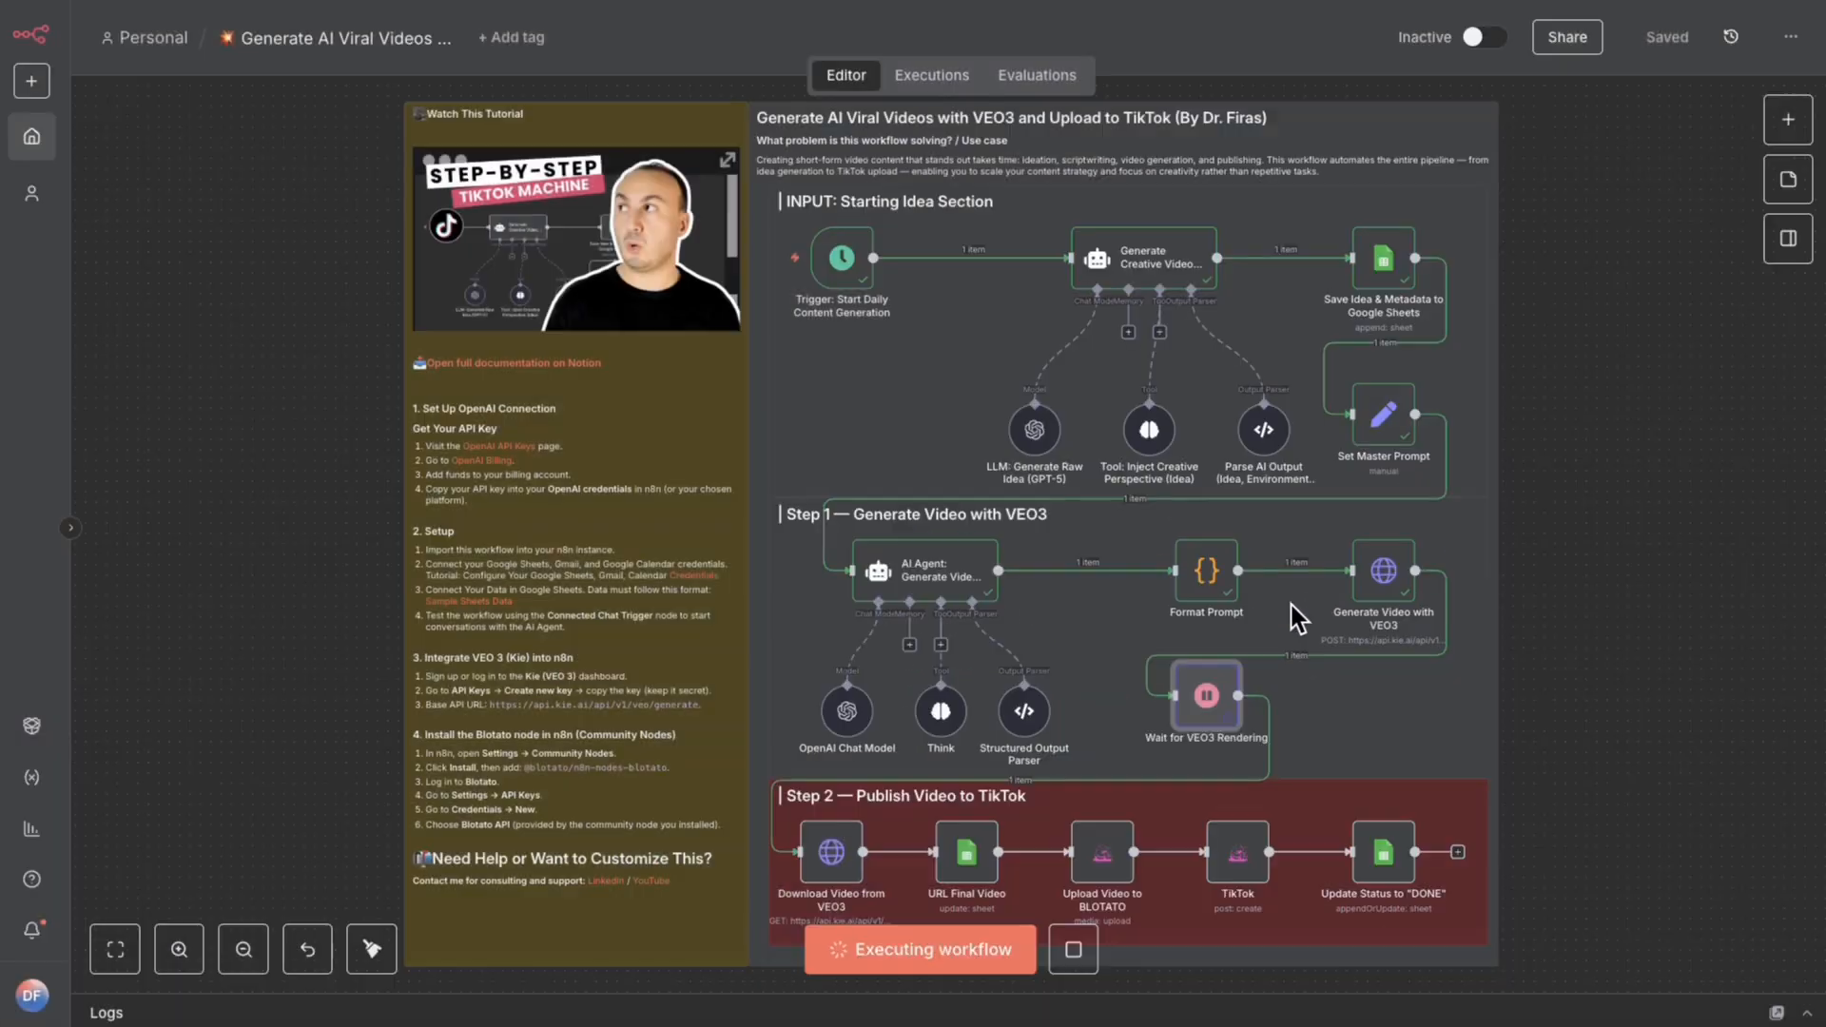
pyautogui.moveTo(1269, 640)
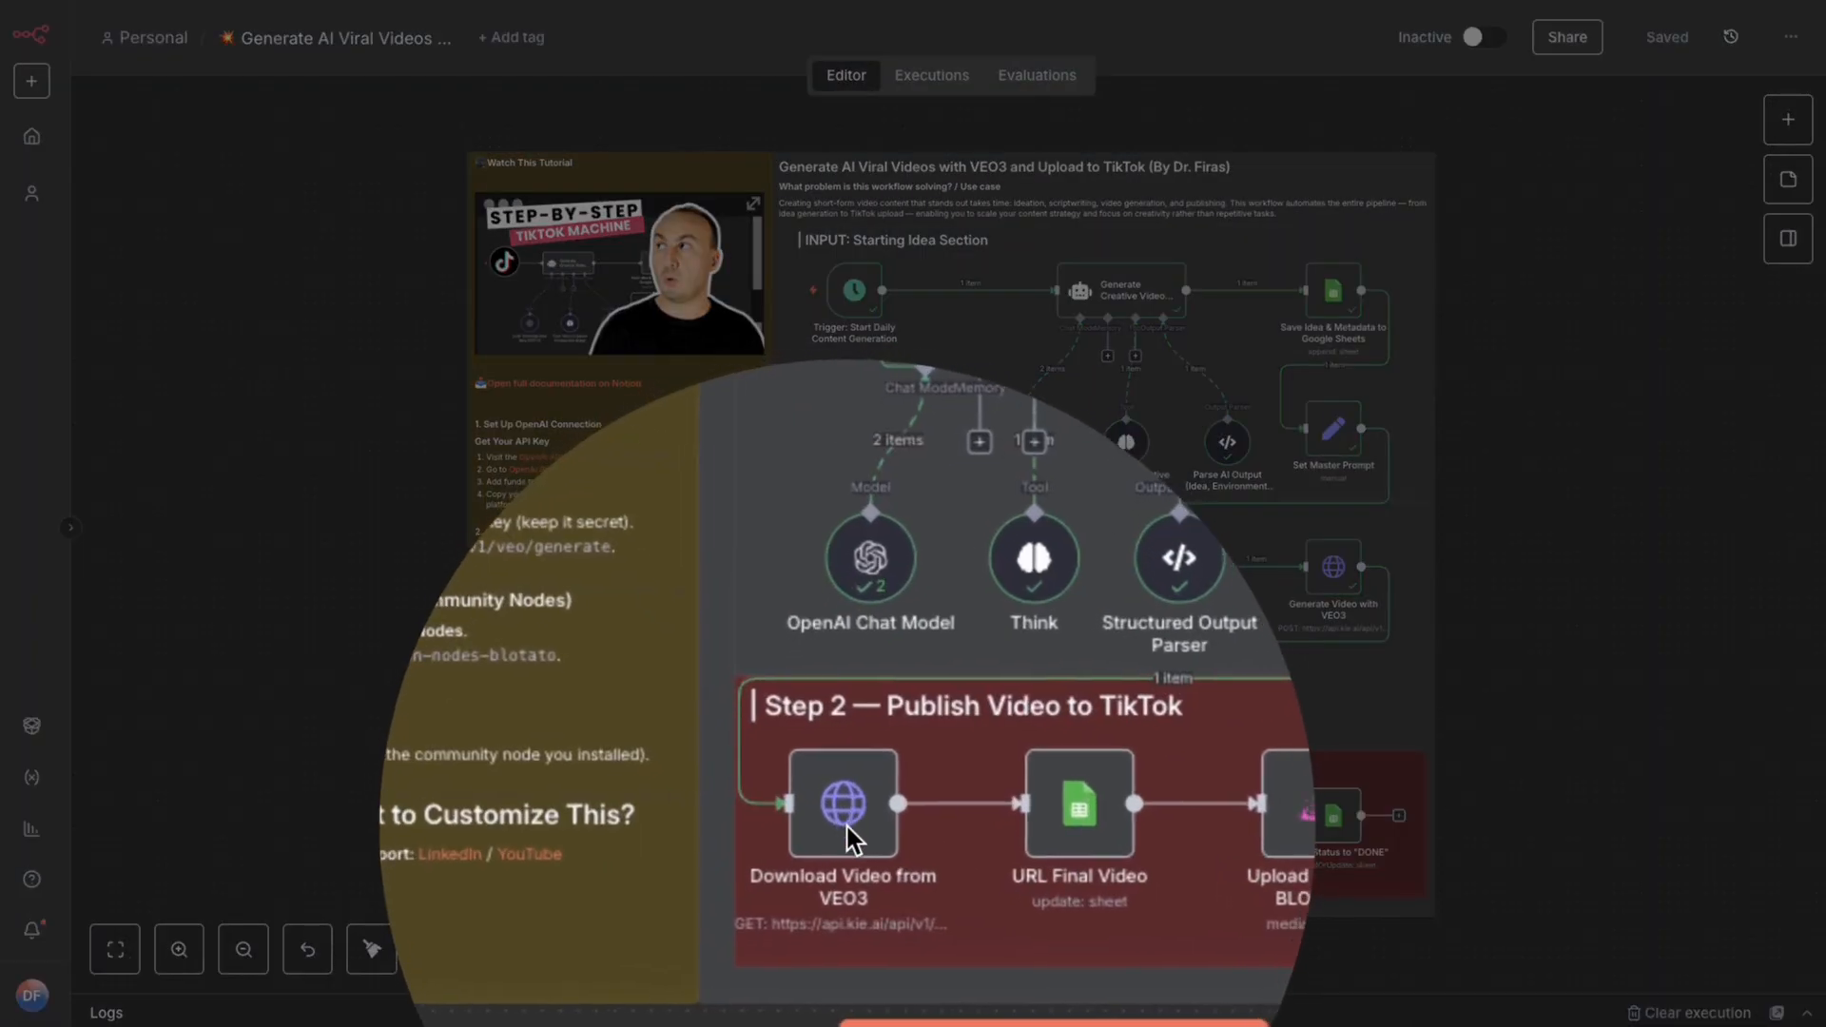
pyautogui.click(178, 949)
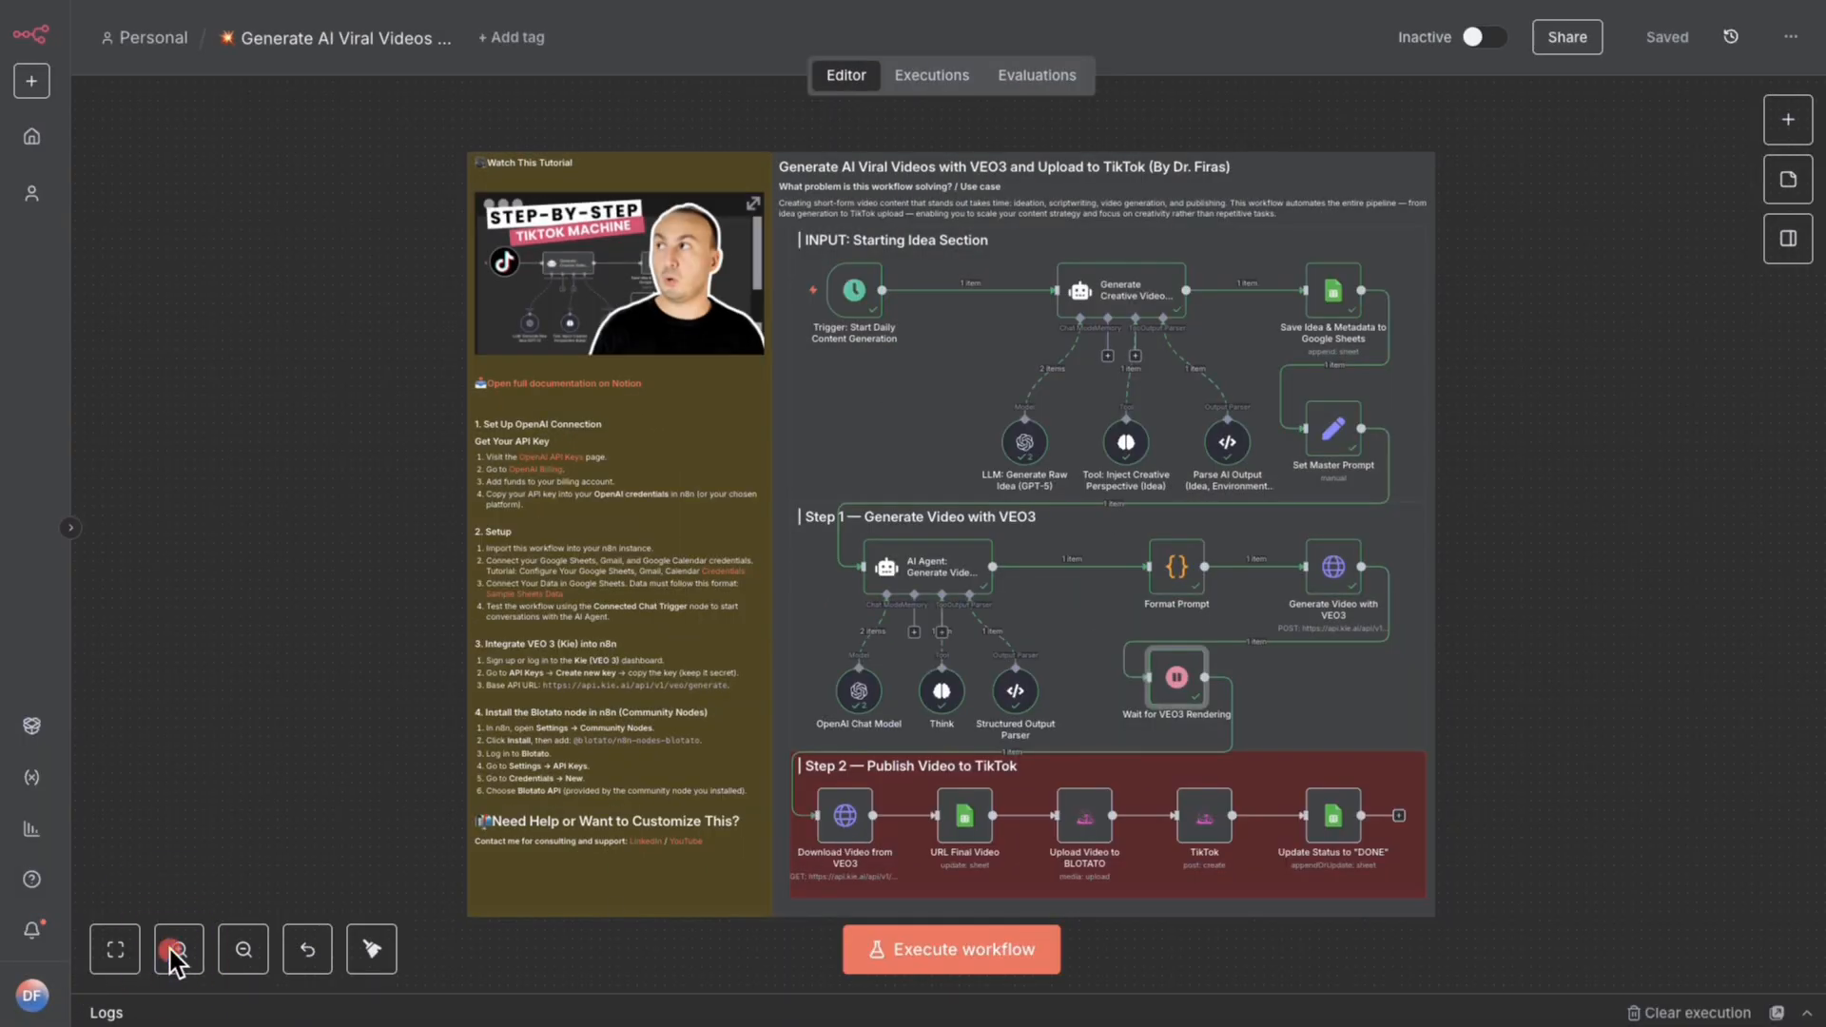
pyautogui.click(178, 949)
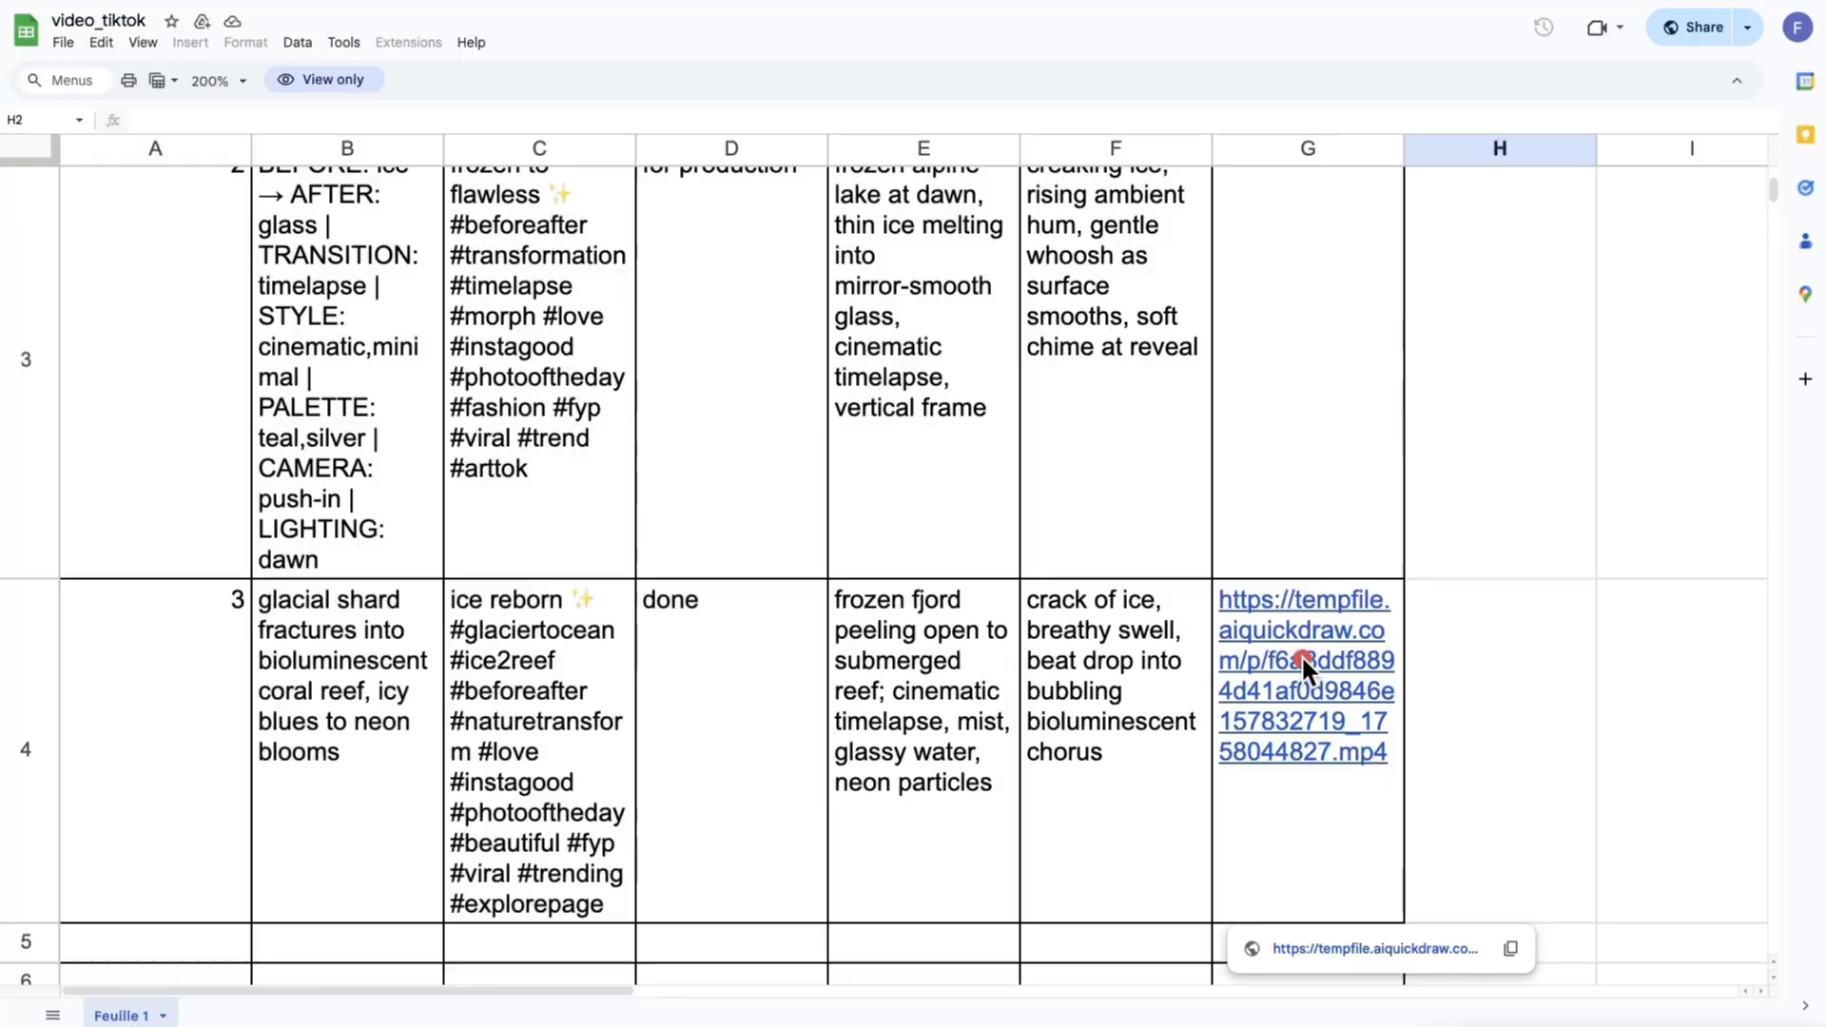
# Preview the generated .mp4 link in cell G4 of the video_tiktok sheet.
pyautogui.click(1304, 676)
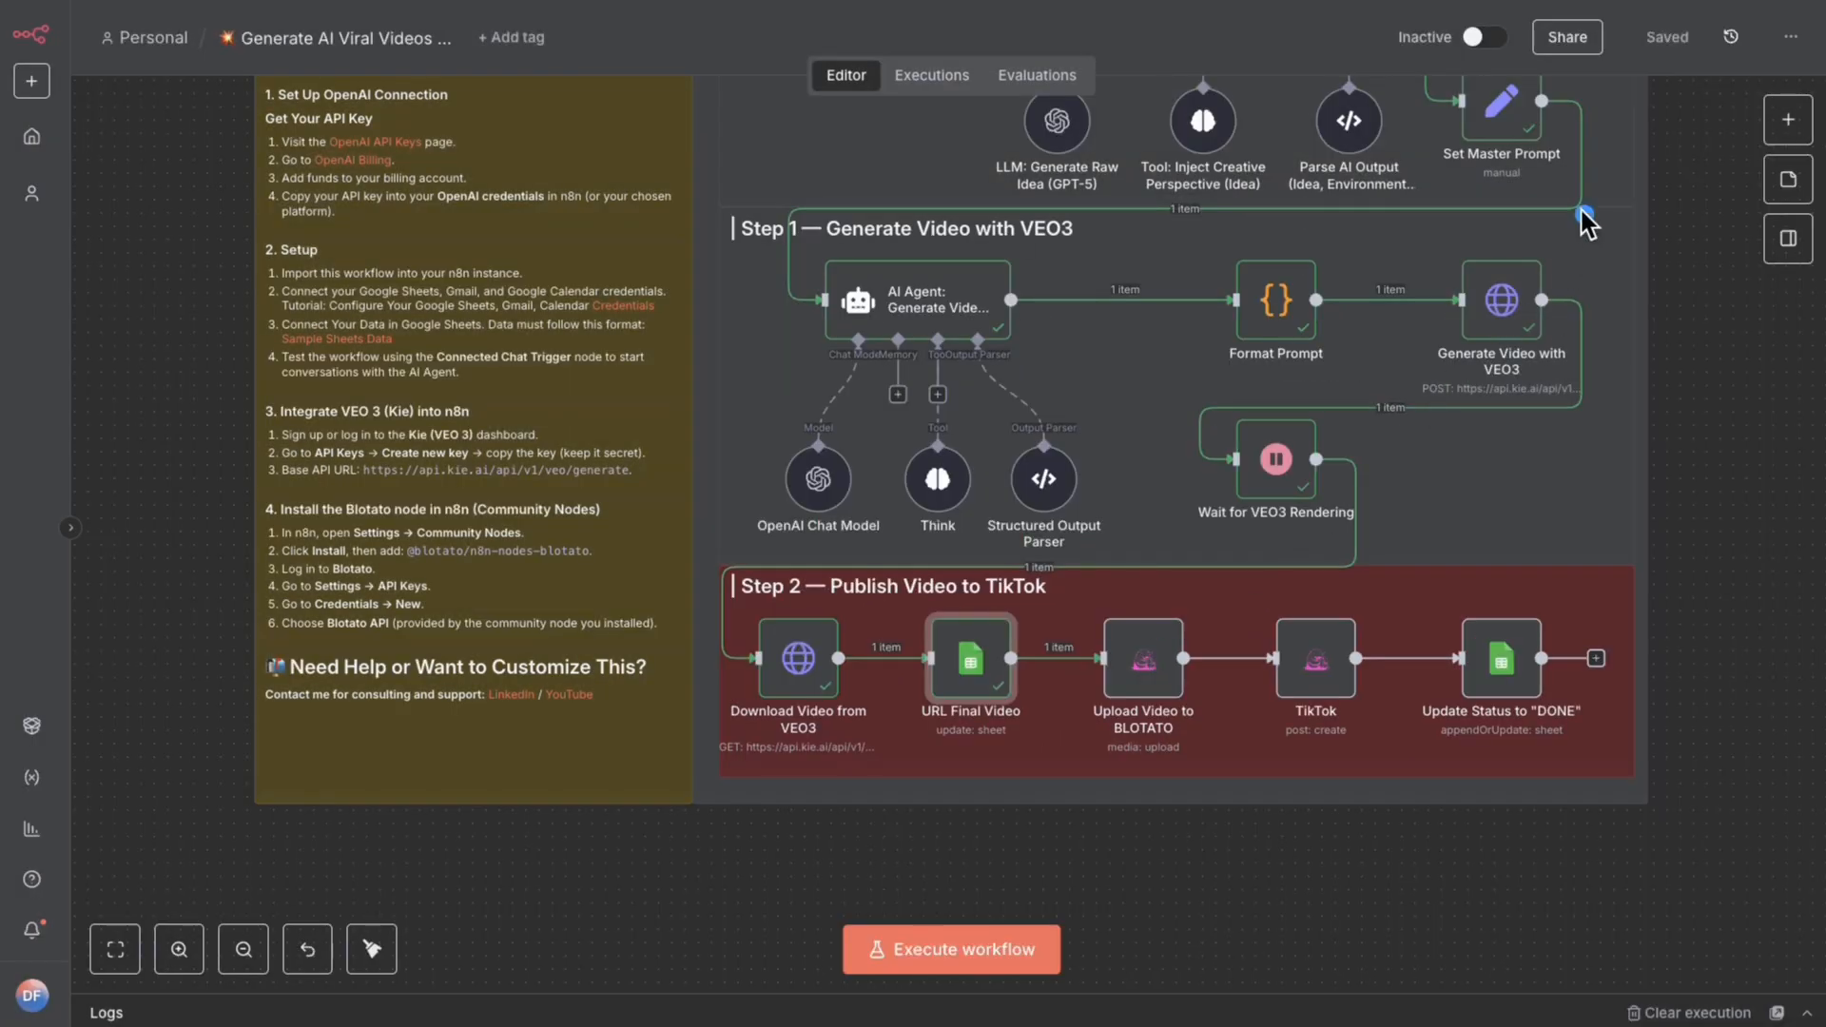
pyautogui.moveTo(1147, 691)
pyautogui.write('b')
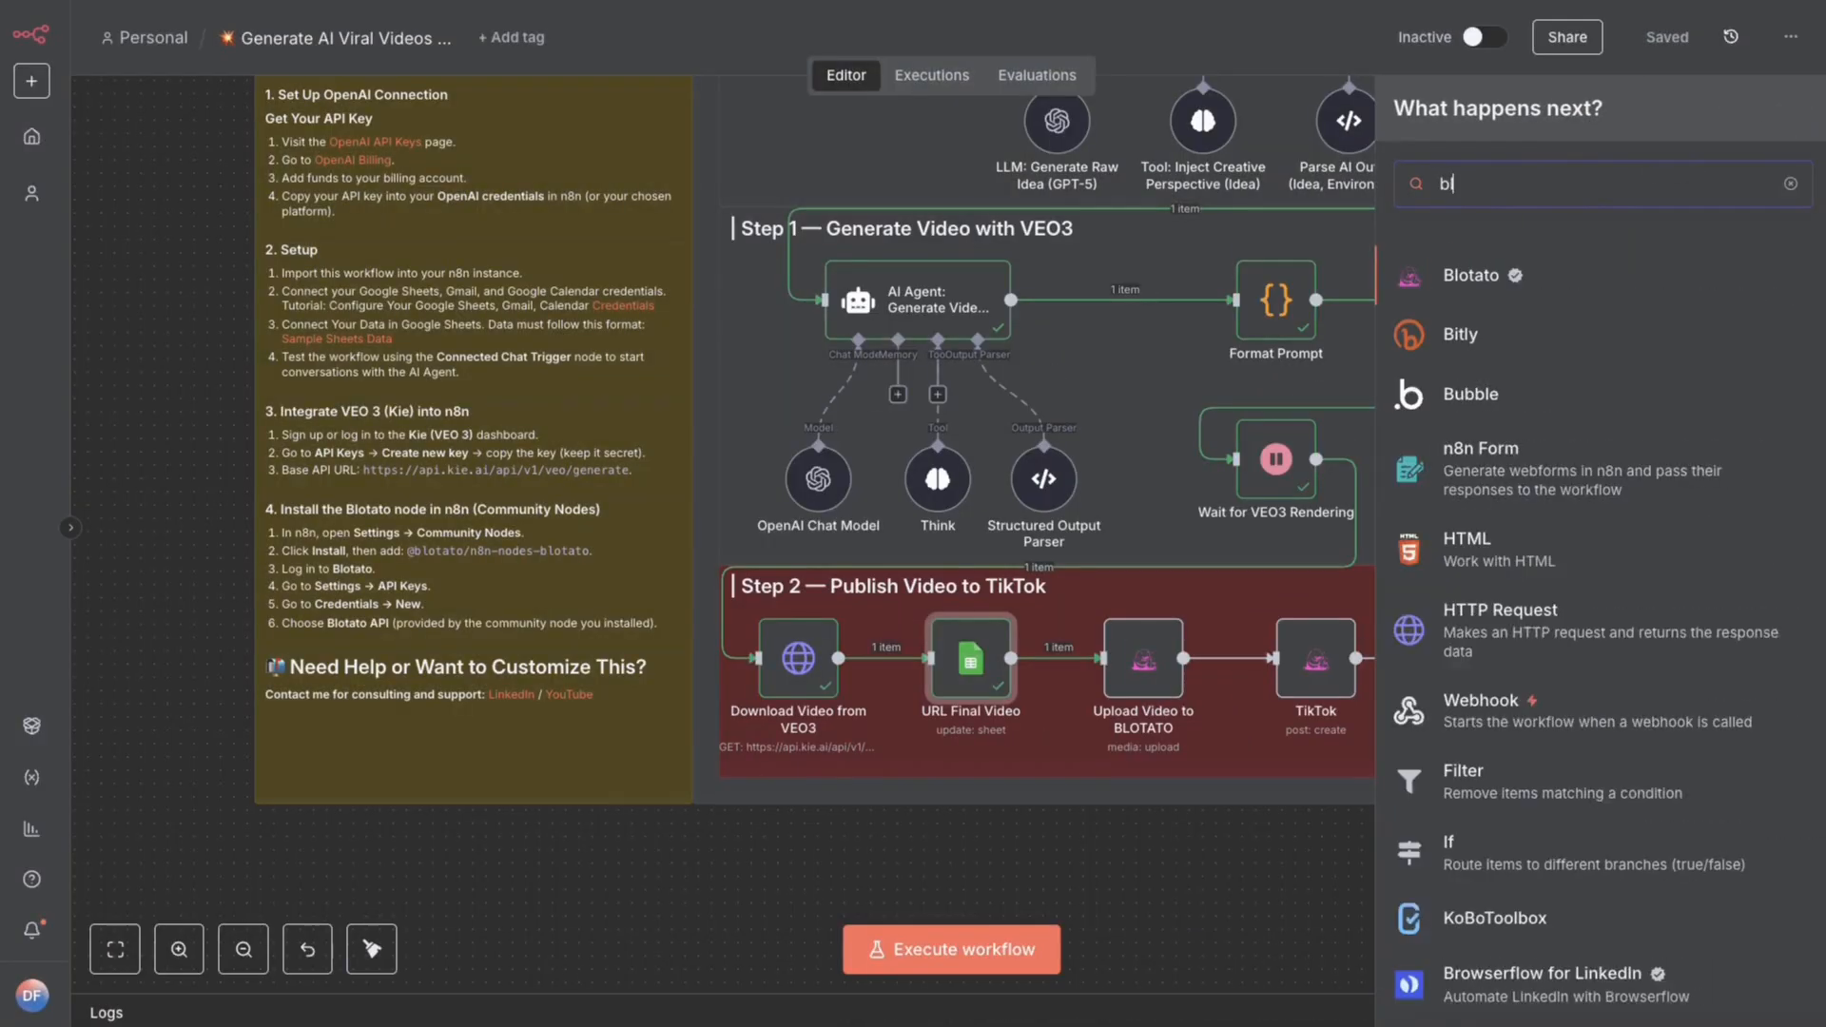
# Search 'bloa' in the node panel and open the verified Blotato node.
pyautogui.write('loa')
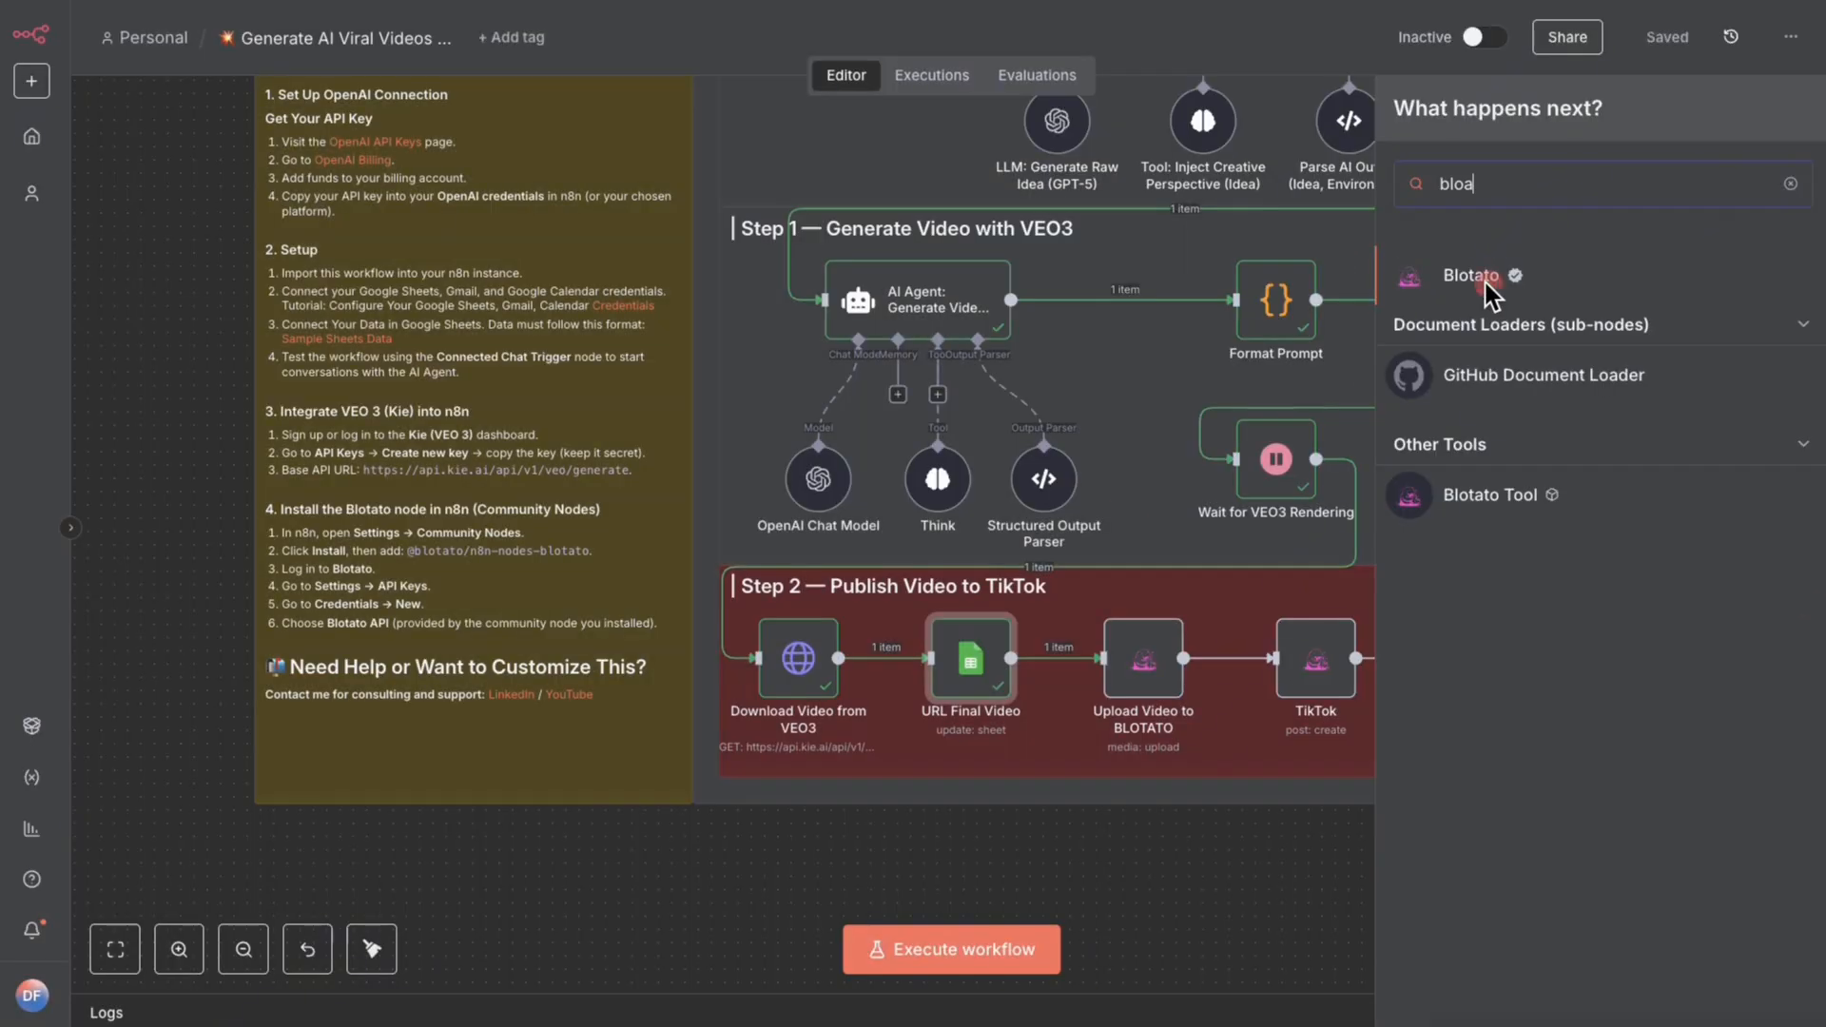
pyautogui.click(1472, 276)
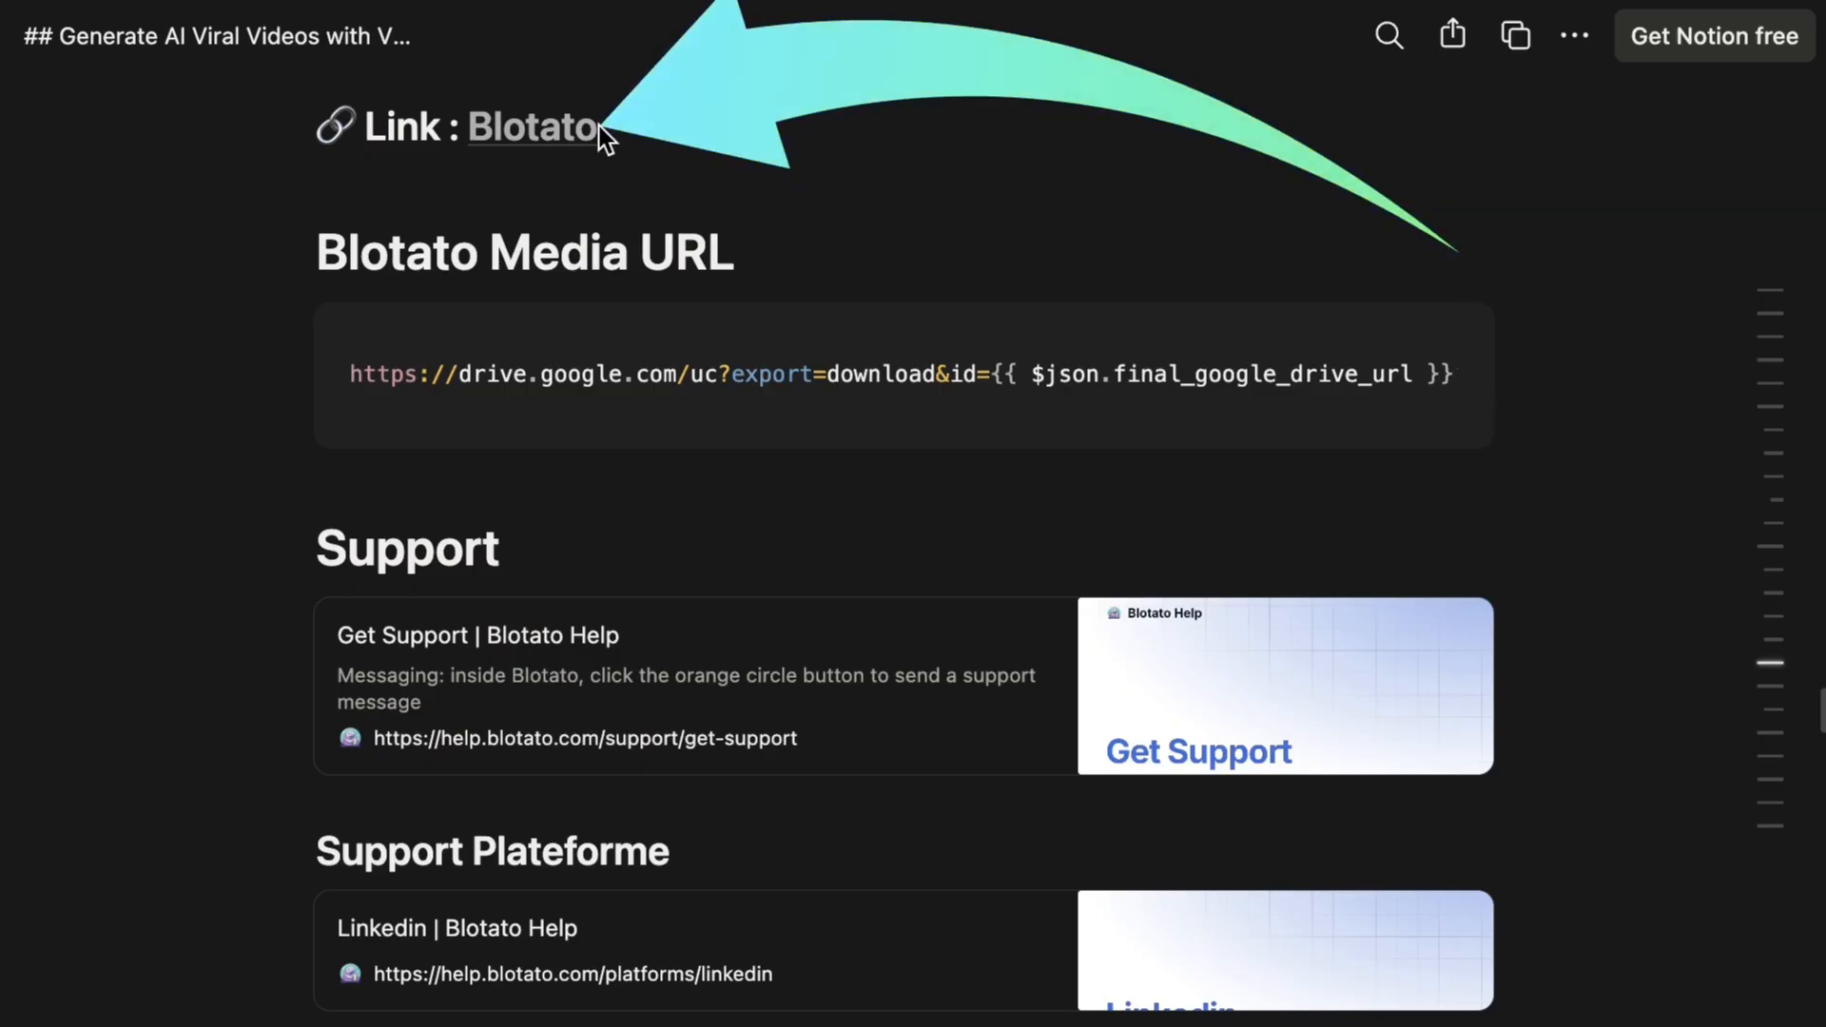
pyautogui.moveTo(955, 569)
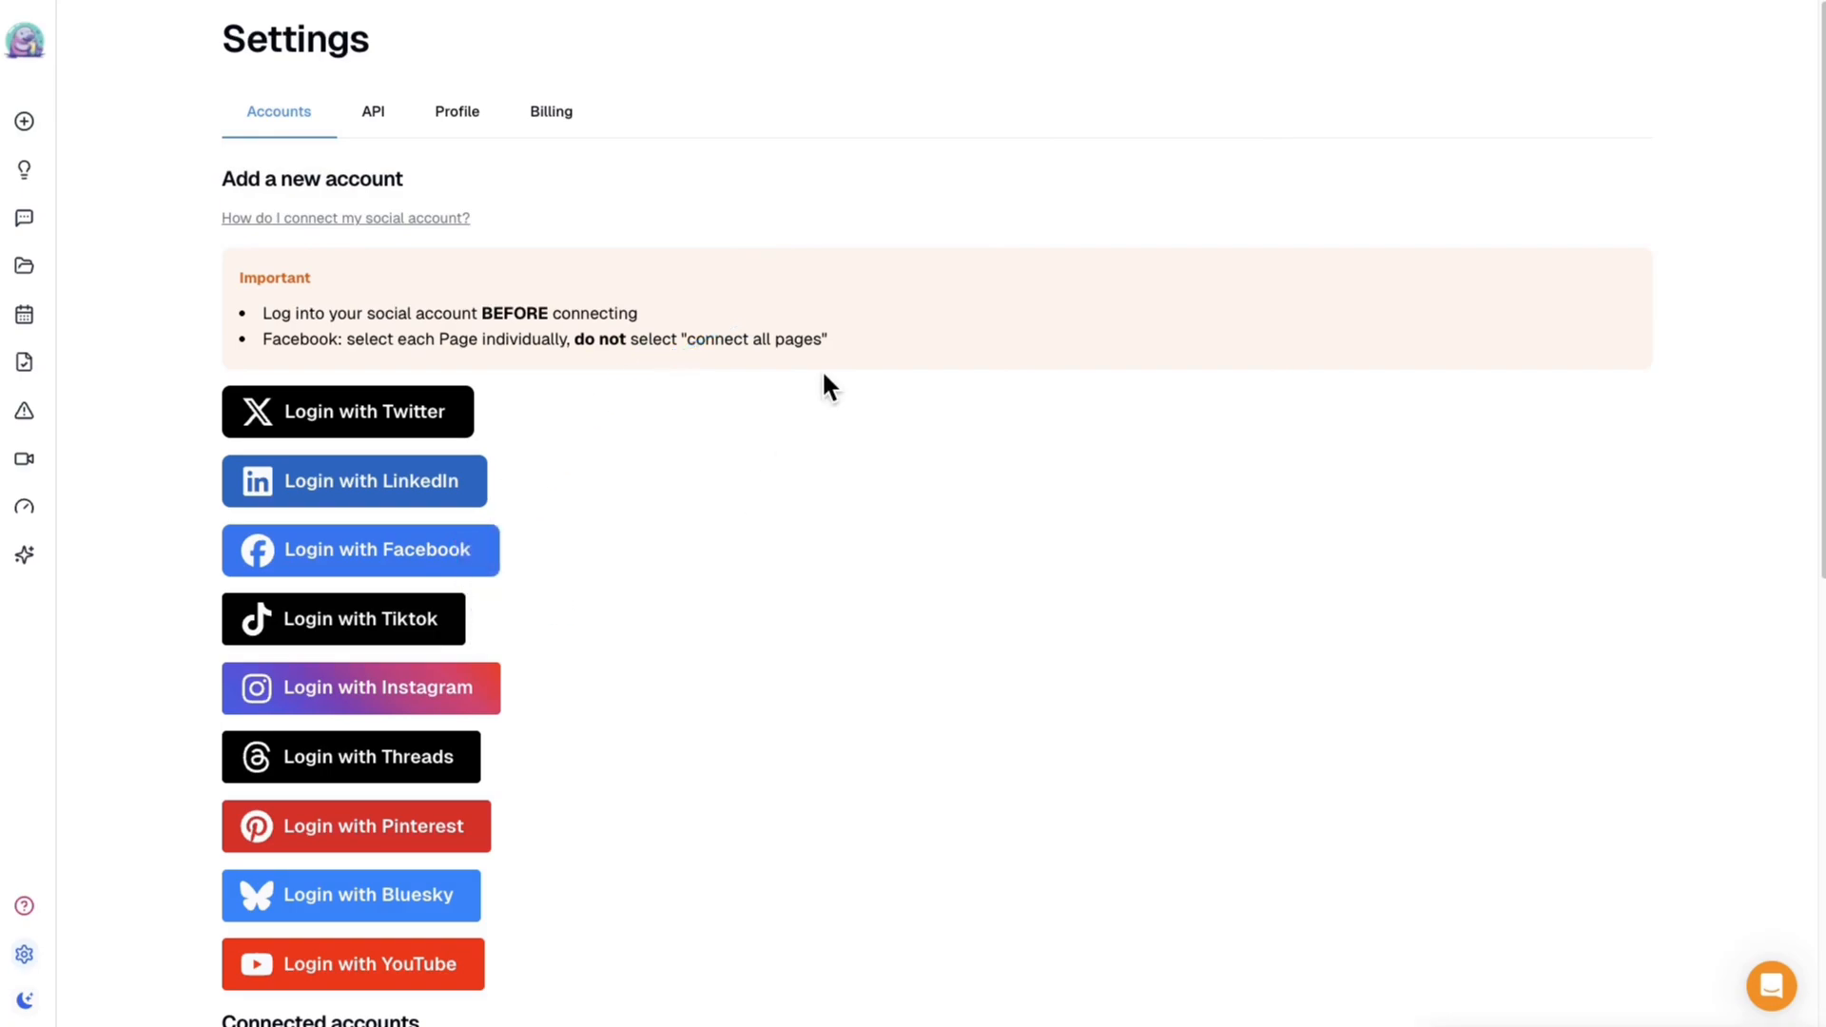
pyautogui.moveTo(808, 401)
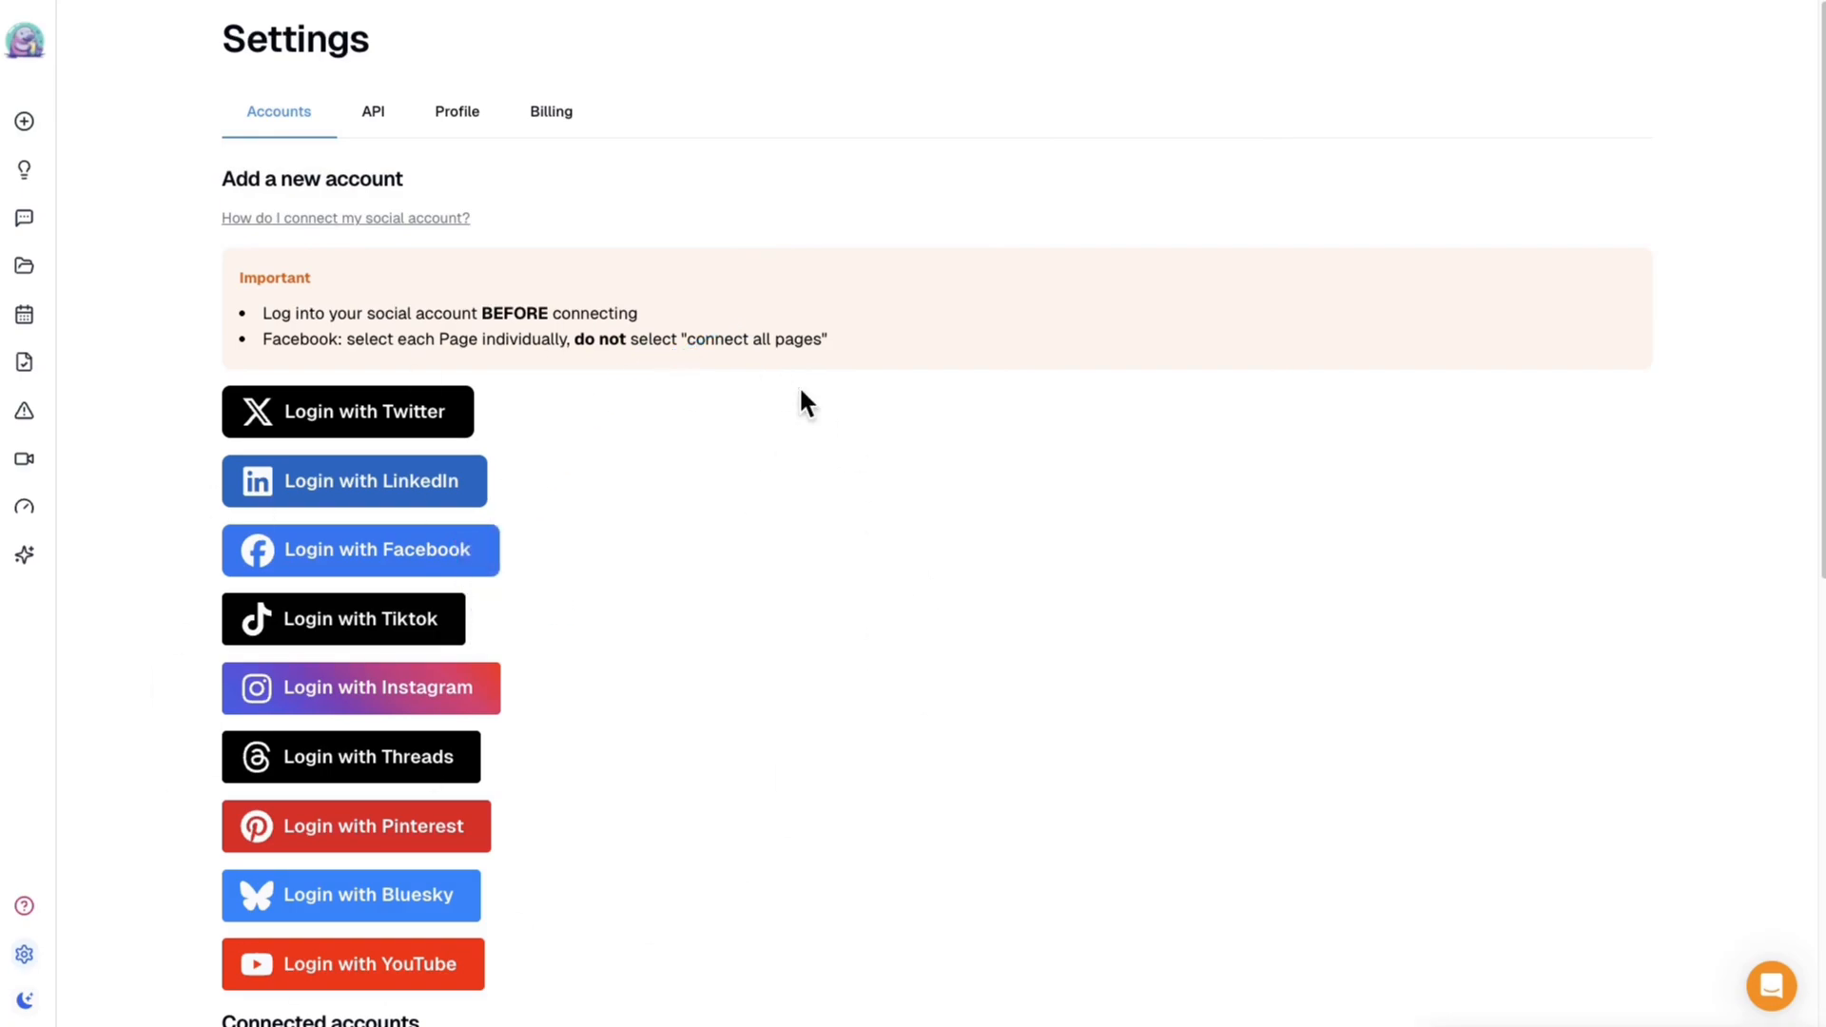
pyautogui.moveTo(400, 627)
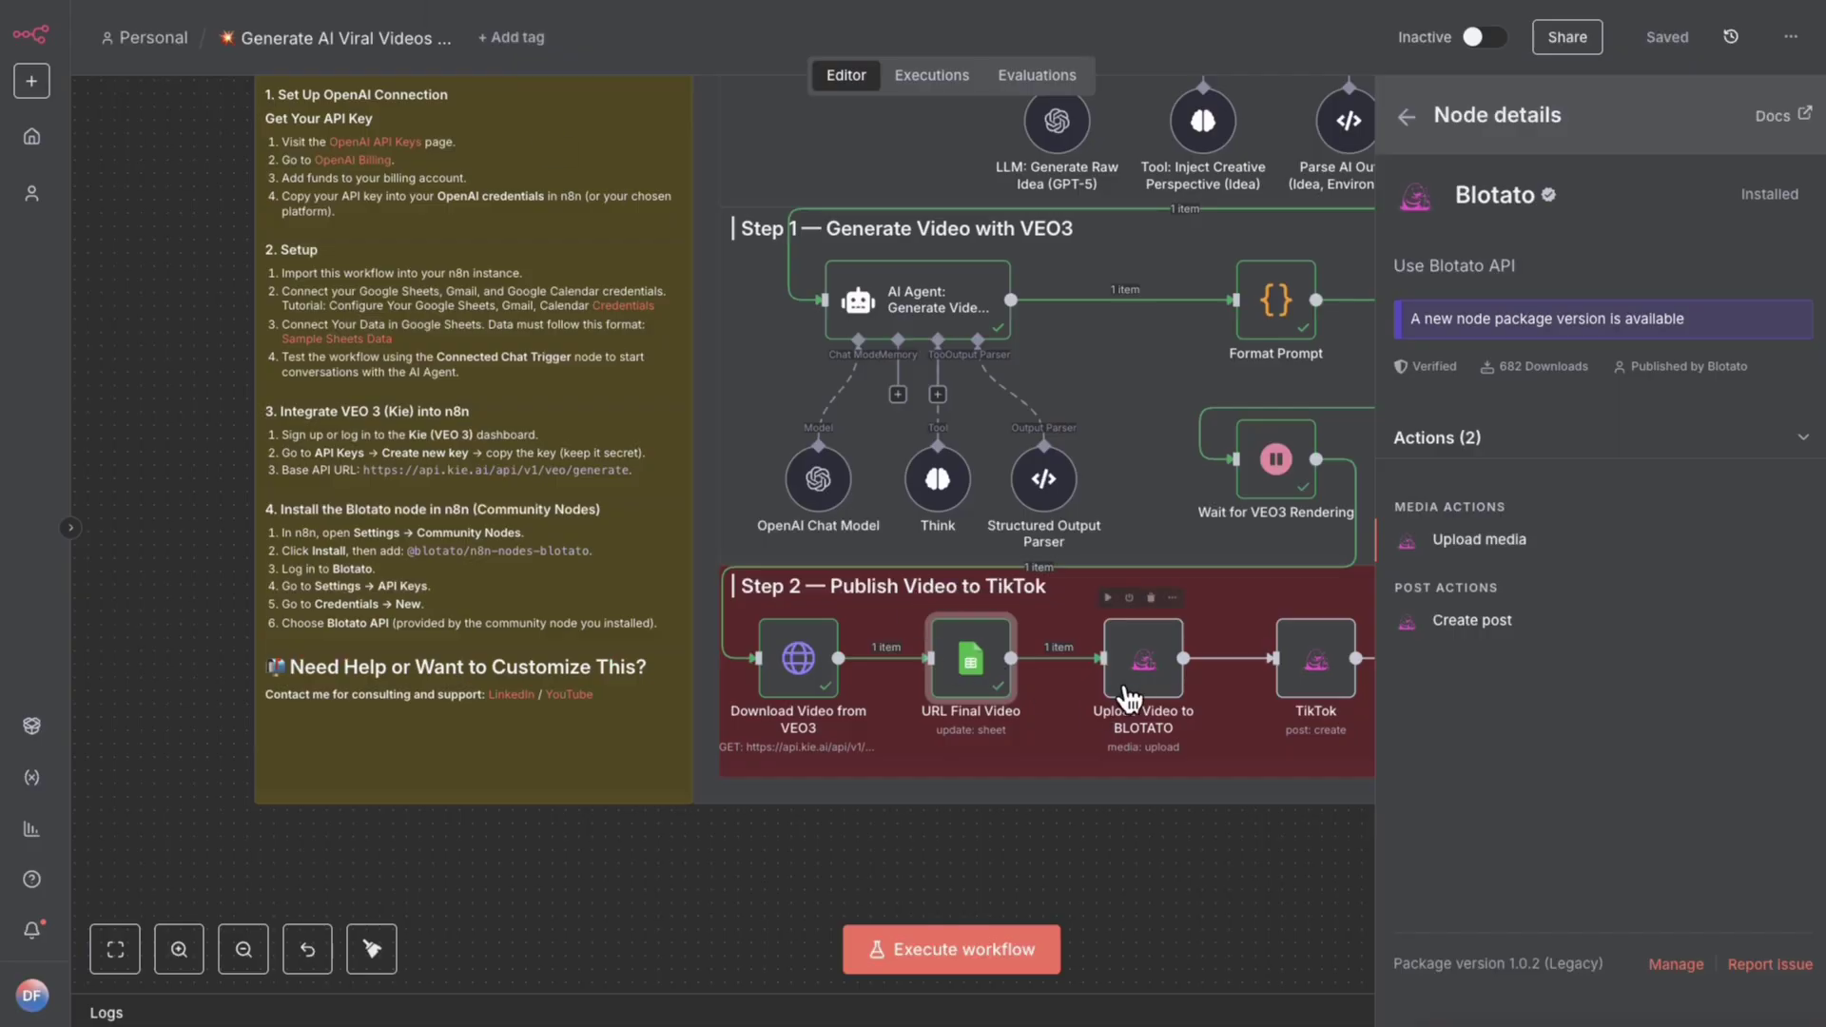
# Check the Upload Video to BLOTATO output url and id, then return to the canvas.
pyautogui.click(950, 948)
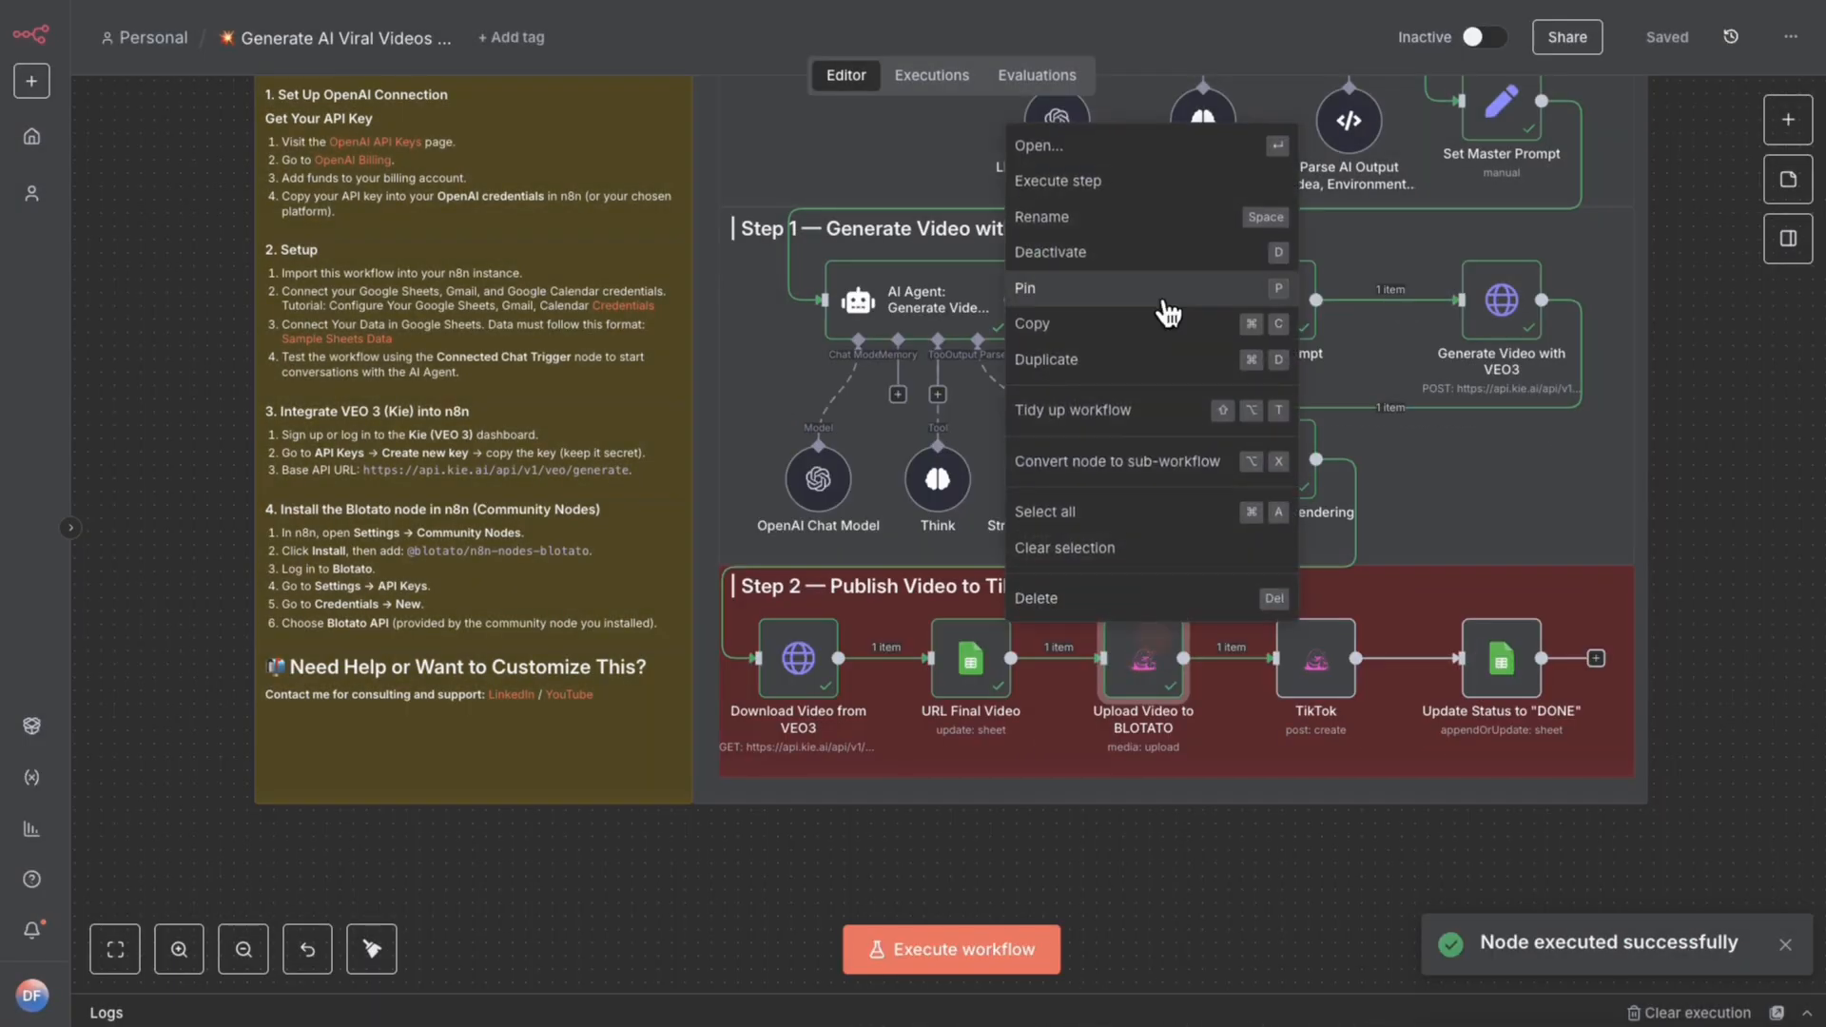
pyautogui.click(1037, 145)
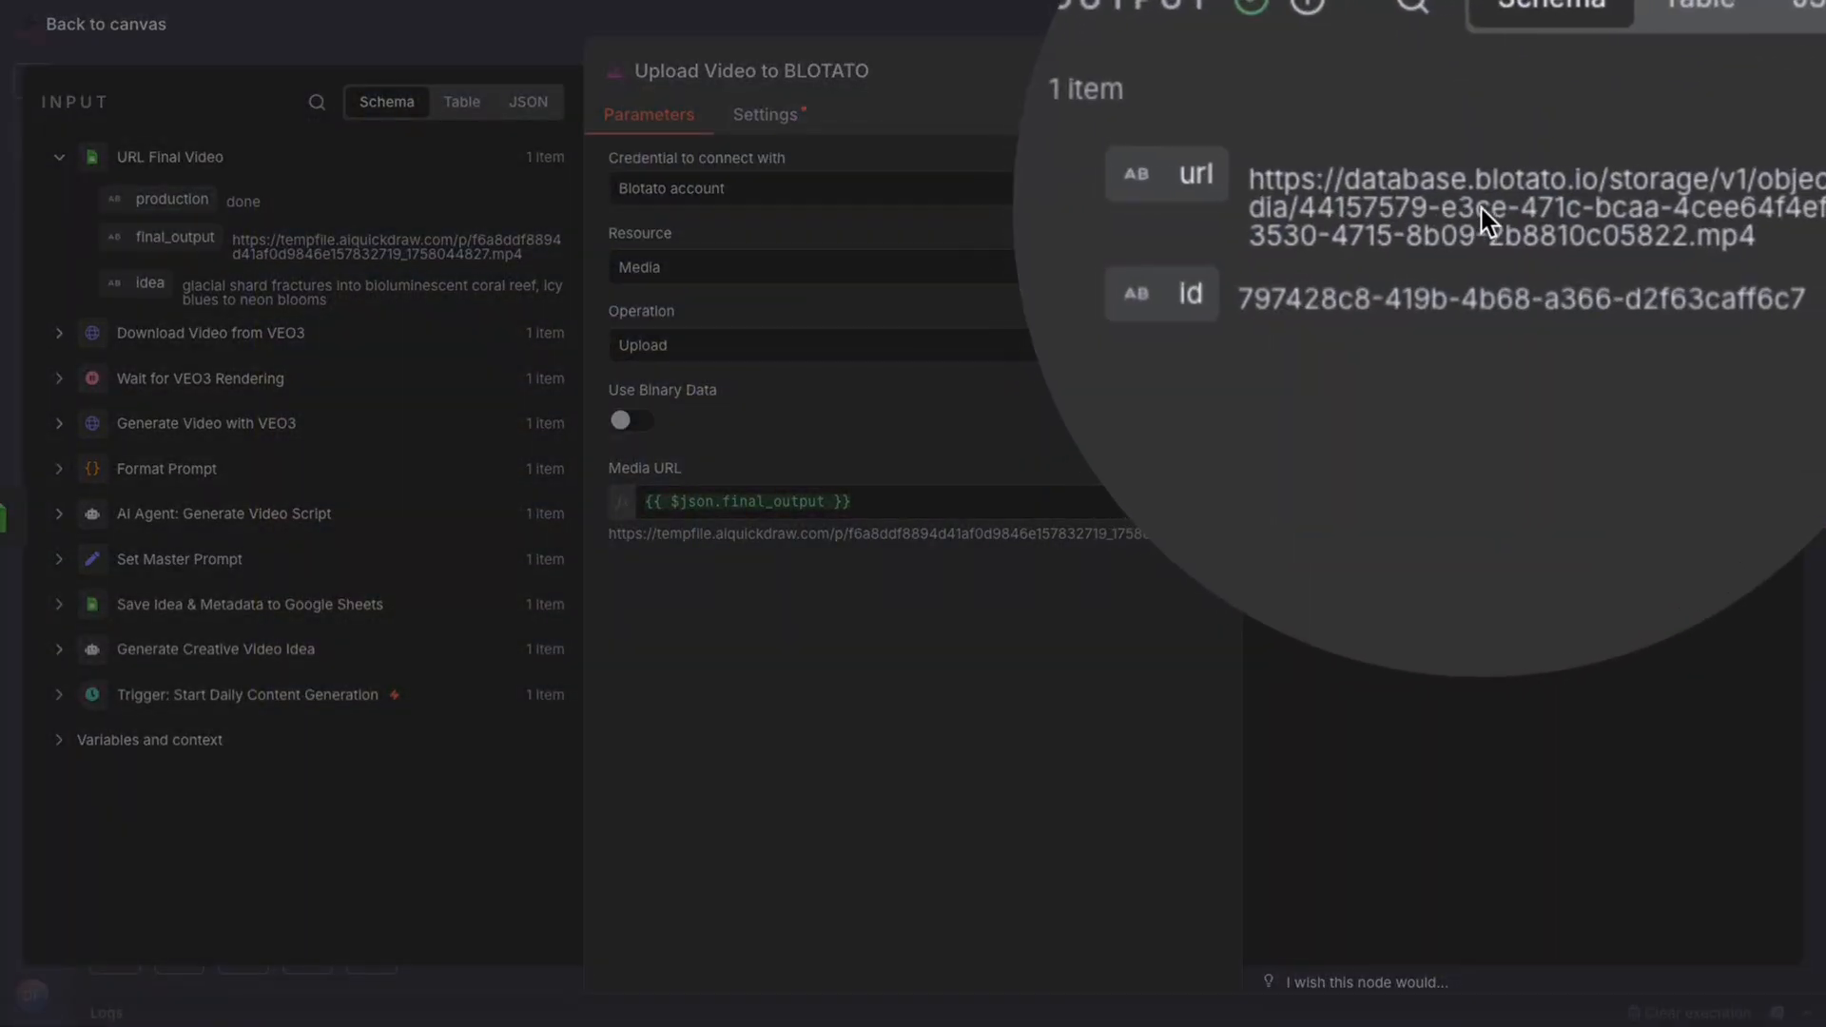
pyautogui.click(103, 23)
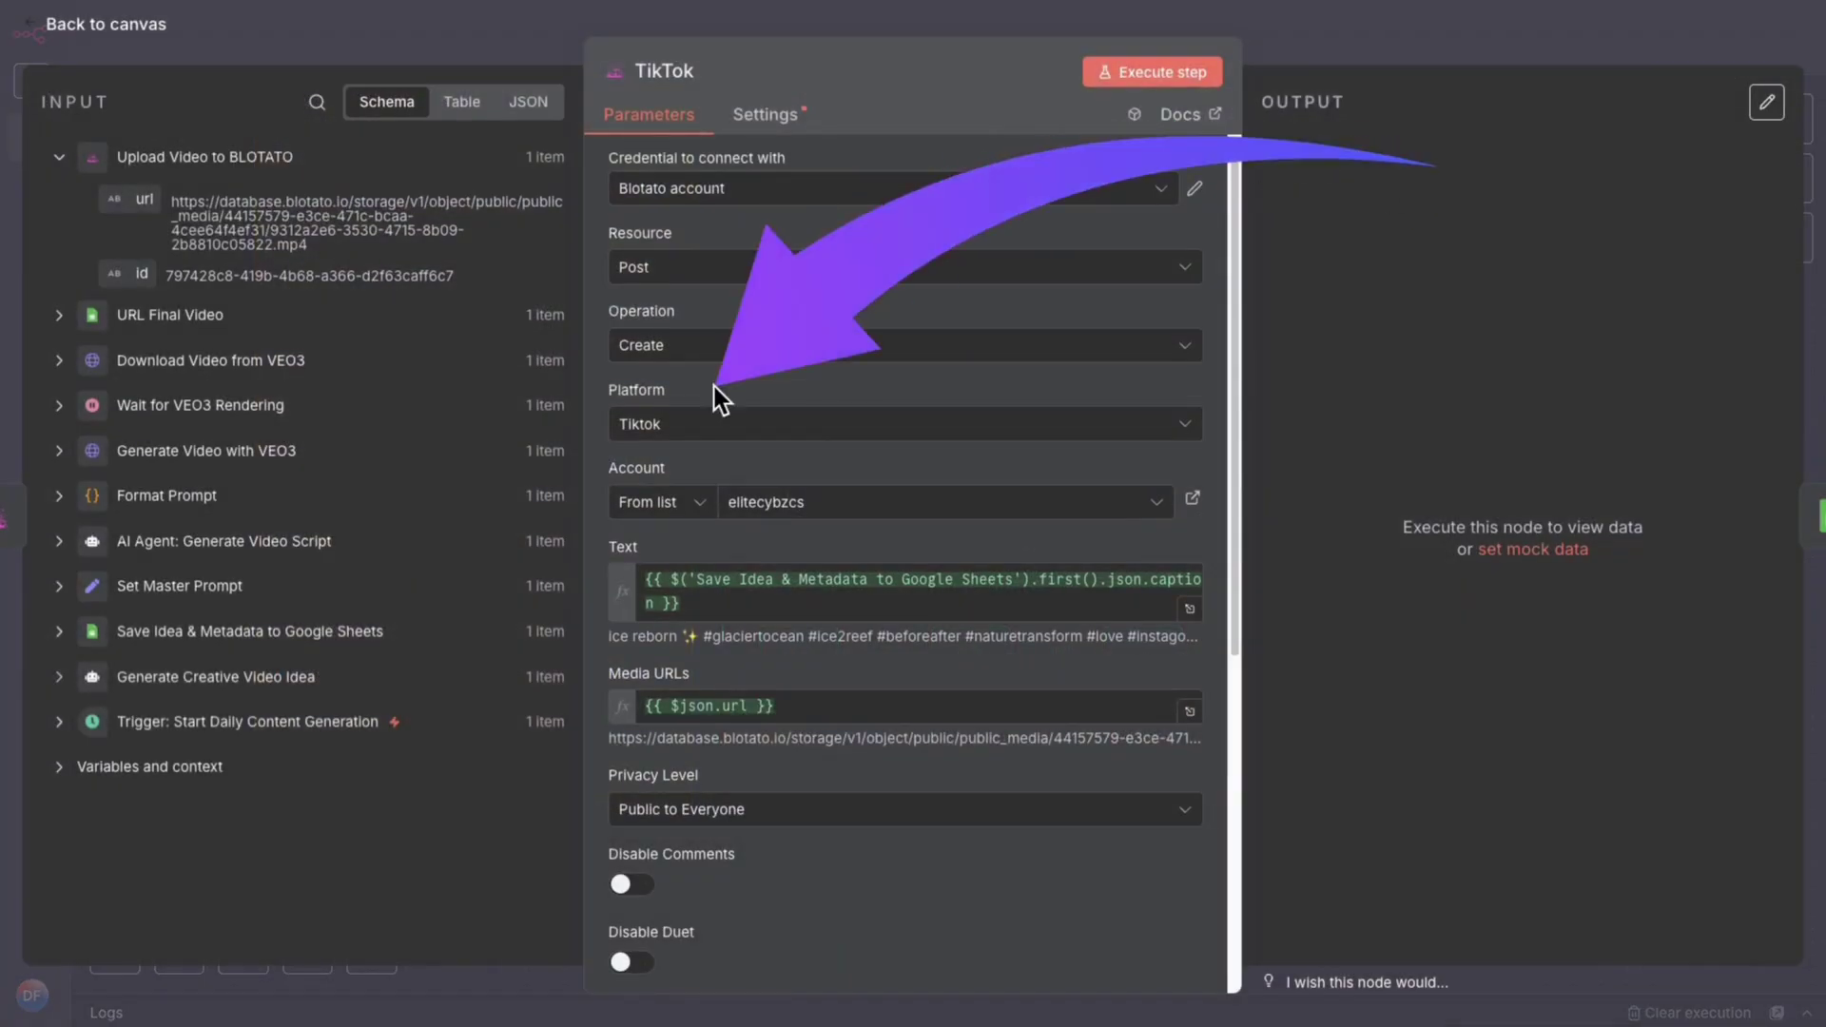
# Keep Tiktok as the post platform, run the TikTok step and review its postSubmissionId.
pyautogui.click(904, 422)
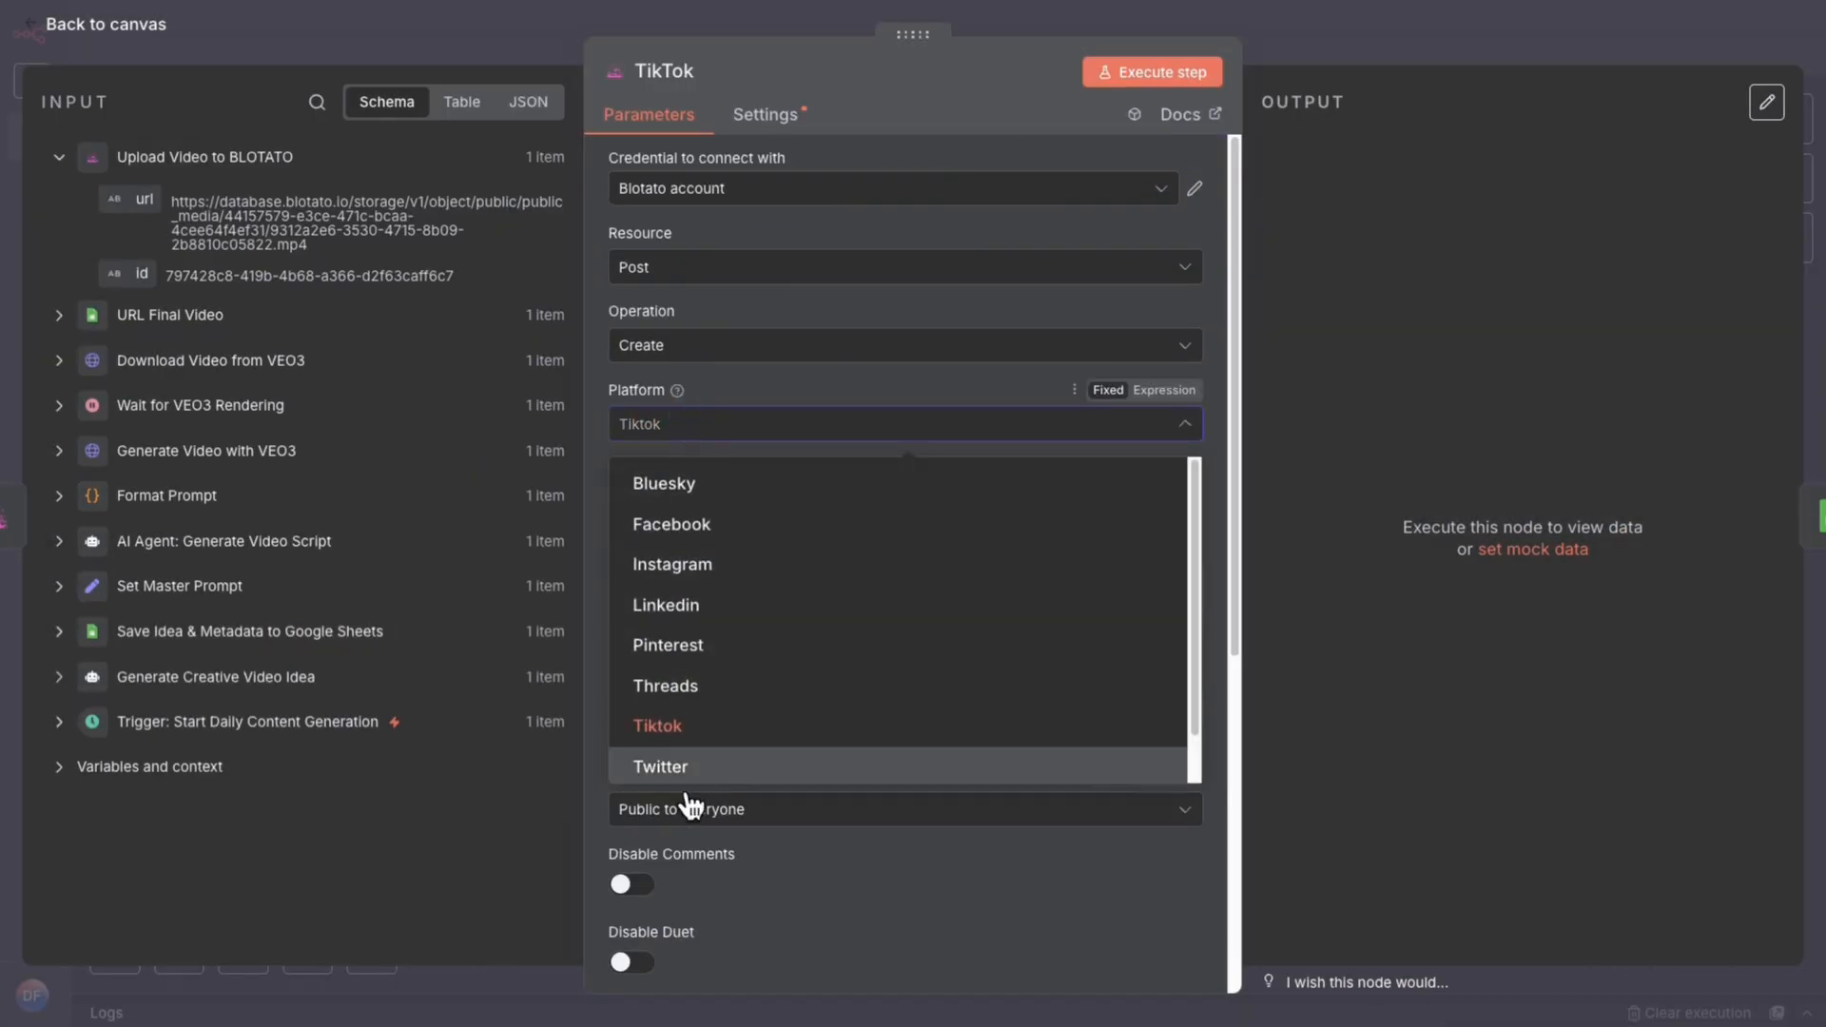
pyautogui.click(658, 726)
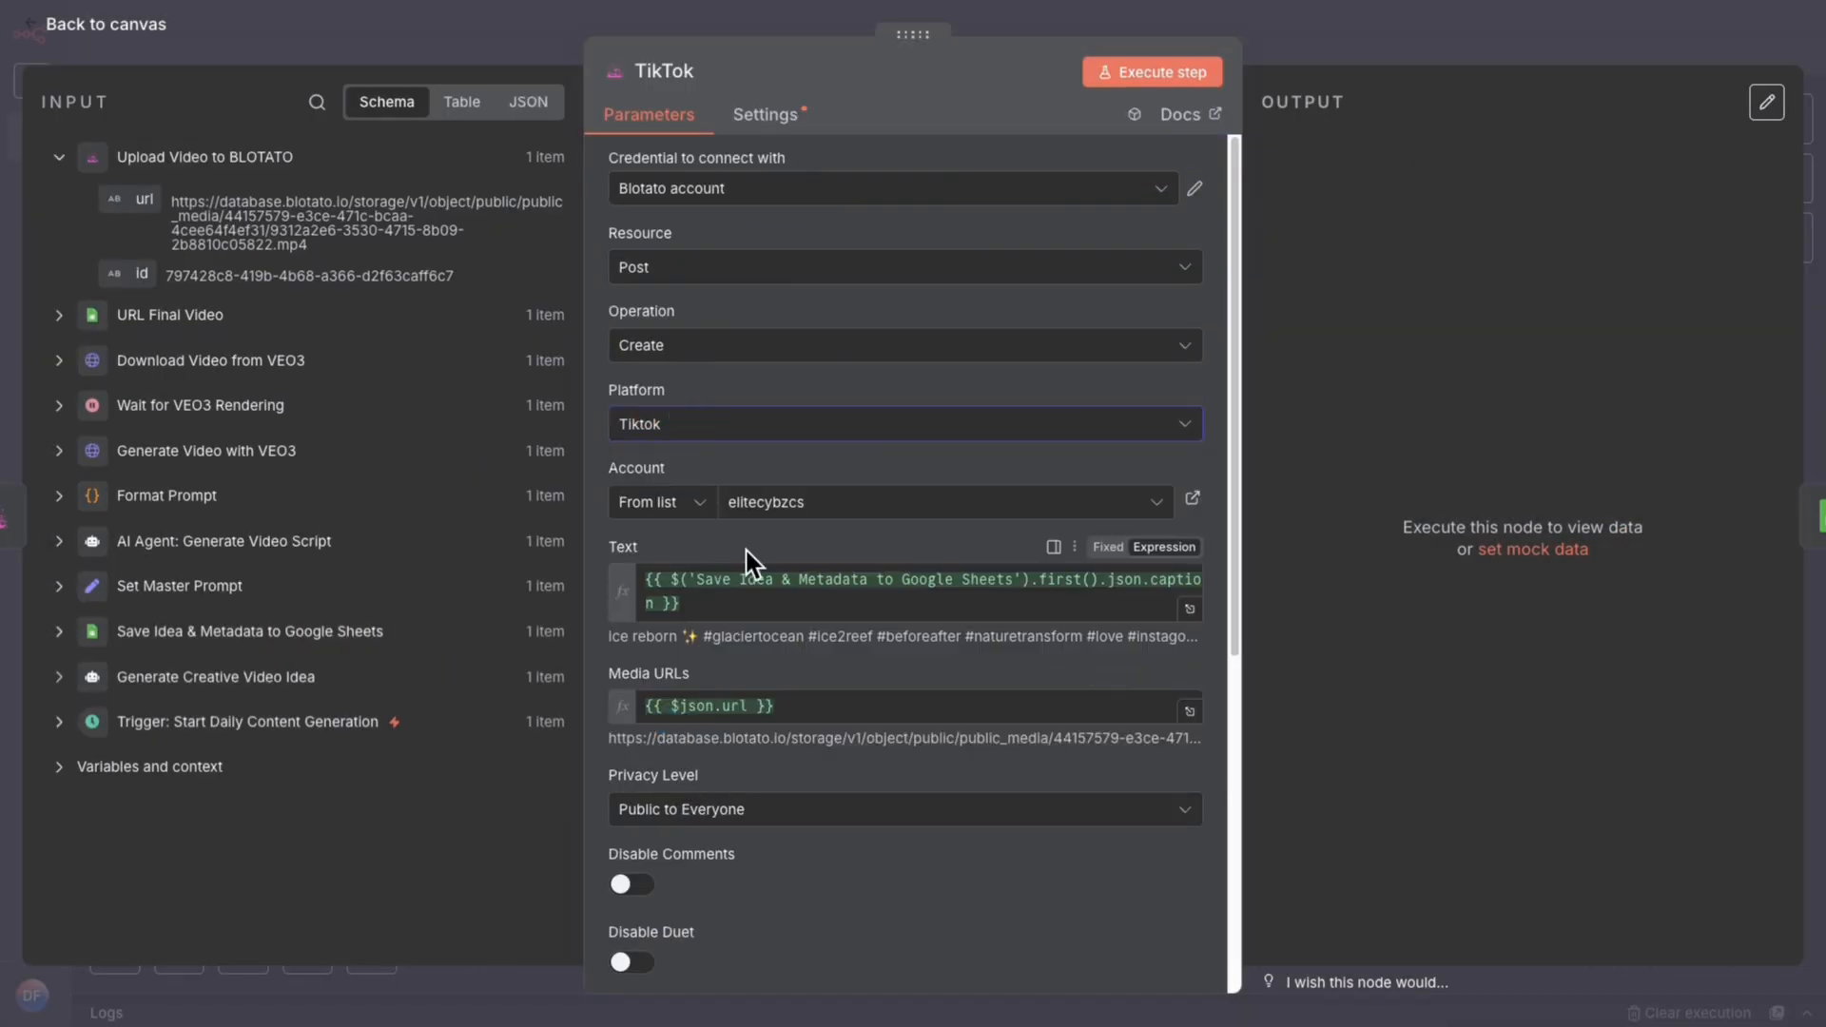
pyautogui.moveTo(768, 488)
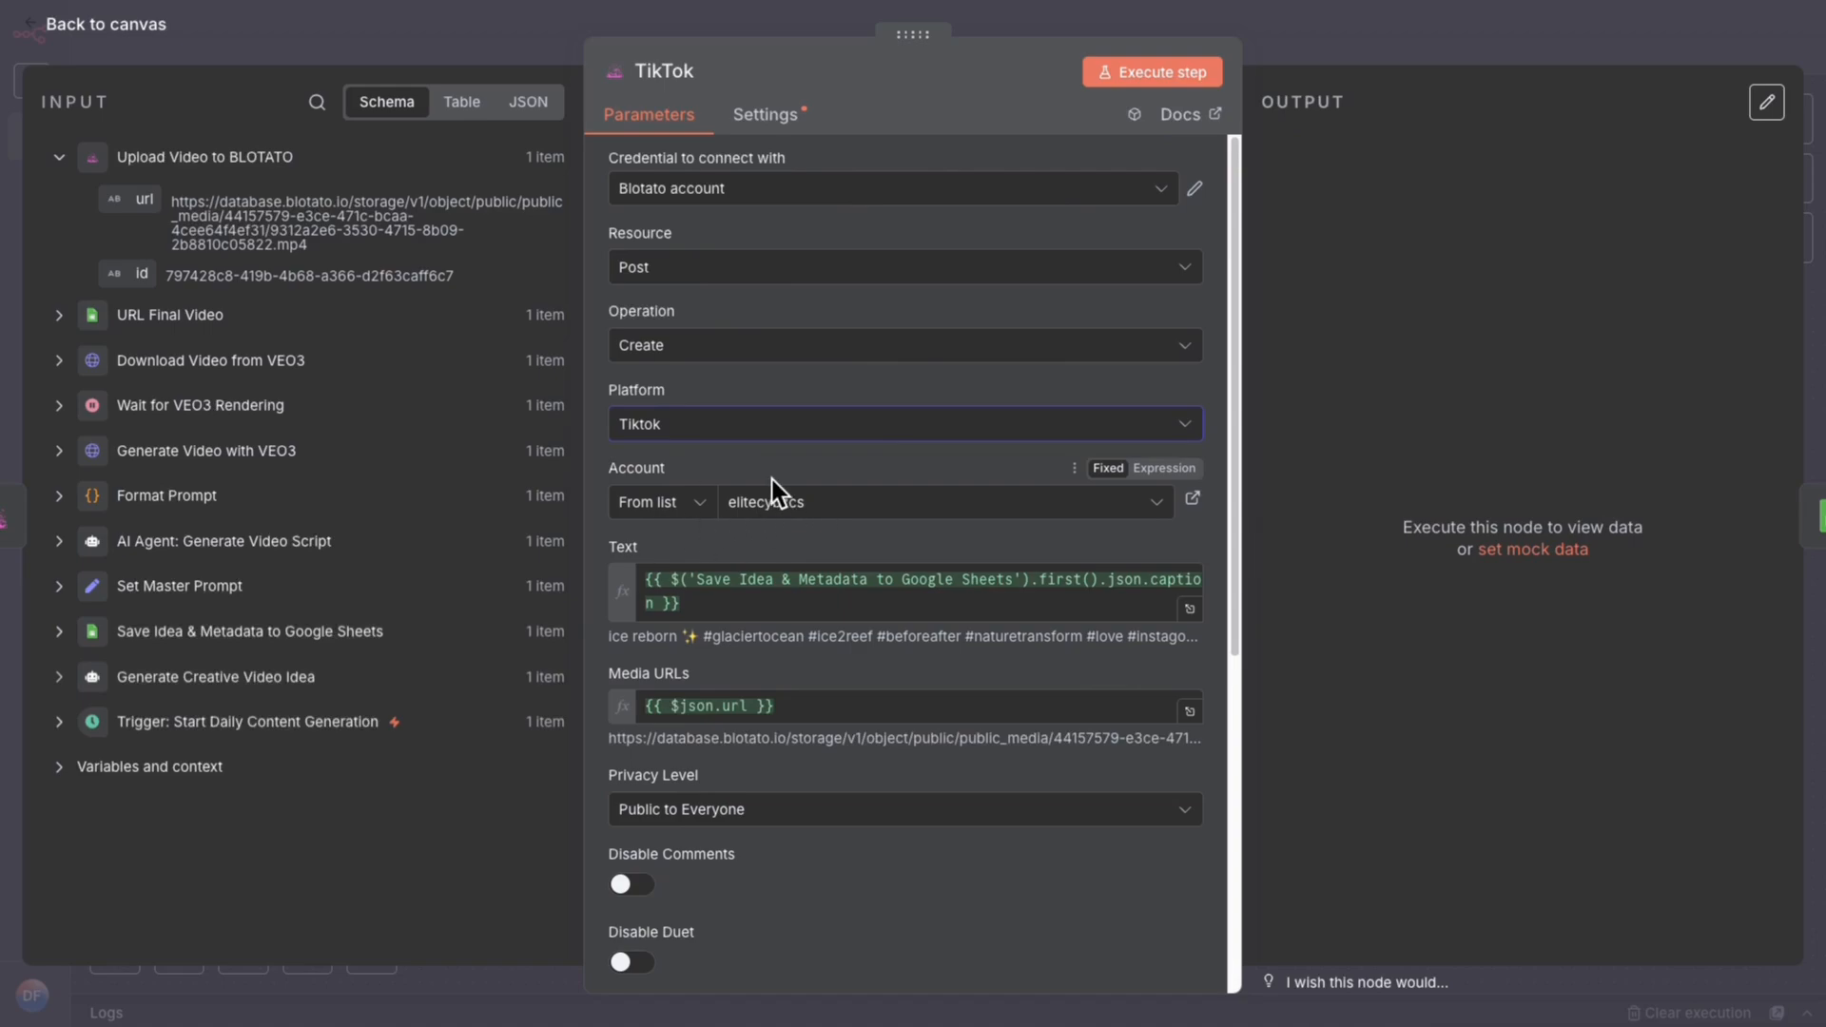
pyautogui.moveTo(1001, 540)
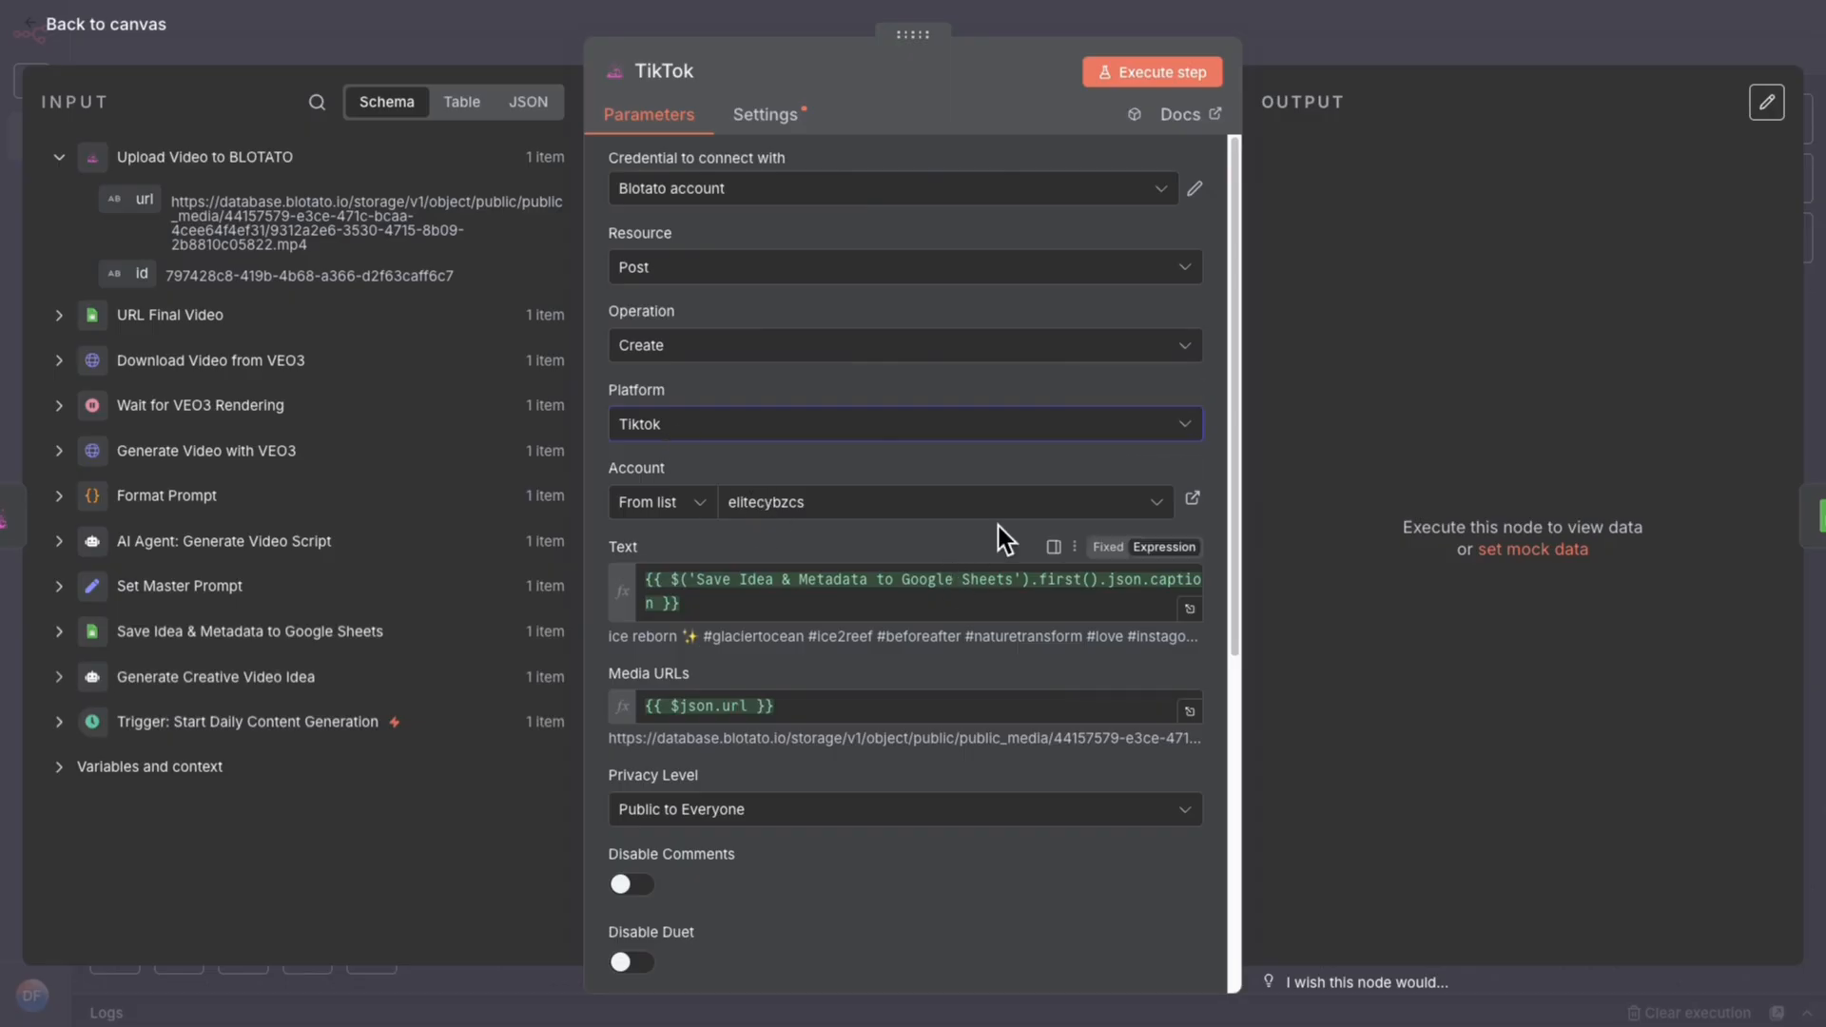
pyautogui.click(905, 422)
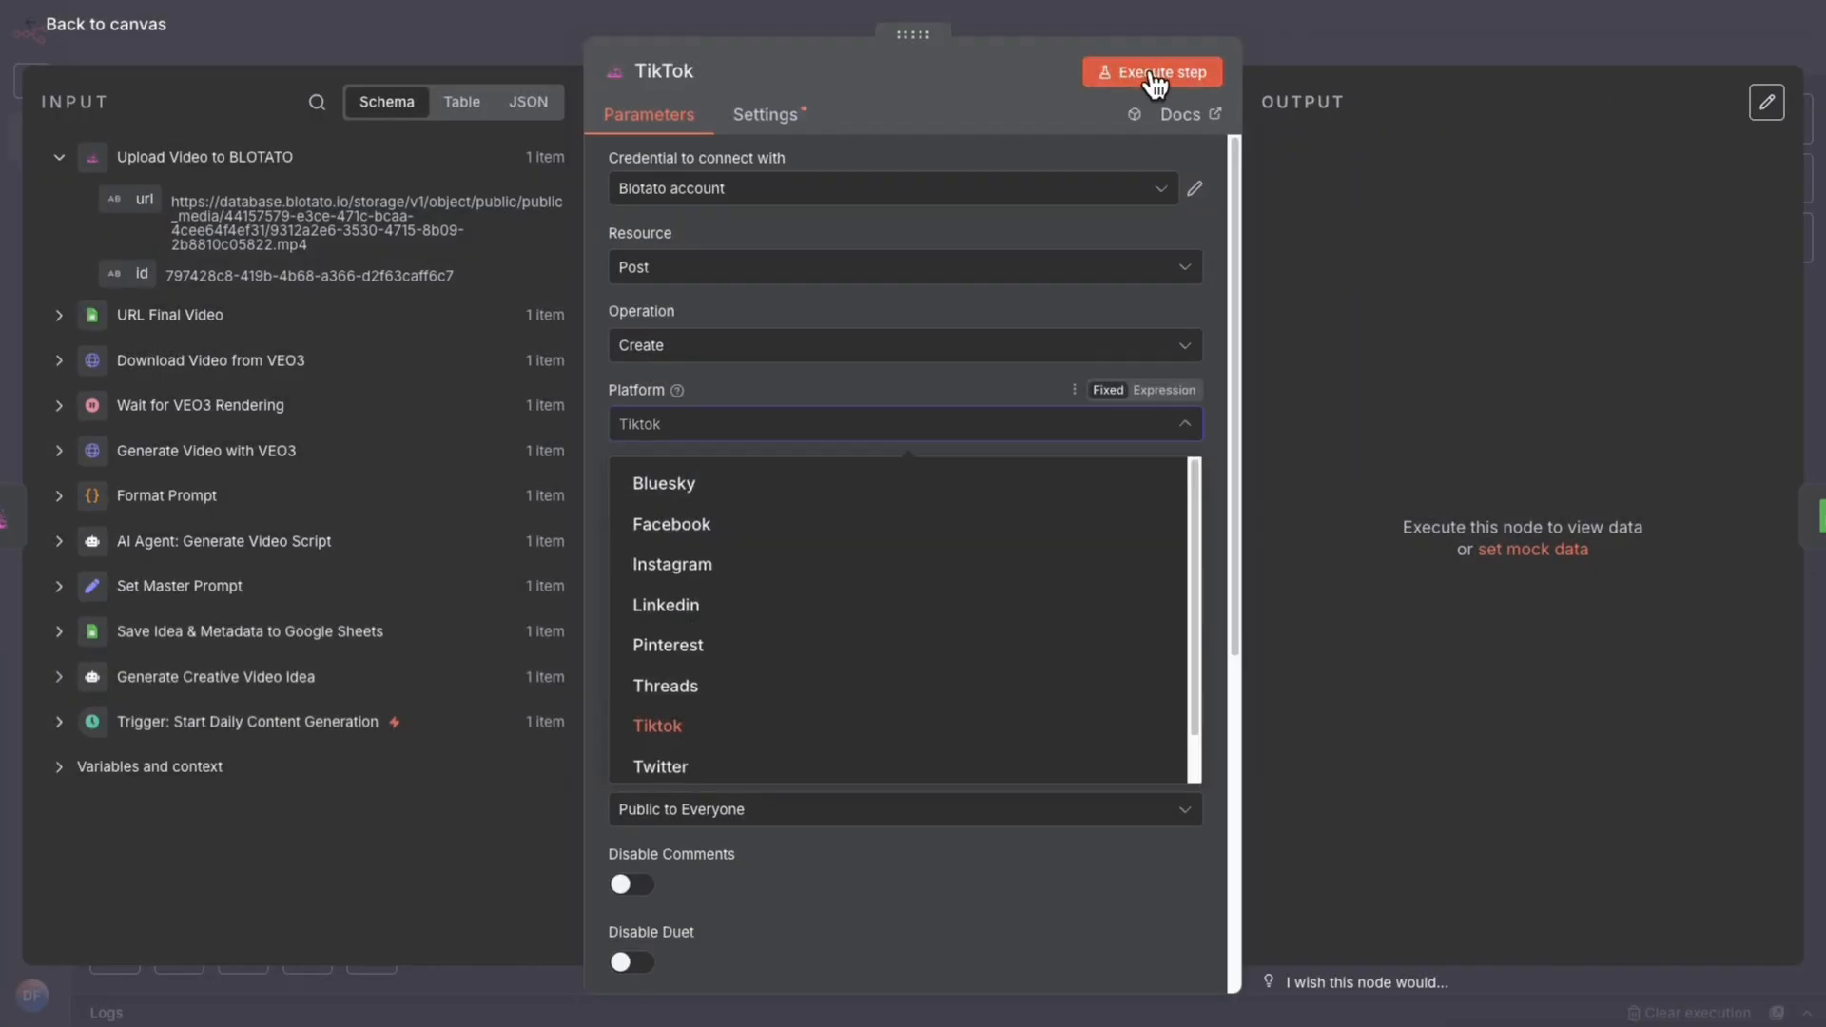
pyautogui.click(1151, 72)
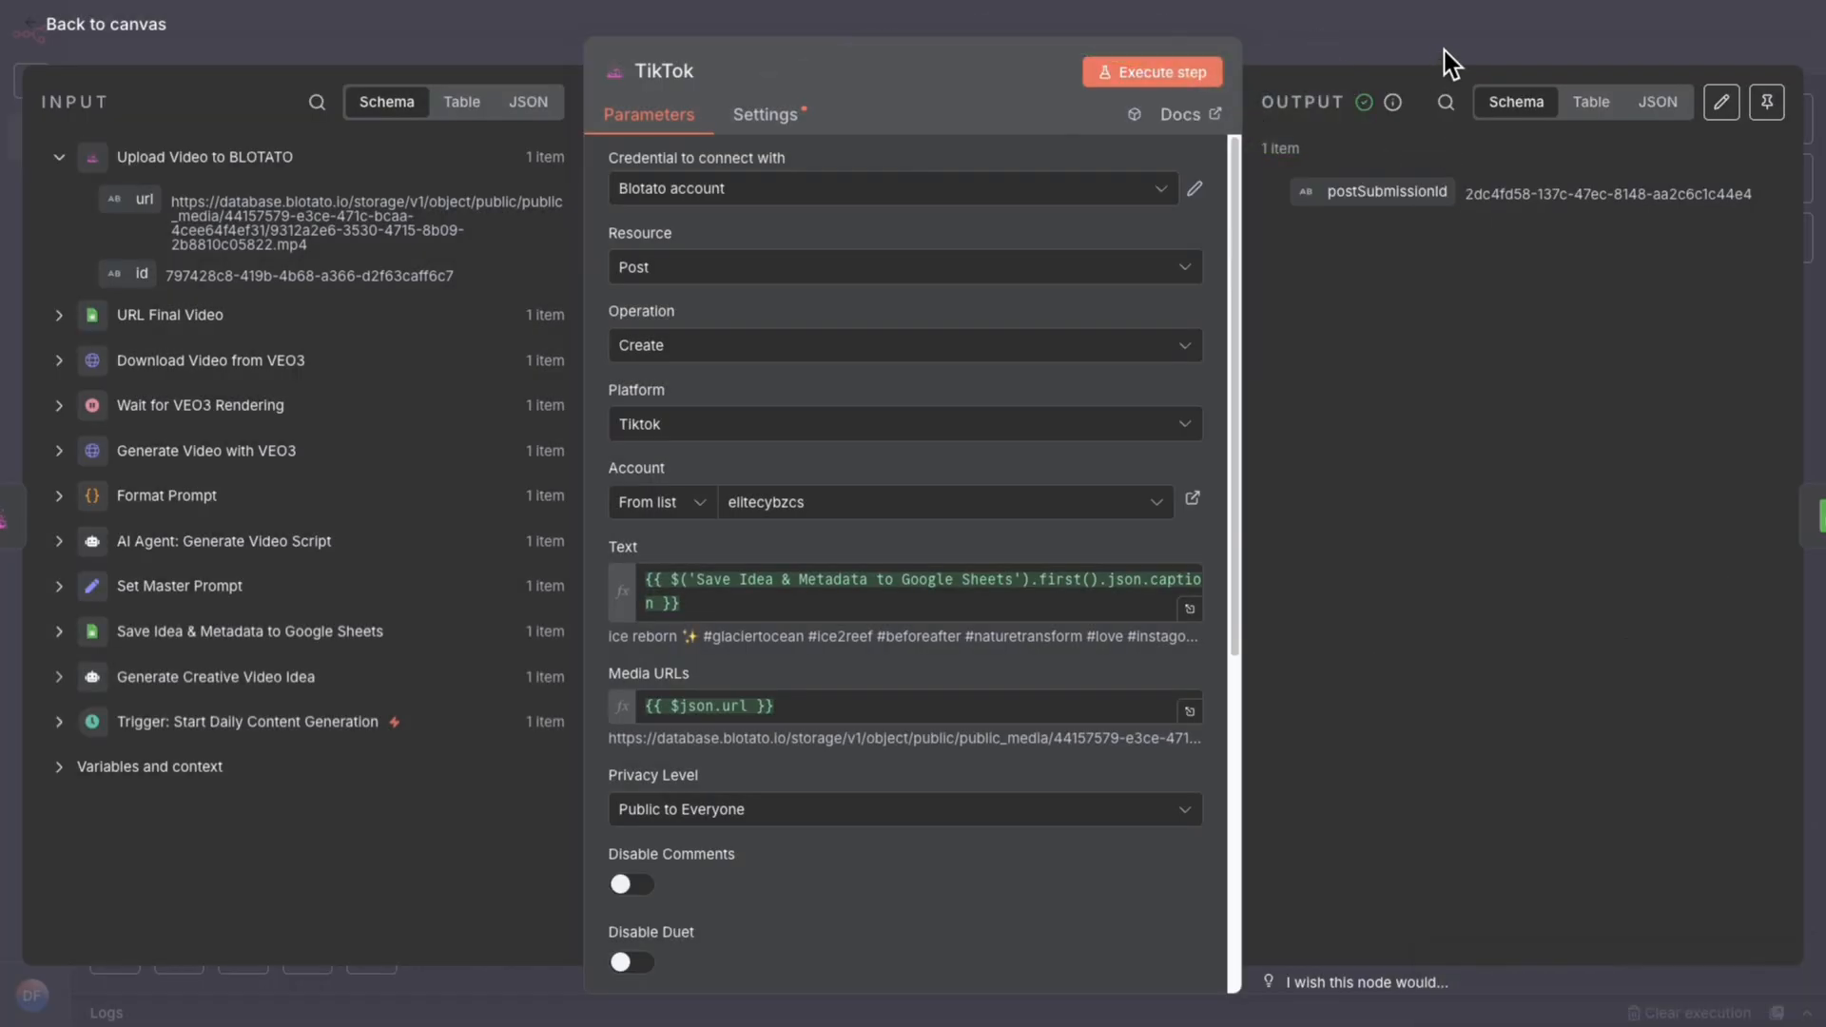
pyautogui.click(100, 23)
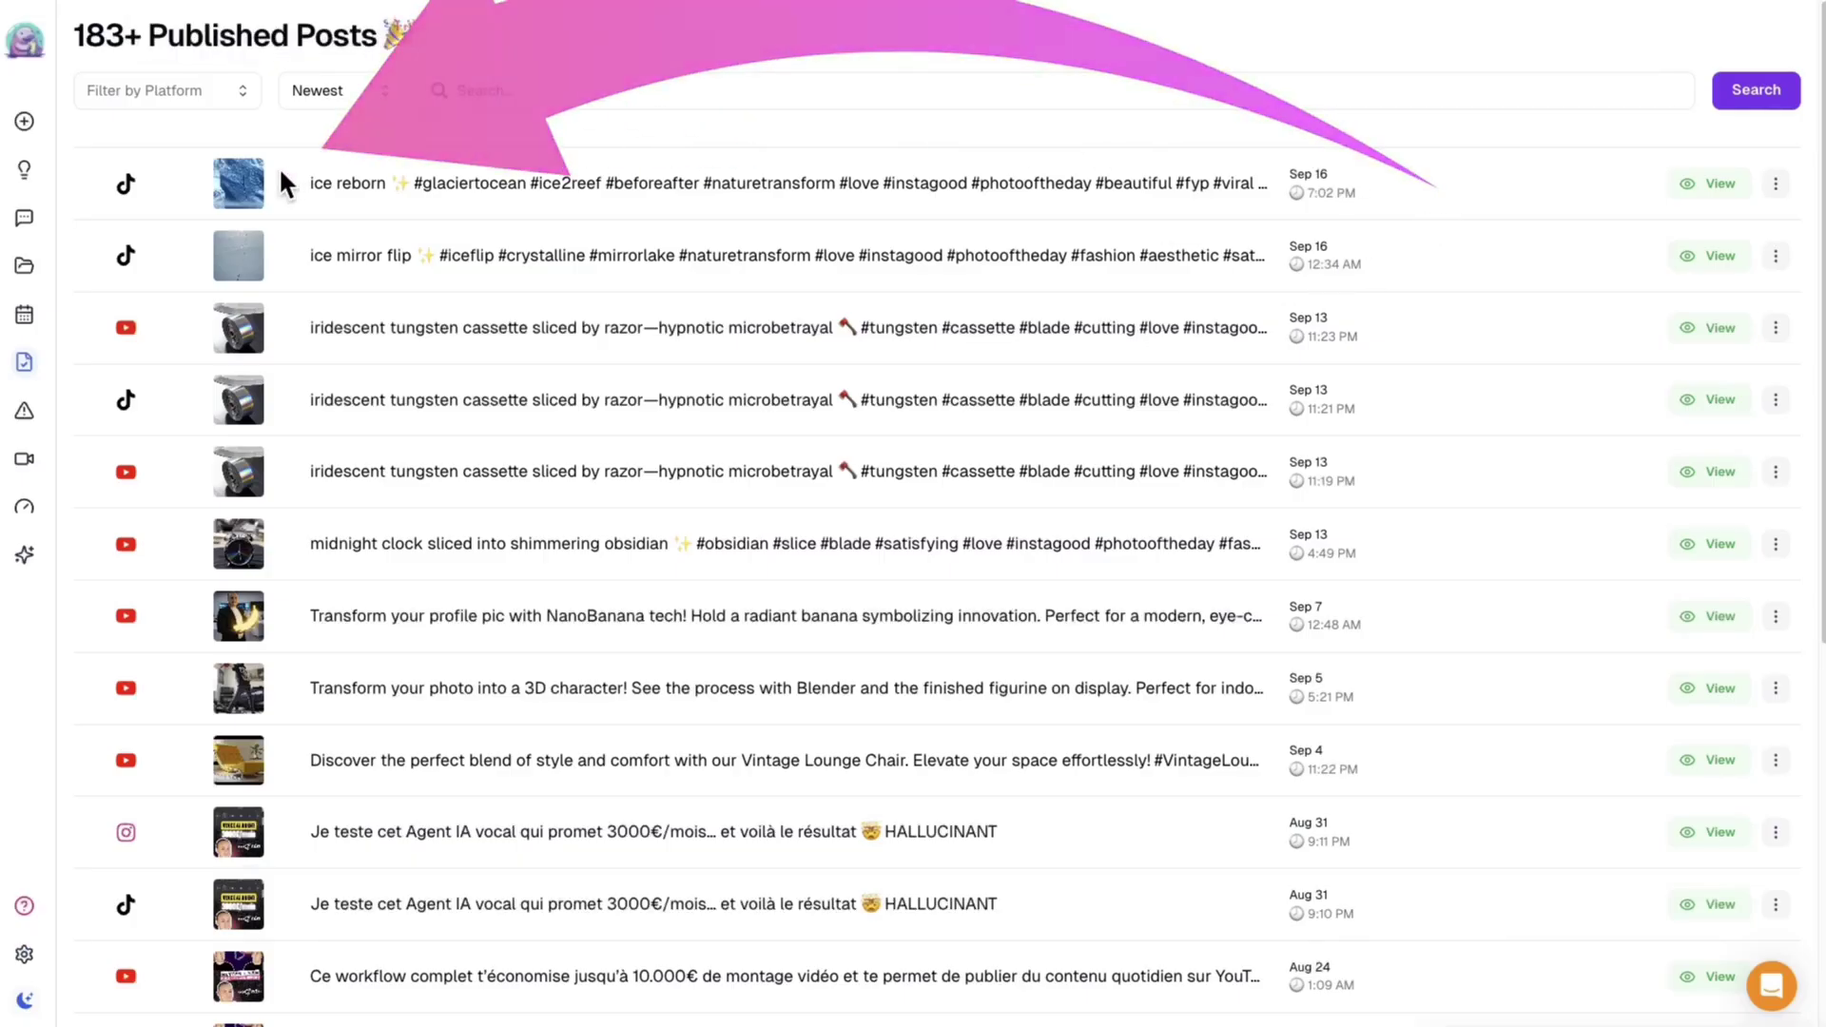
pyautogui.moveTo(1639, 187)
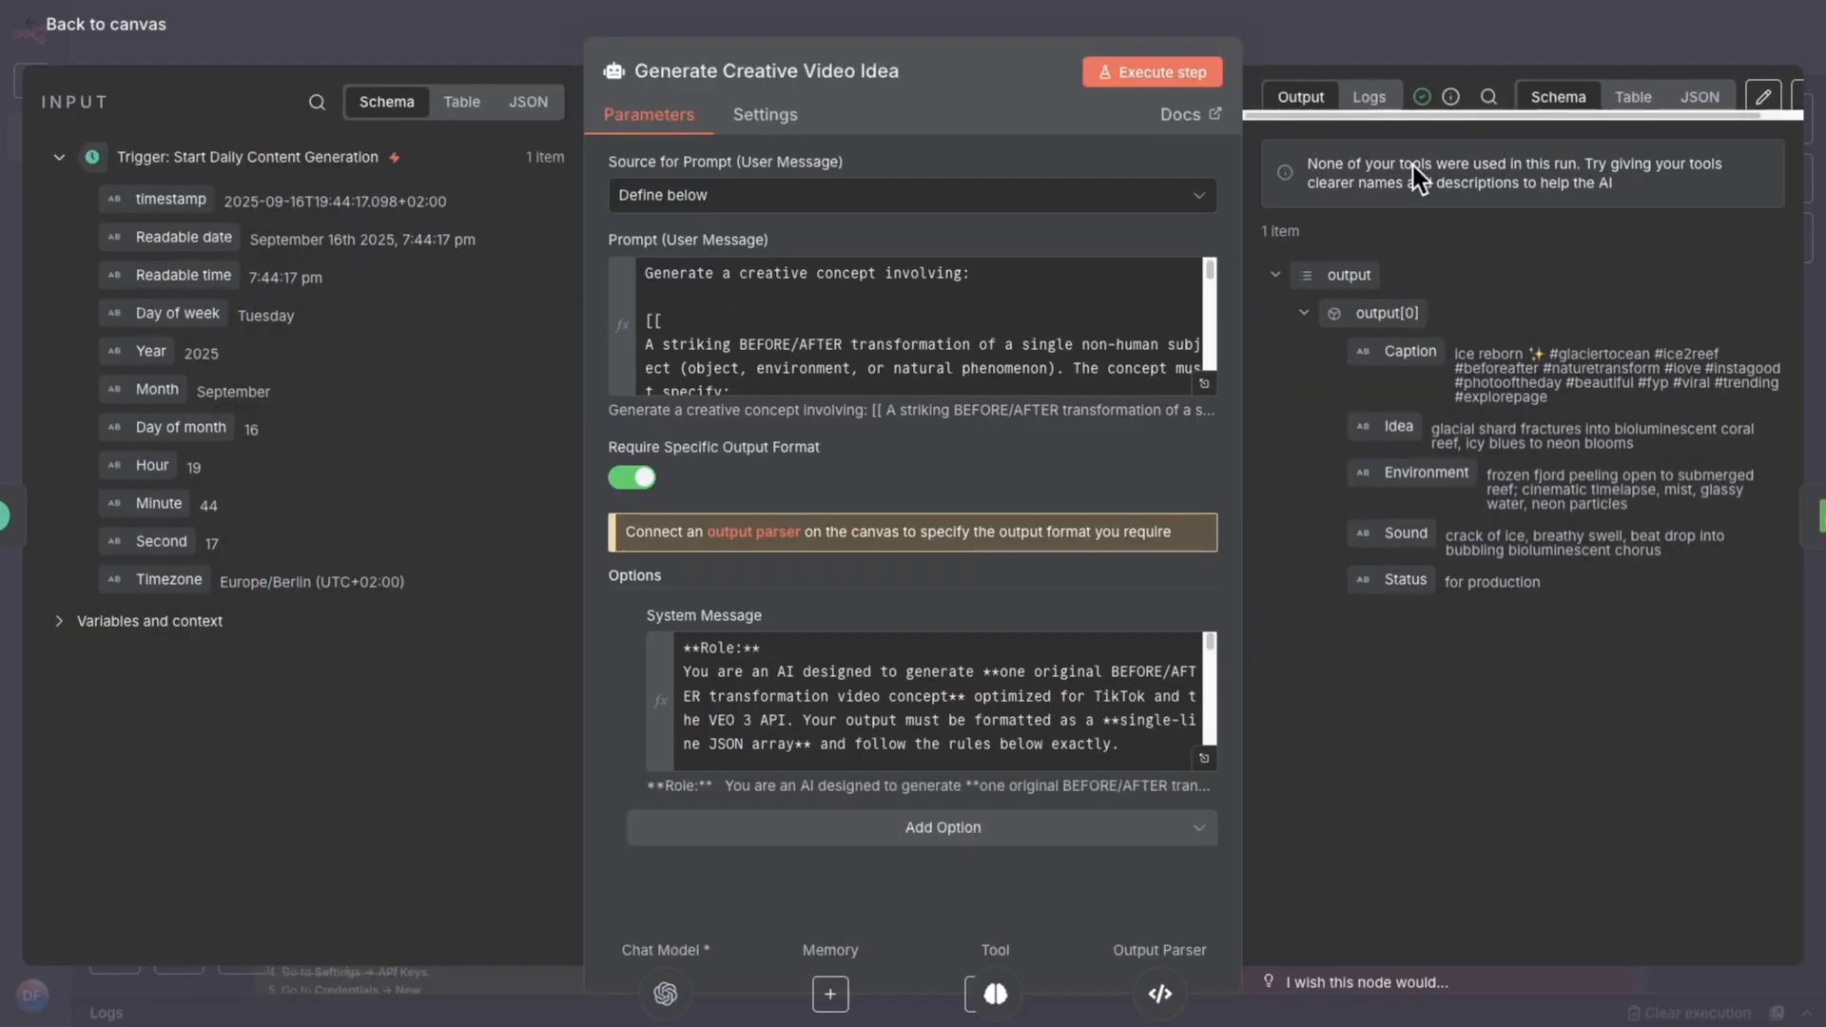
# Close the node editor and scroll to the Step 2 — Publish Video to TikTok section.
pyautogui.click(103, 22)
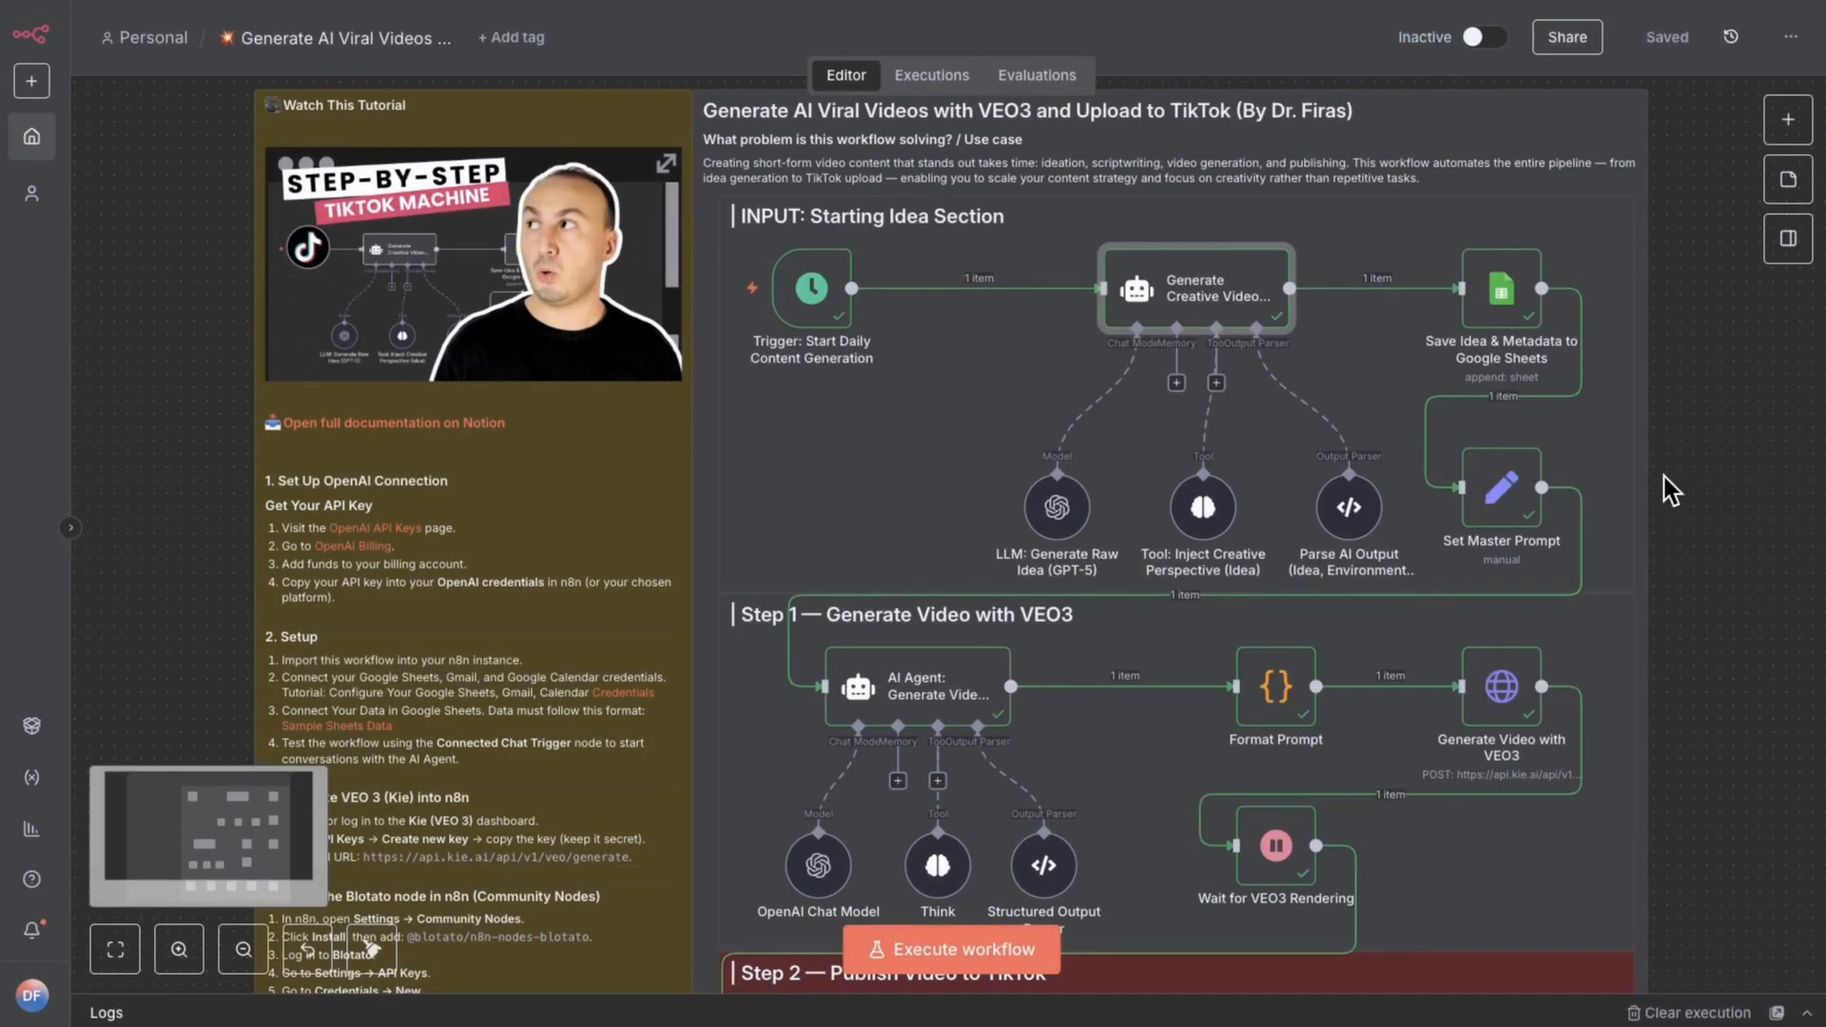
pyautogui.scroll(-3)
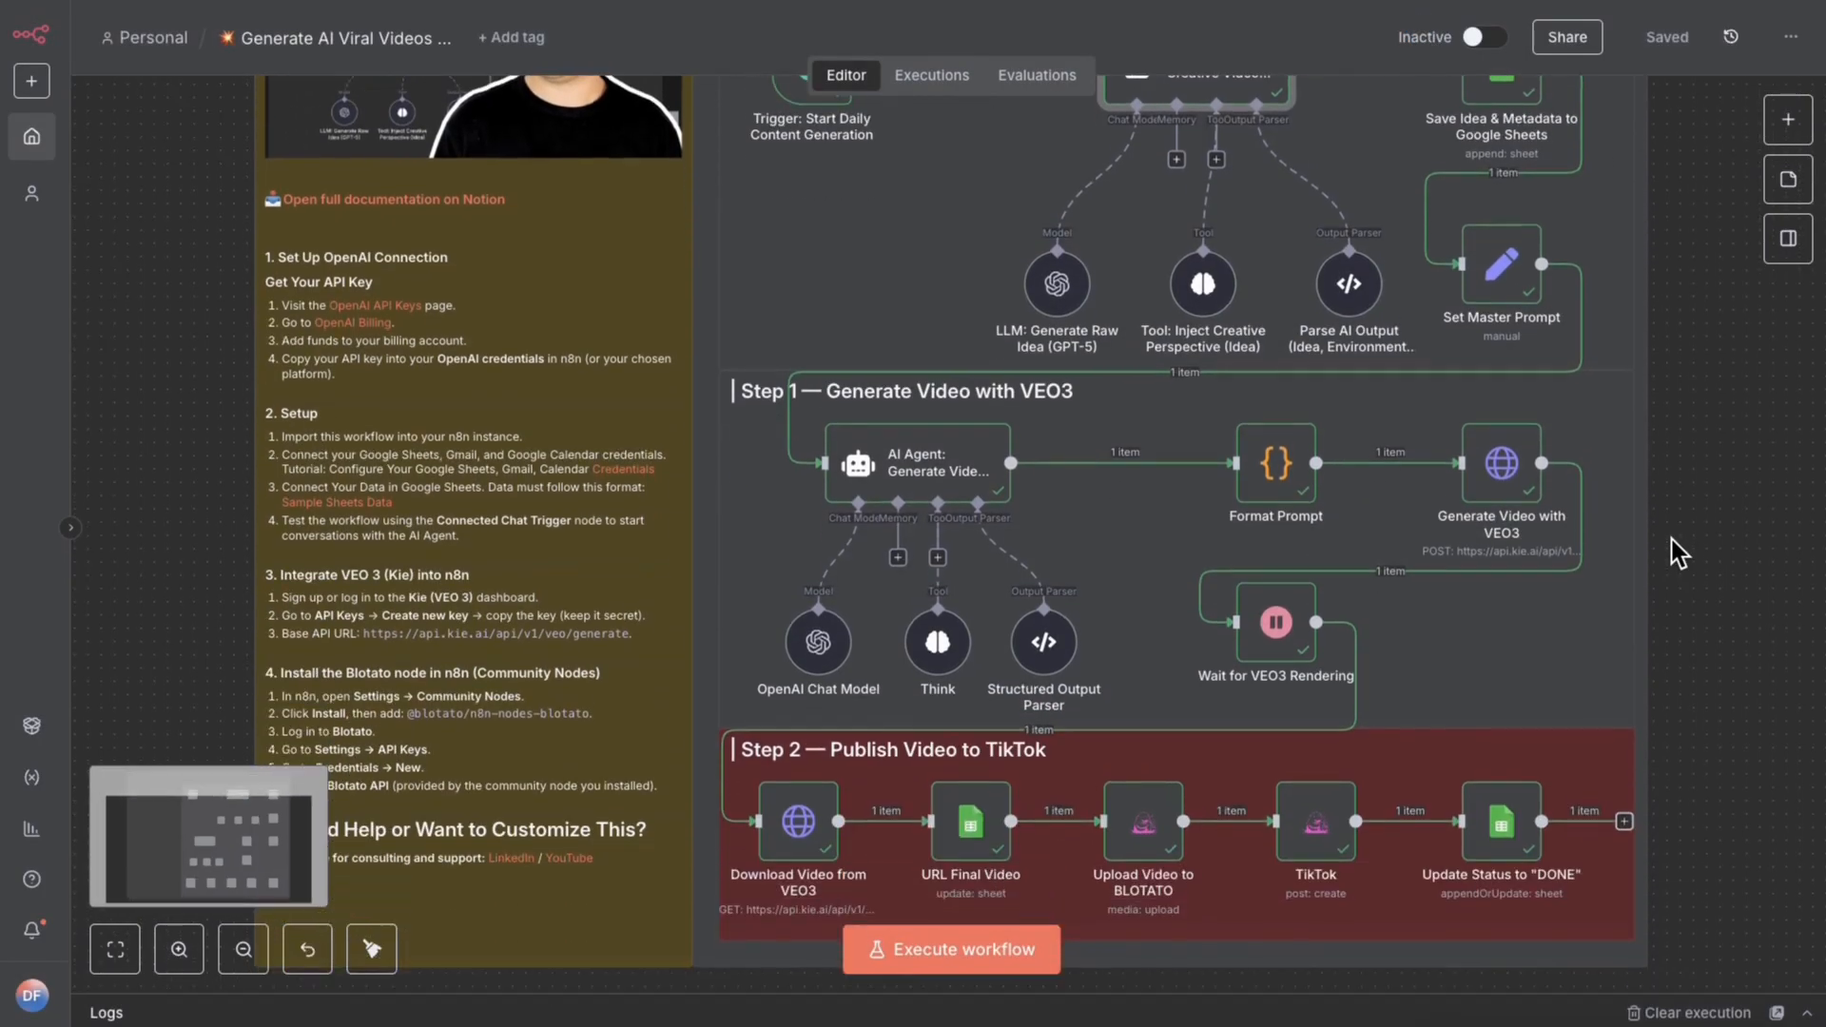
pyautogui.scroll(-3)
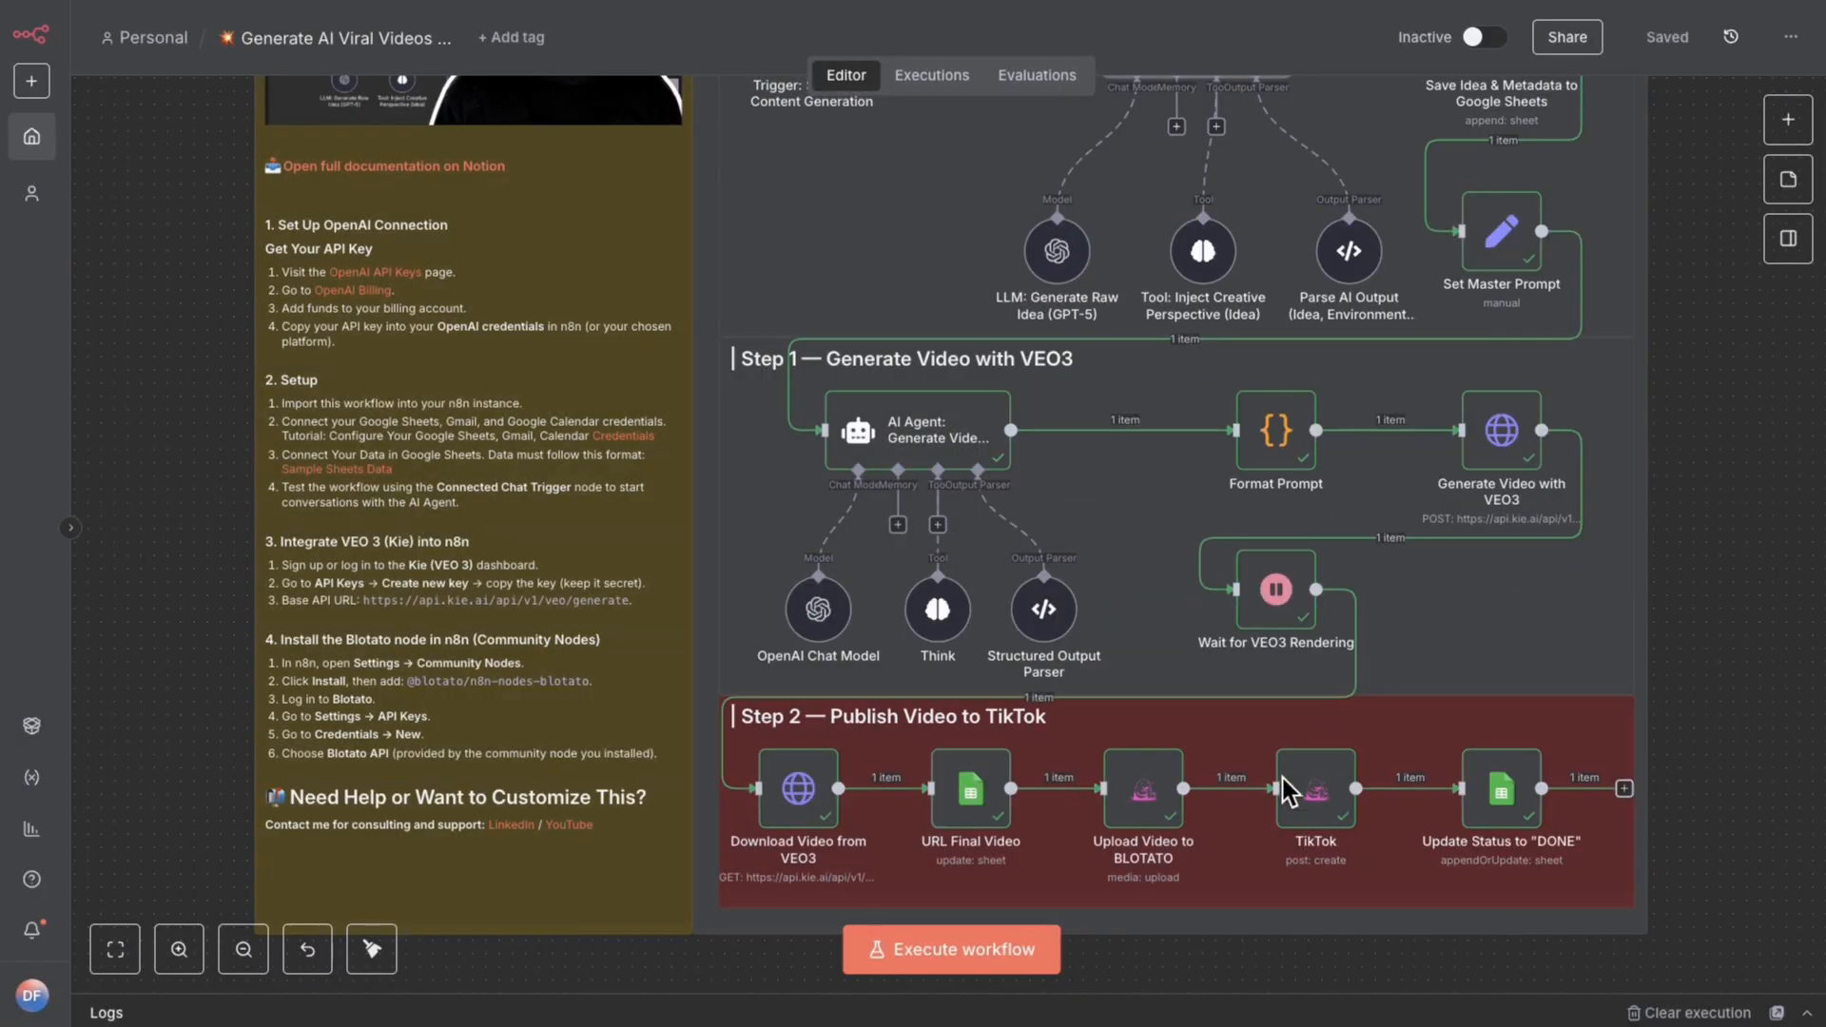
pyautogui.moveTo(1814, 562)
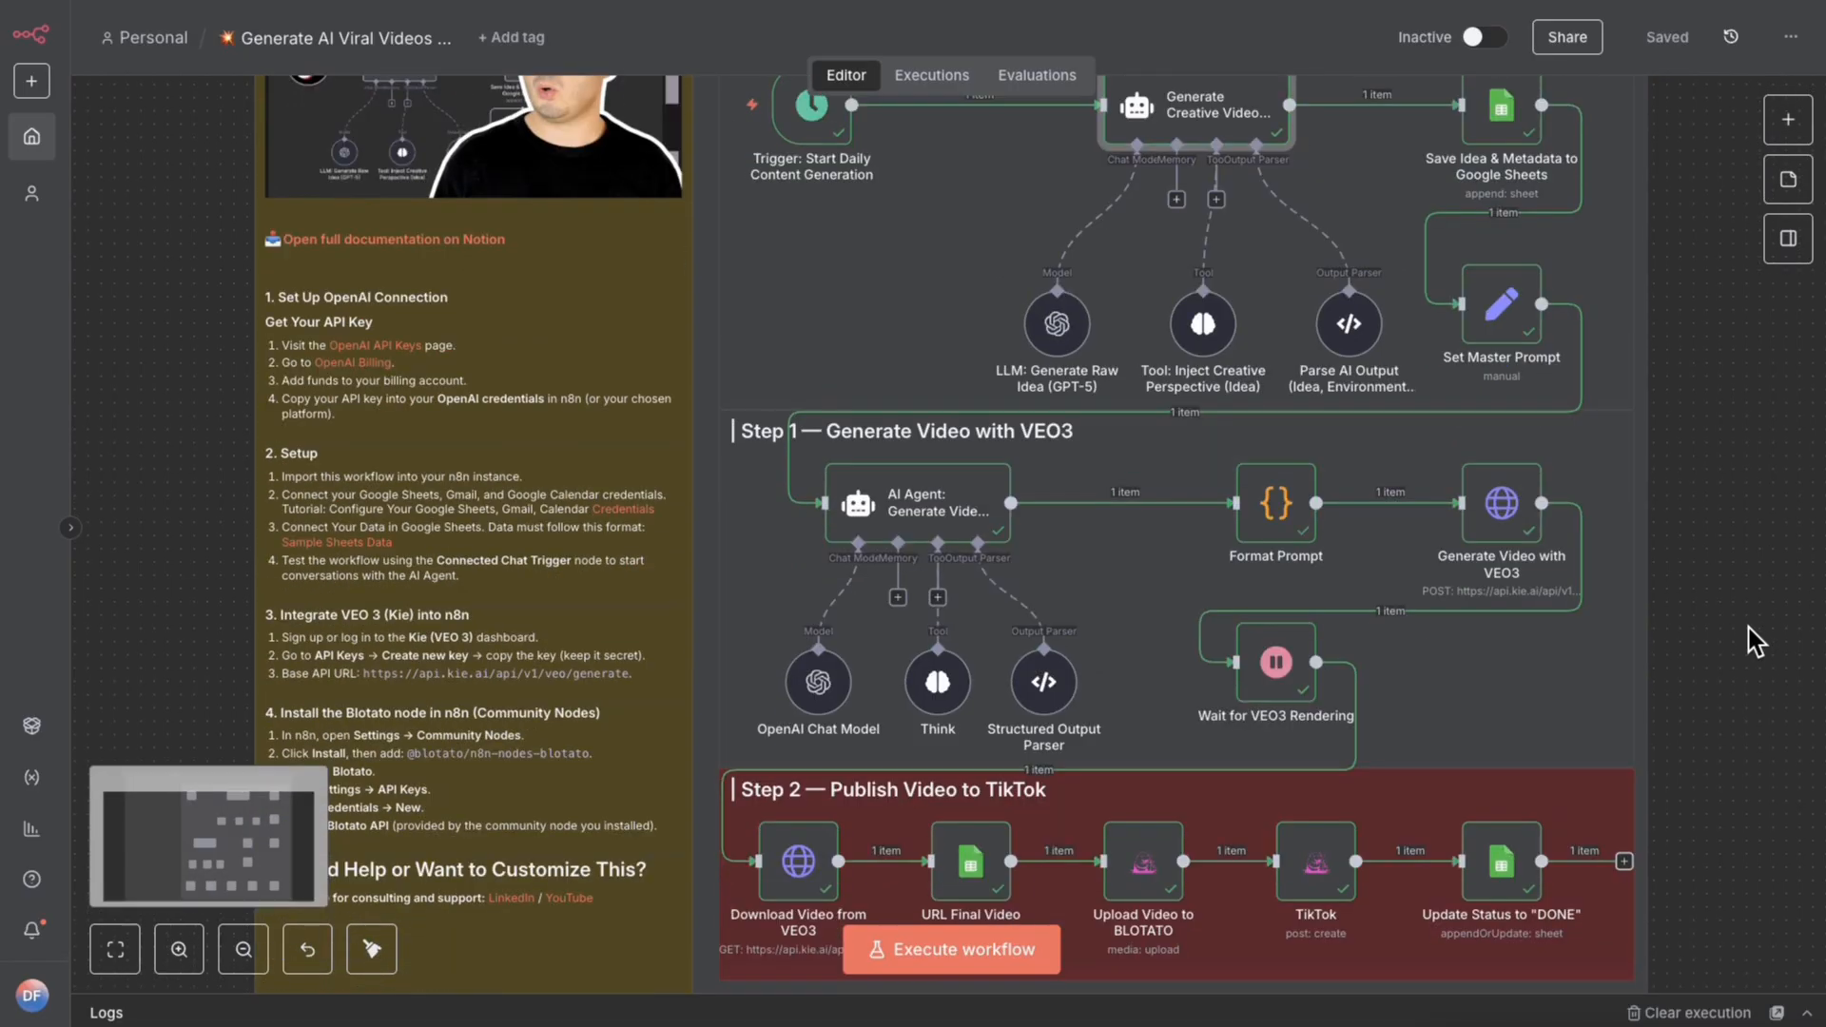
pyautogui.scroll(-3)
pyautogui.write('blo')
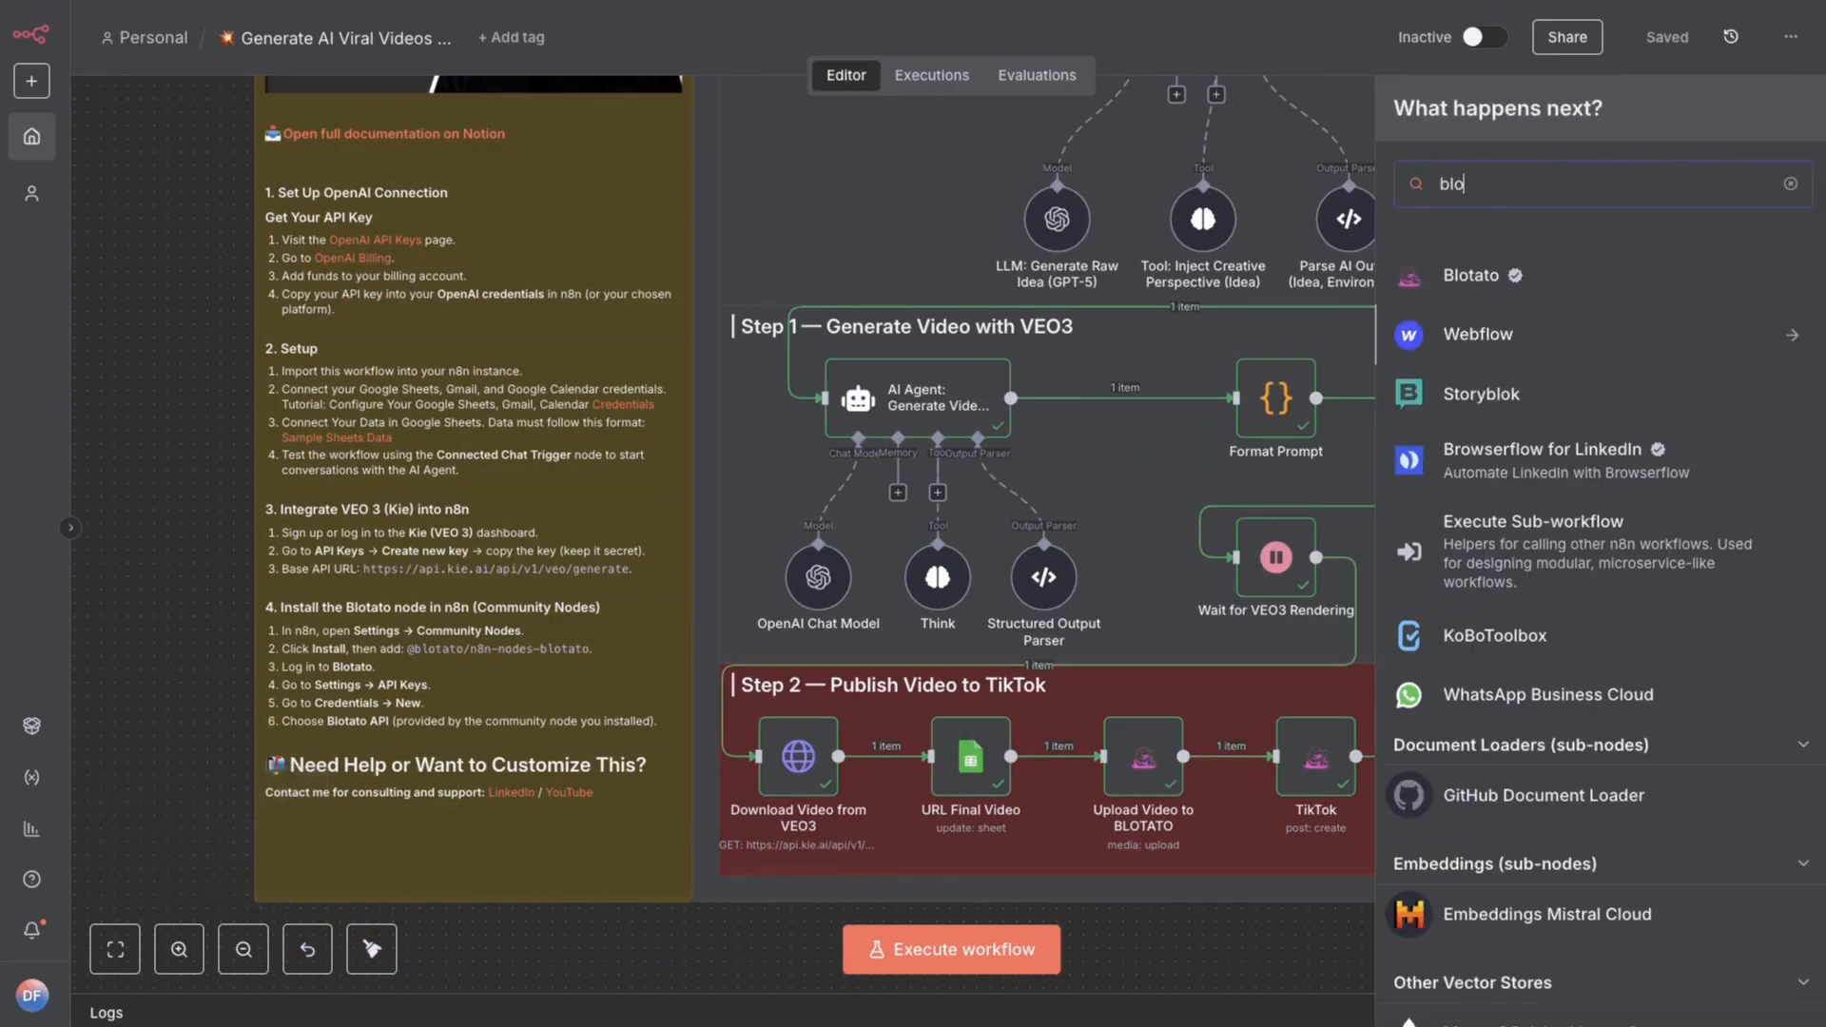
# Add a Blotato Create post node and open its Platform list, currently Instagram.
pyautogui.click(1472, 275)
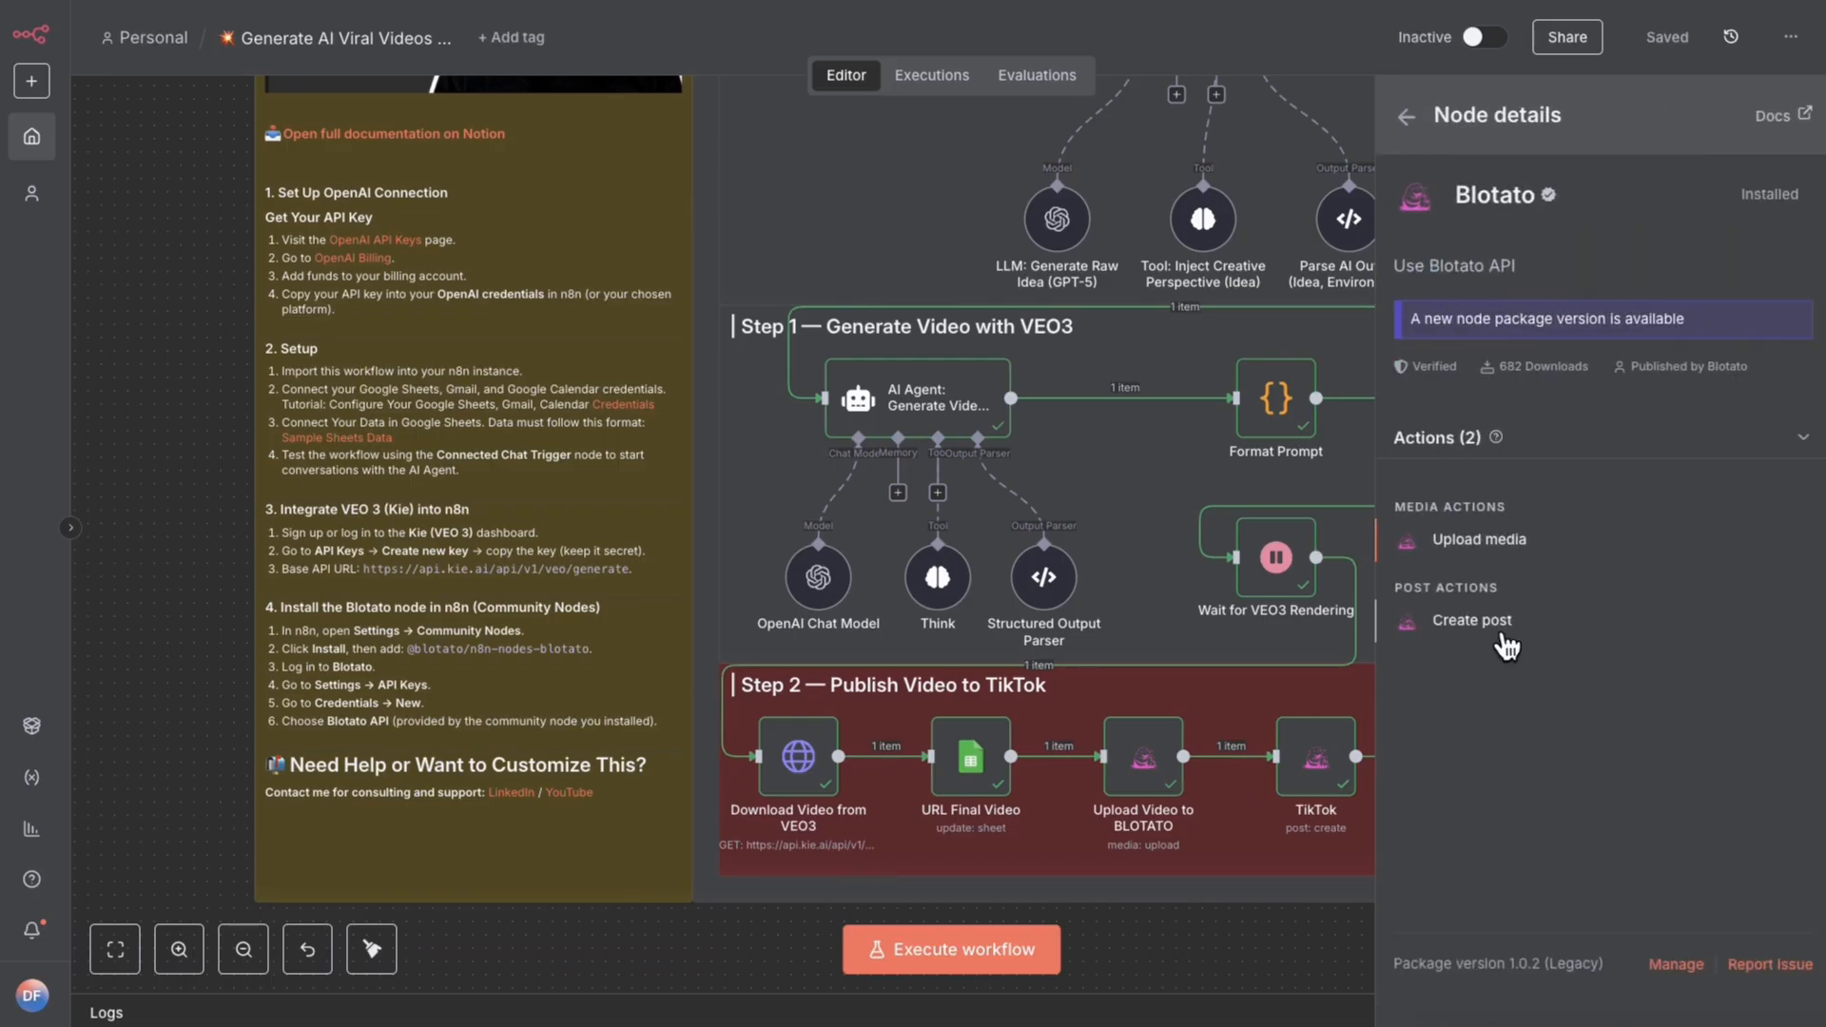
pyautogui.click(1473, 619)
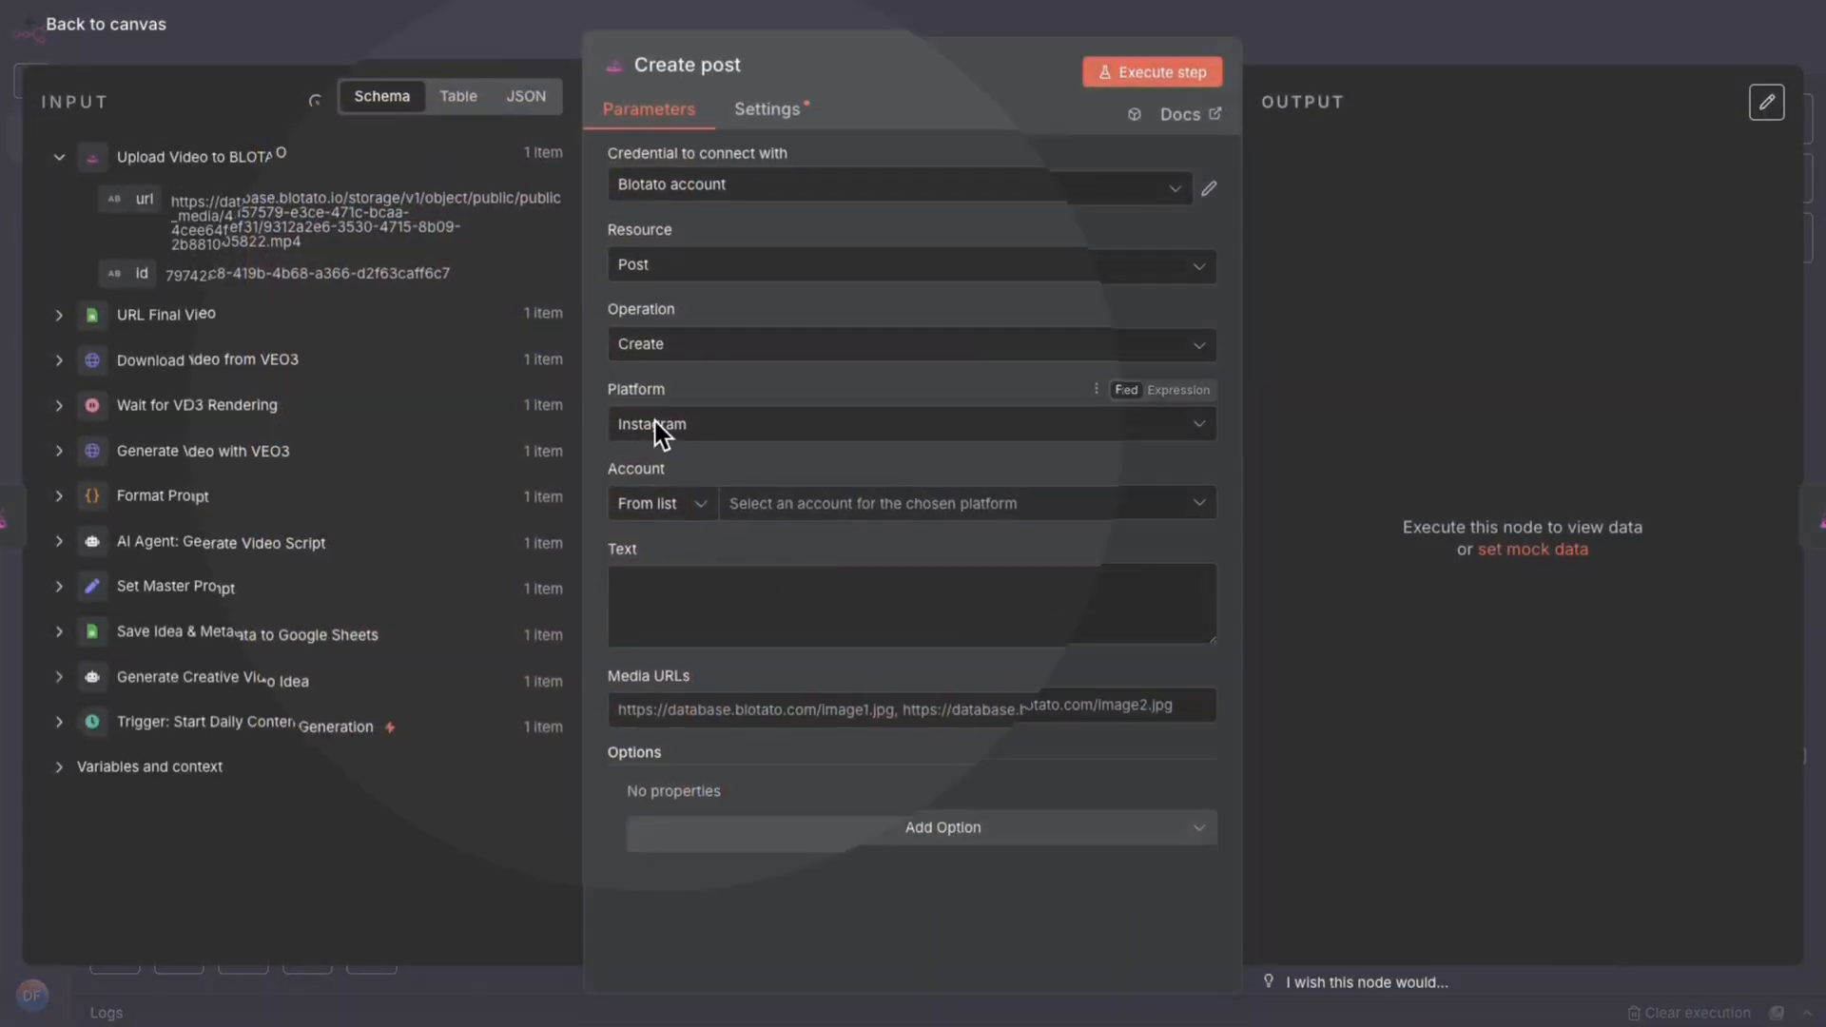
pyautogui.click(908, 422)
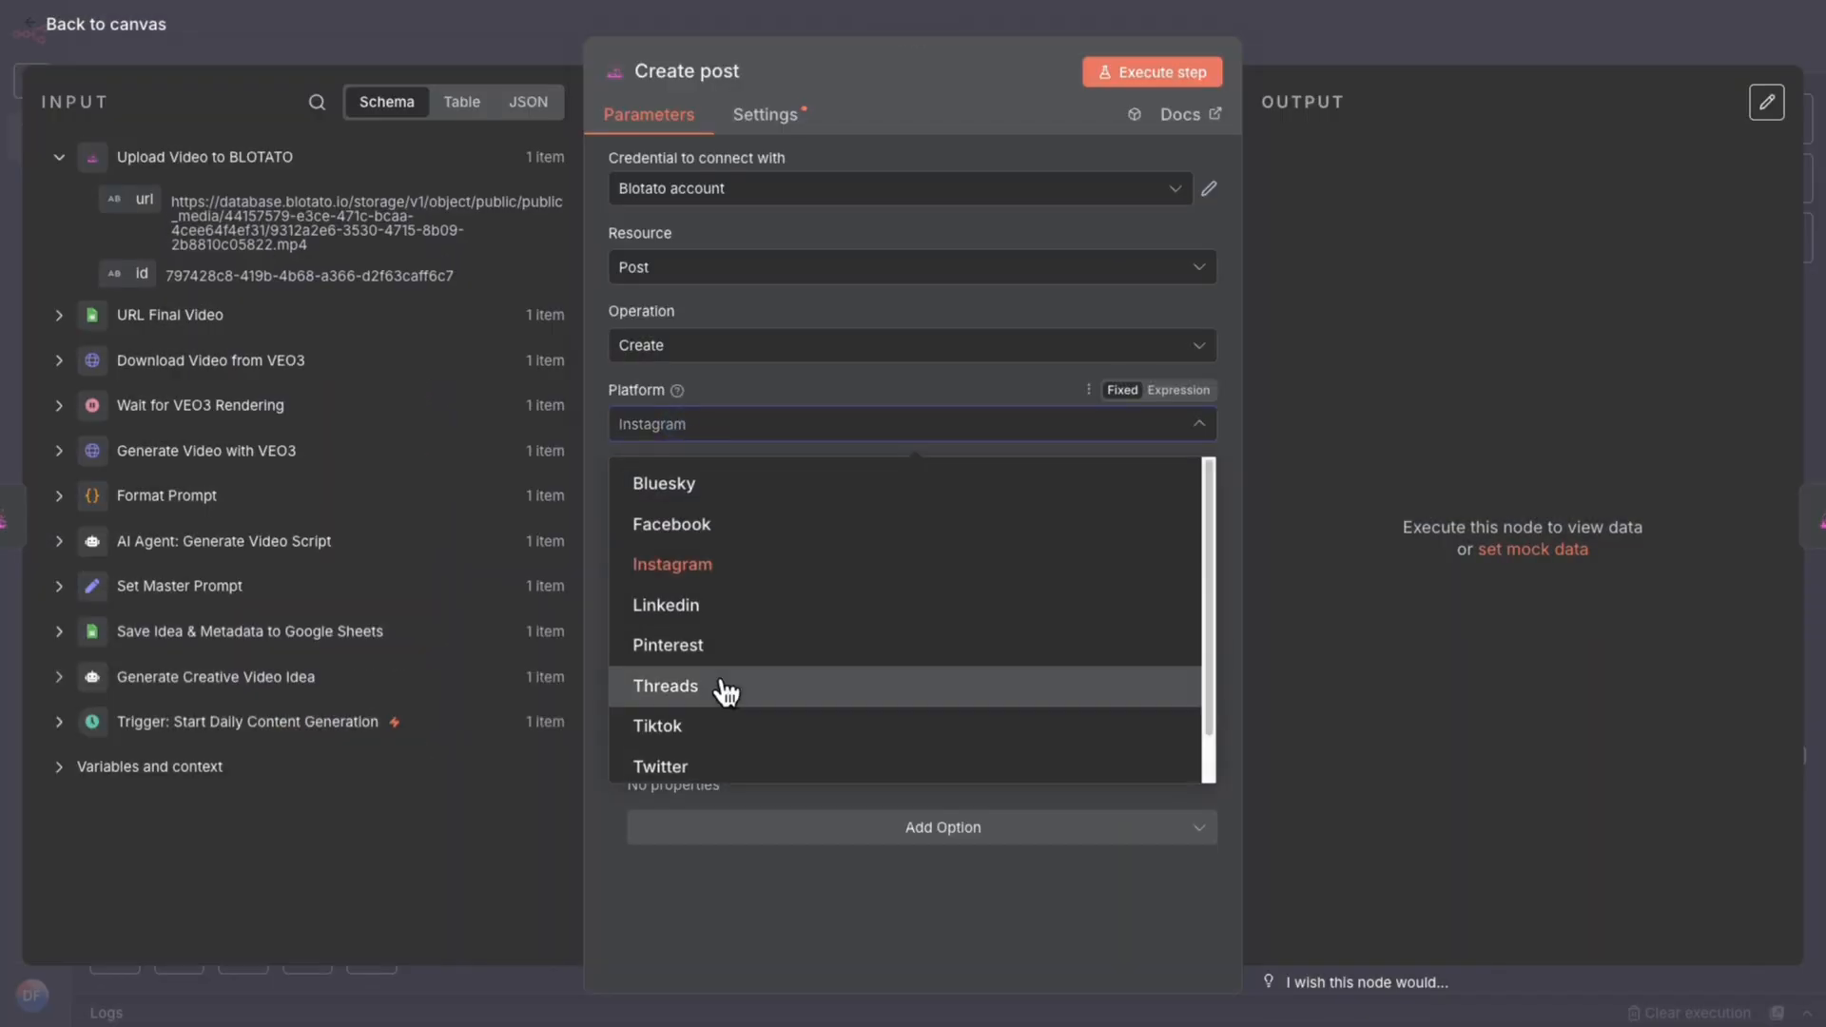
pyautogui.moveTo(786, 489)
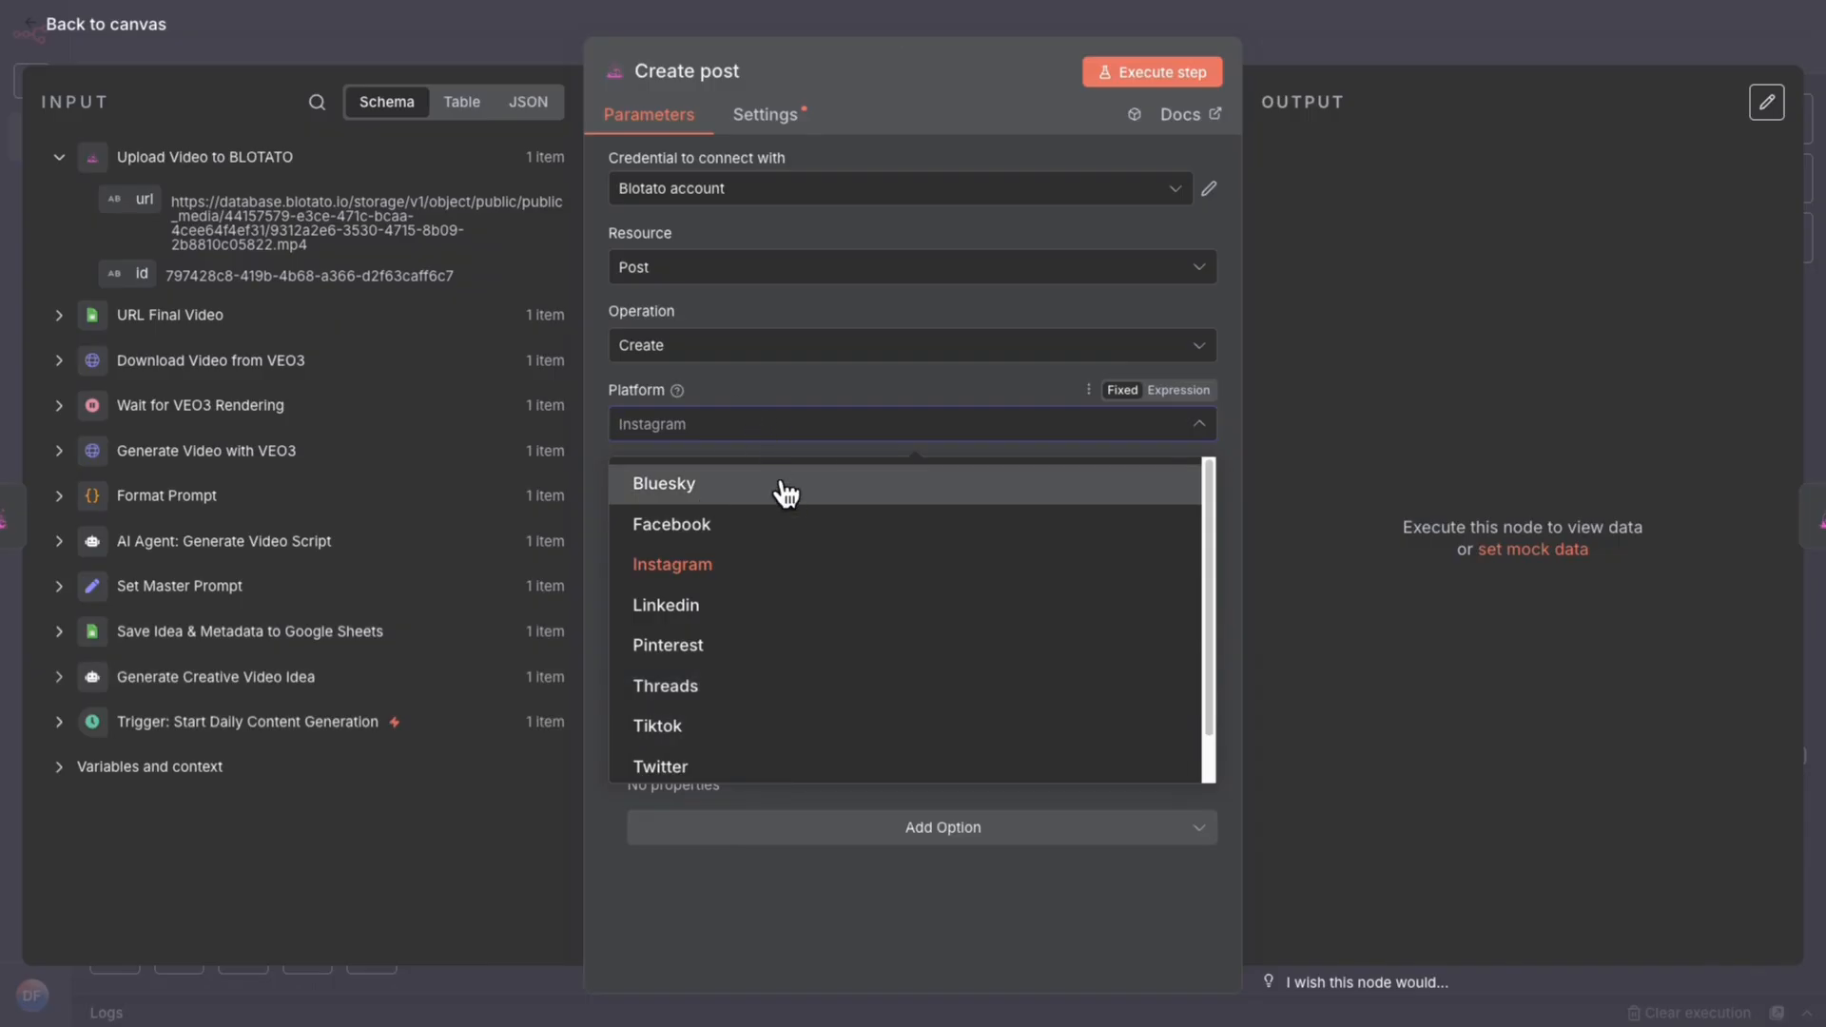
pyautogui.moveTo(850, 377)
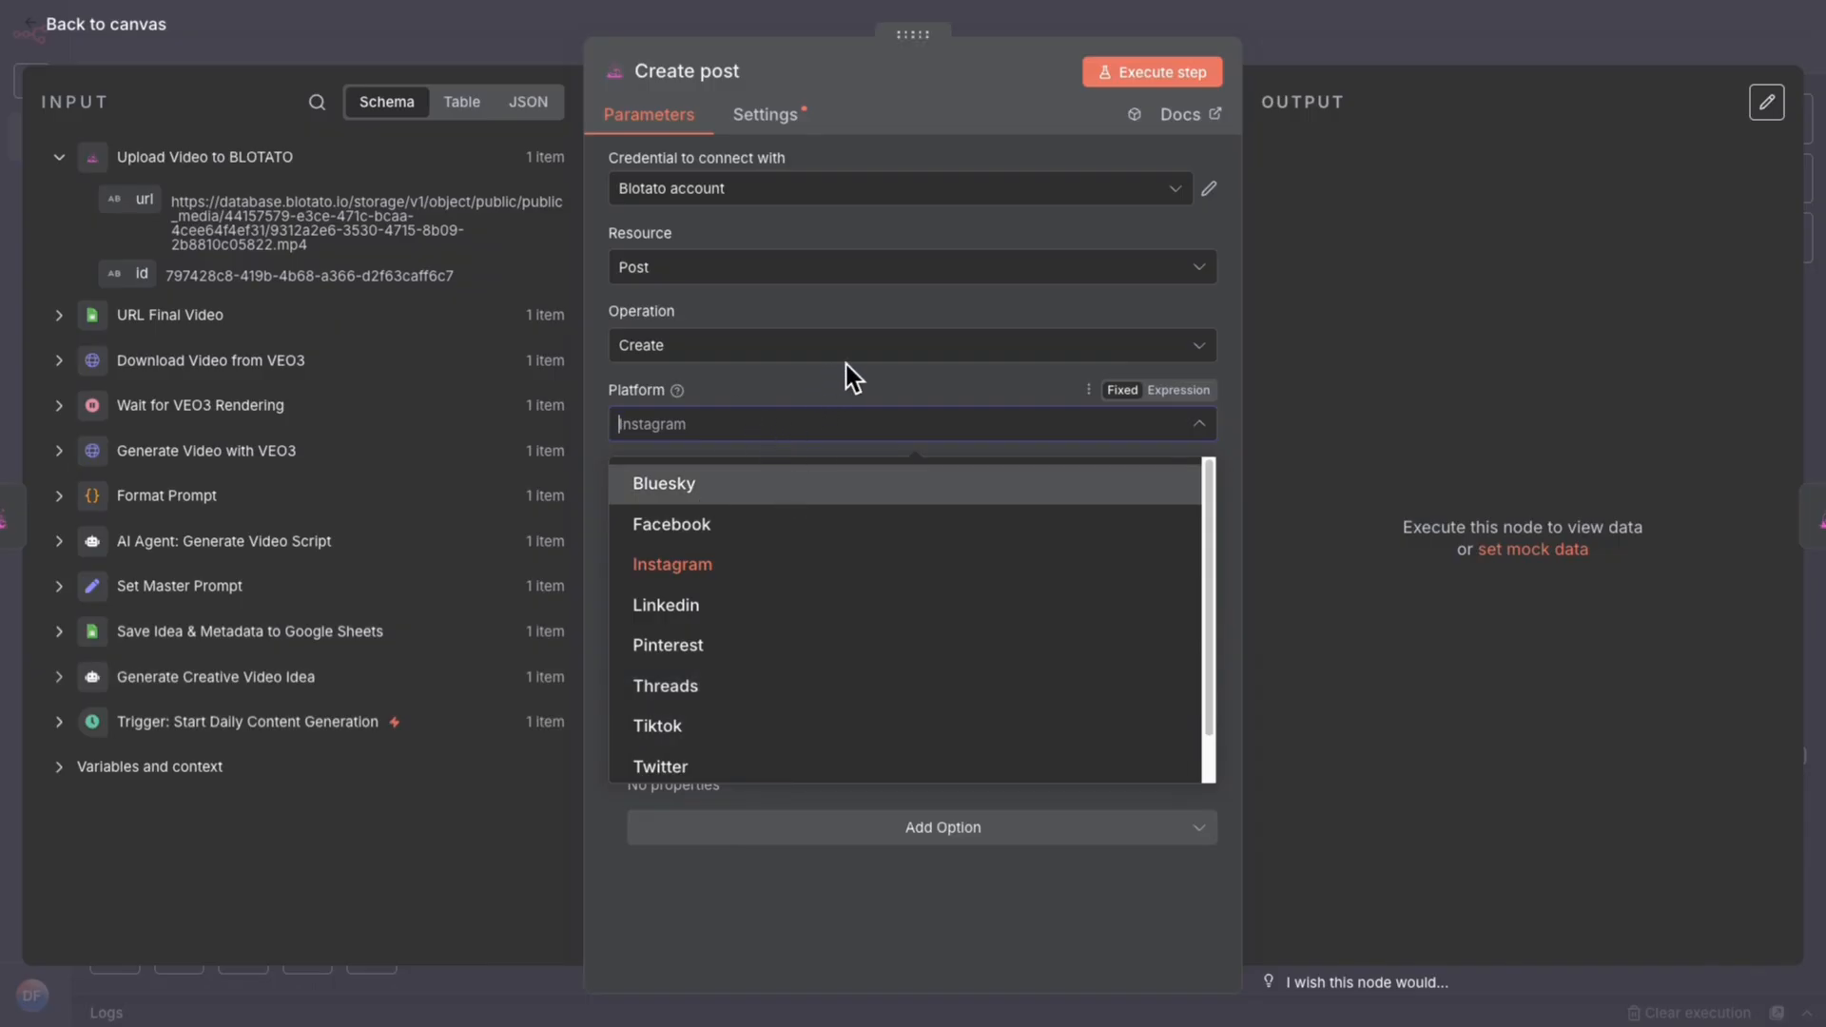
pyautogui.moveTo(1422, 23)
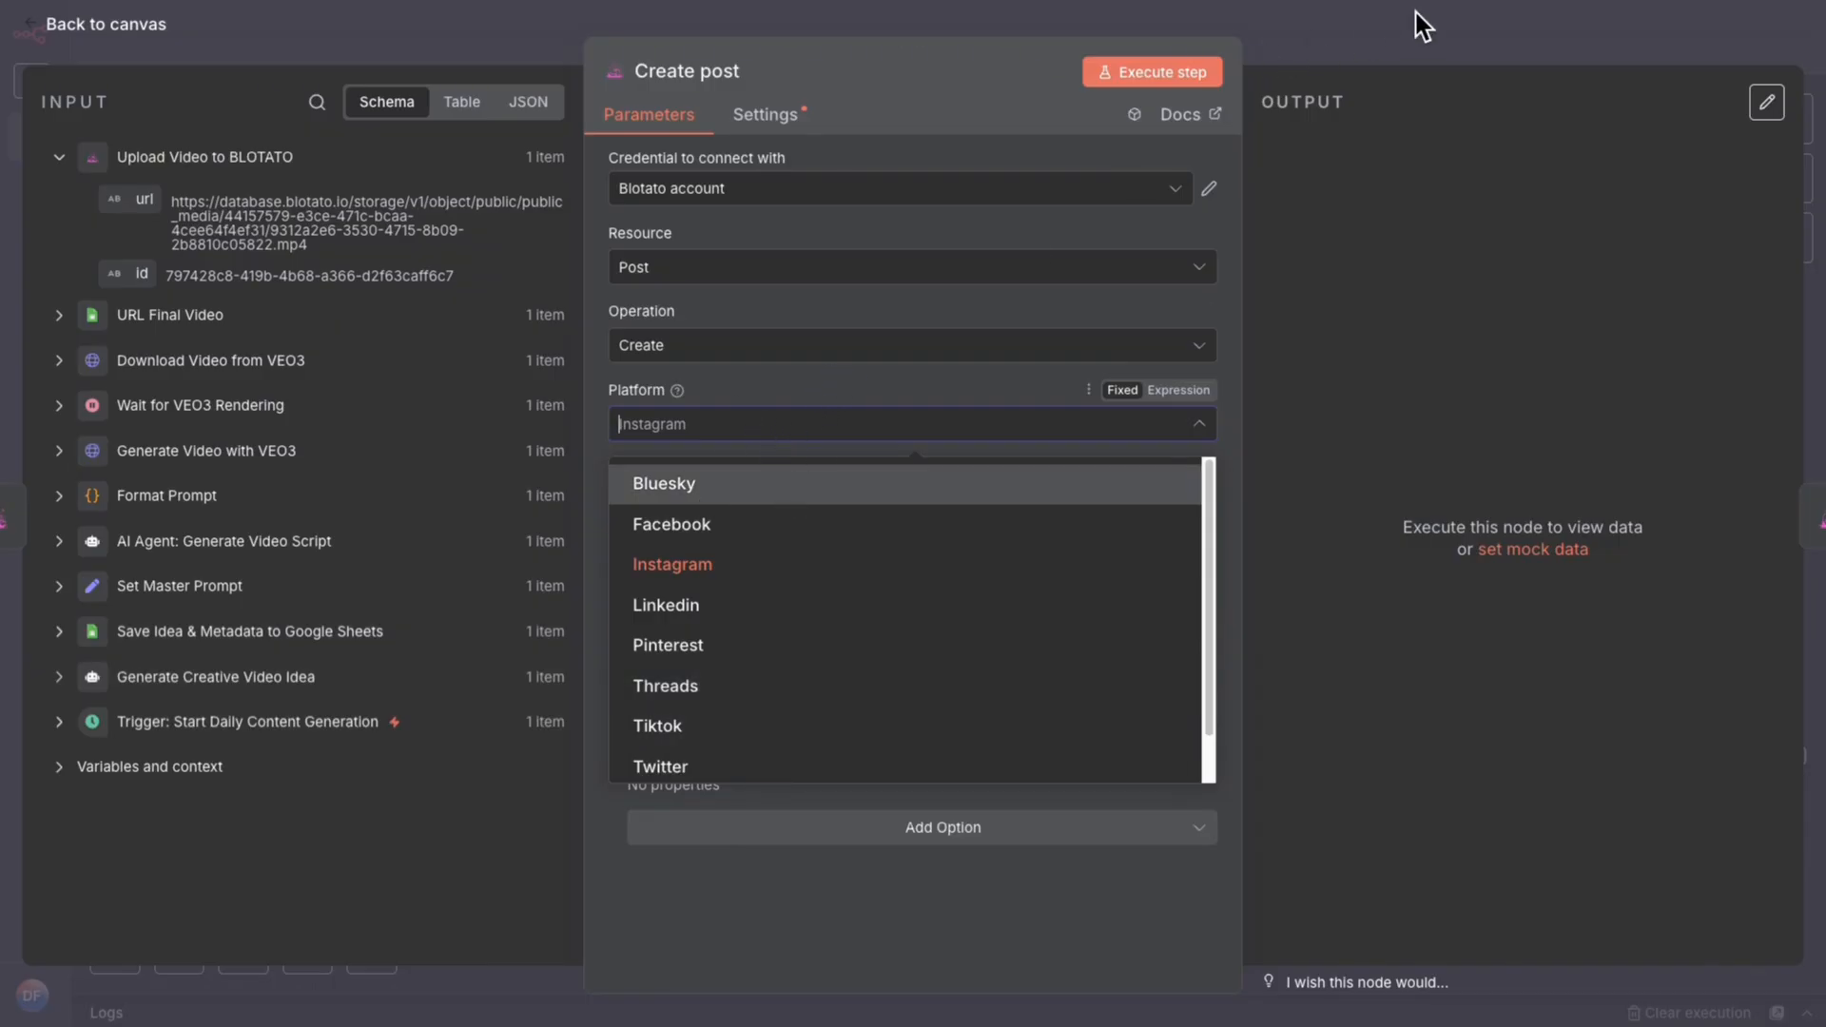